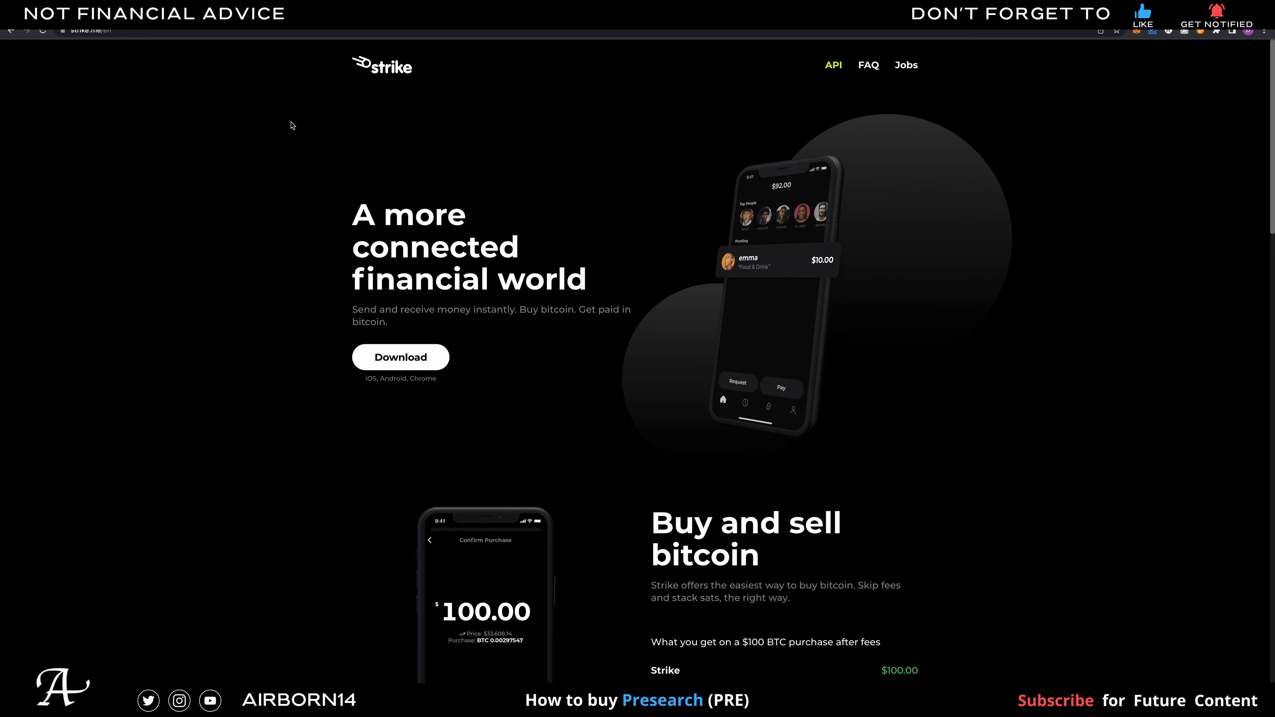
Navigate through the Strike app to reach the bank deposit screen
scroll("down", 3)
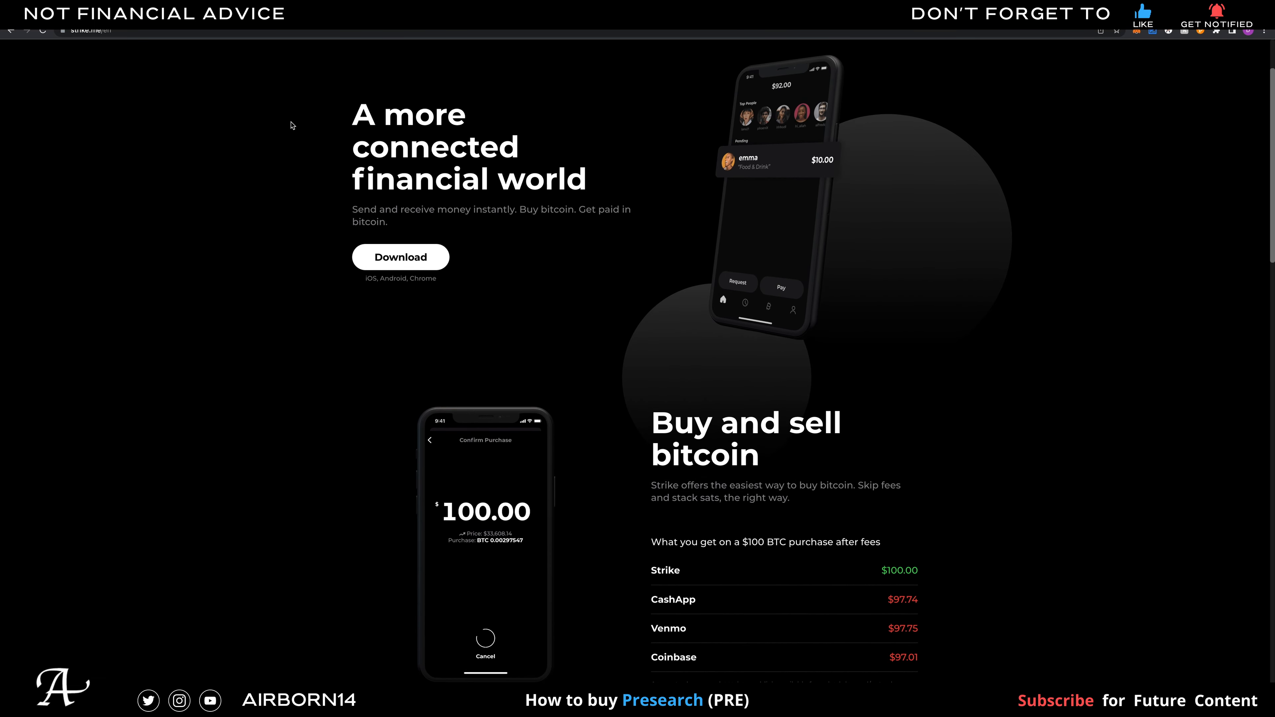
scroll("down", 3)
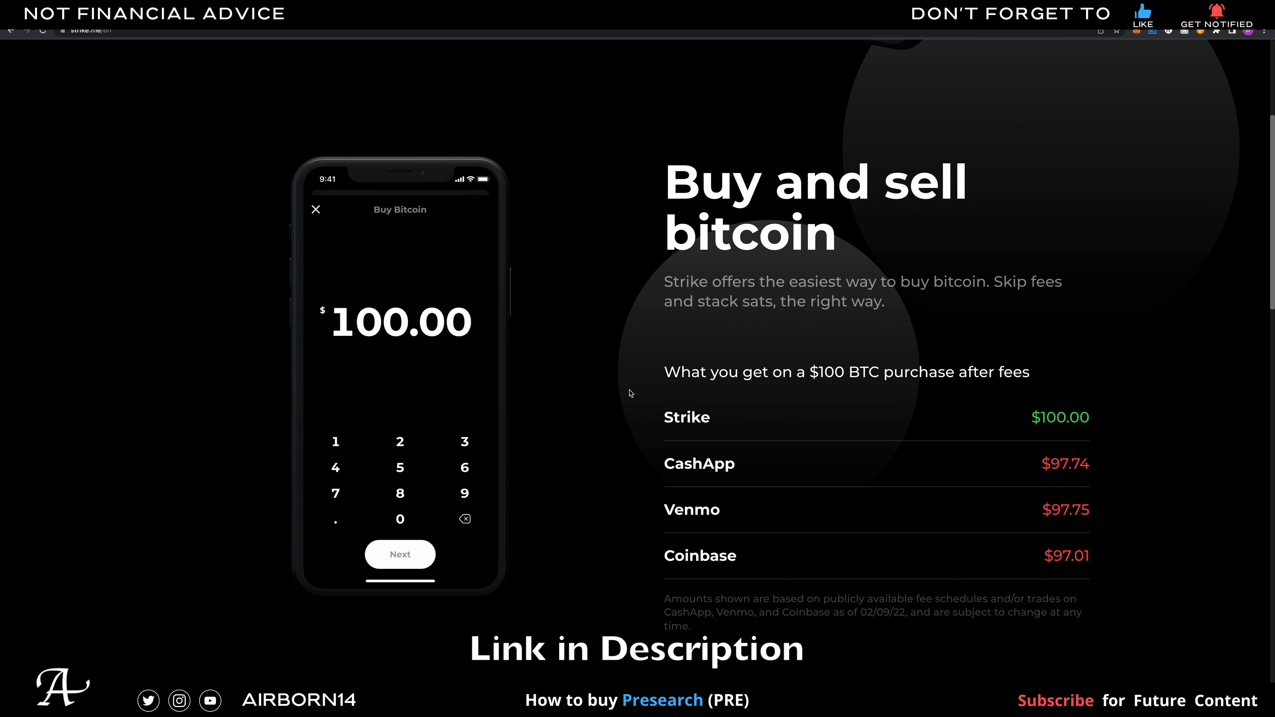
left_click(399, 553)
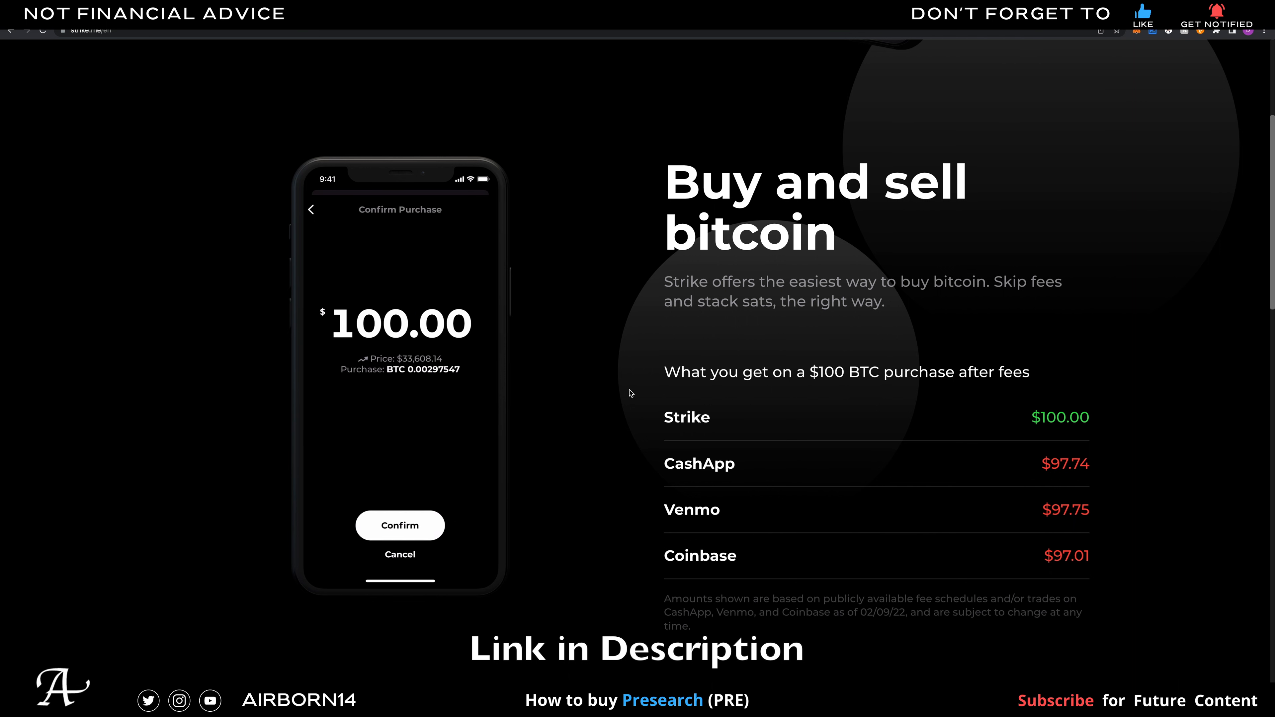
left_click(399, 524)
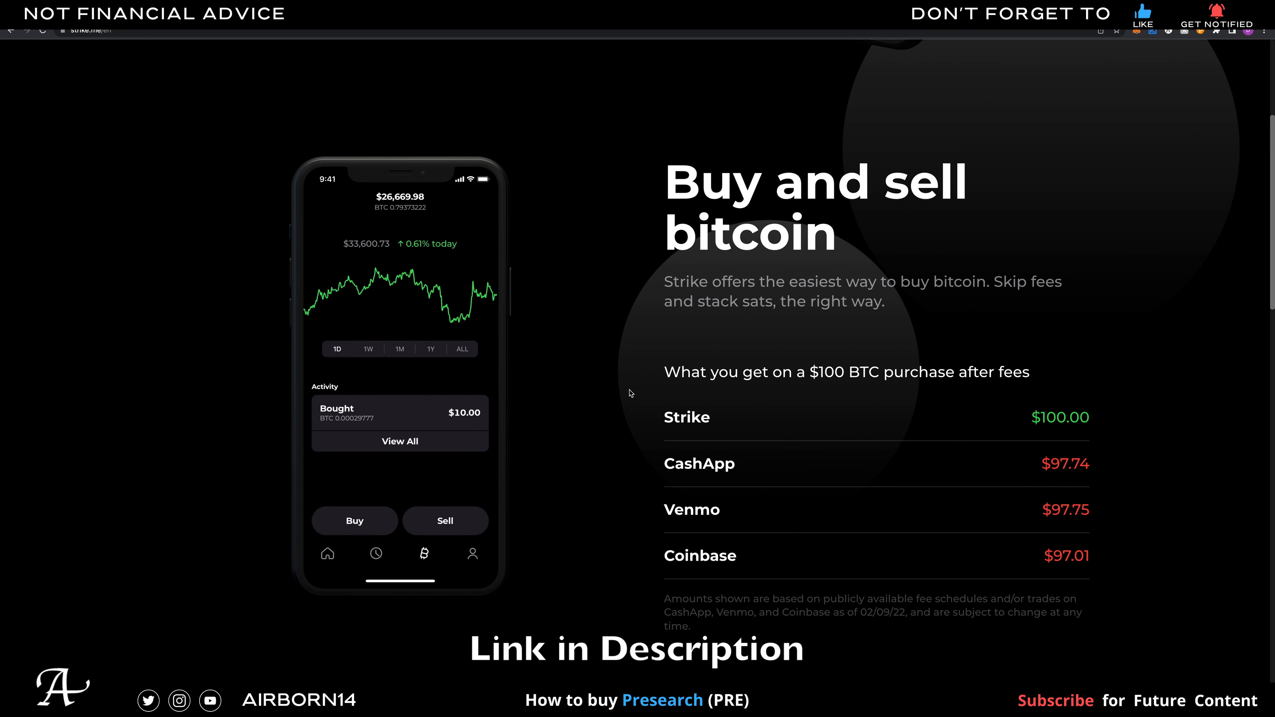
left_click(354, 521)
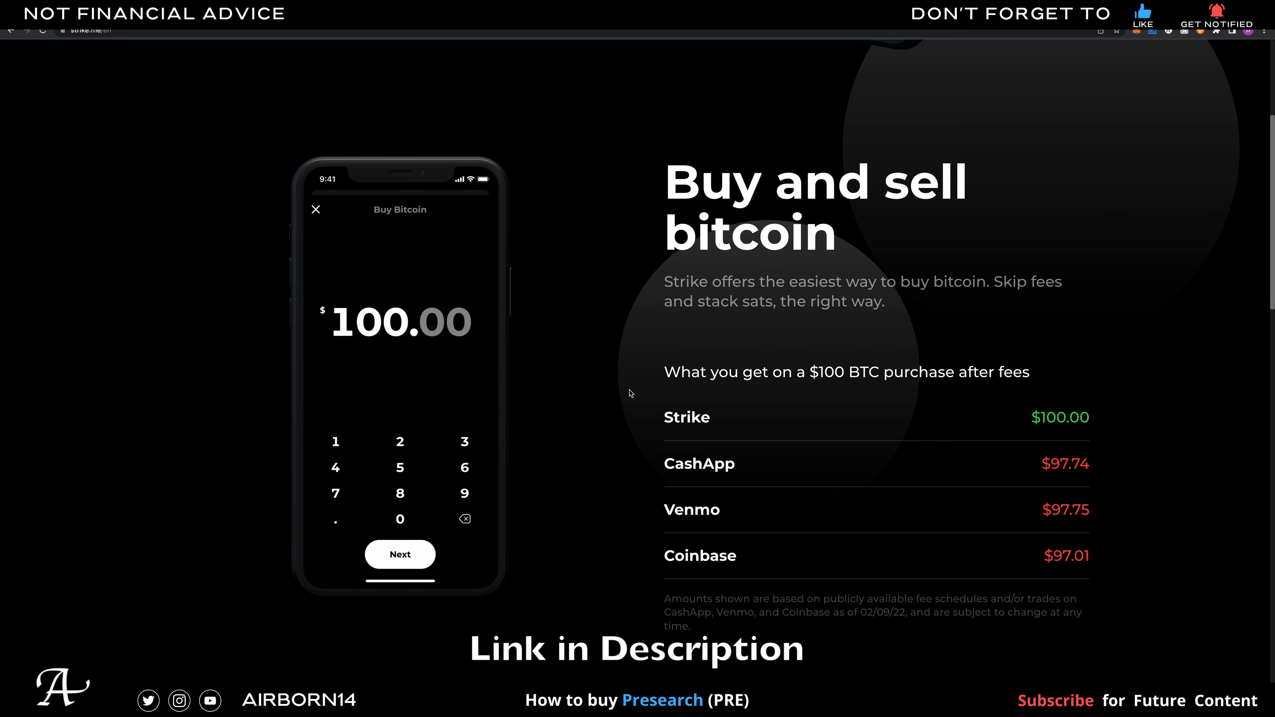
scroll("down", 3)
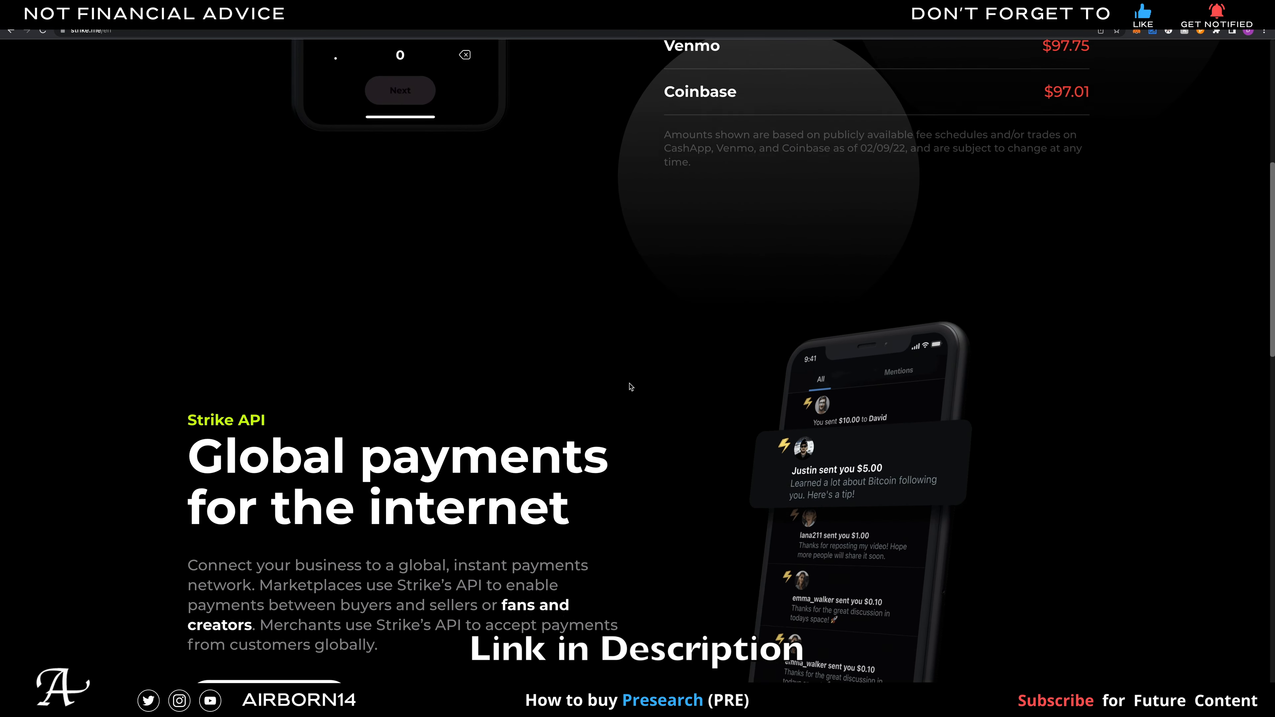
scroll("down", 3)
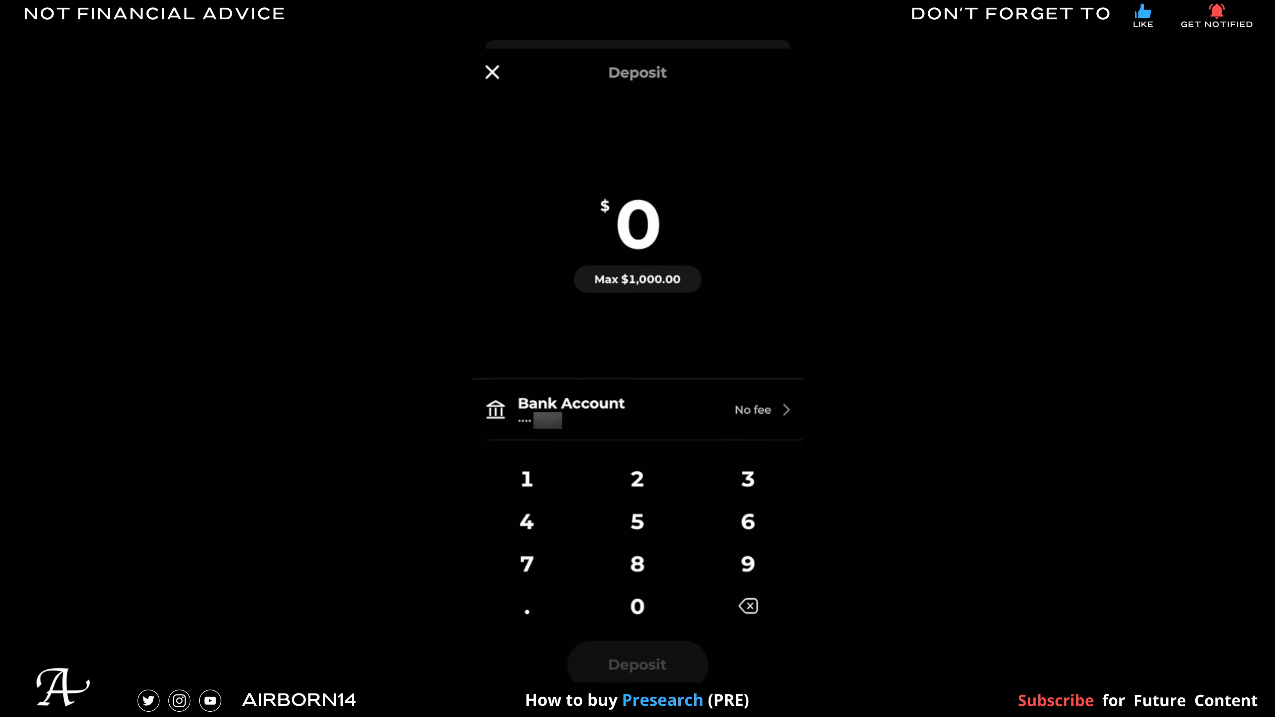
Deposit the maximum $1,000.00 from the linked bank, confirm it, and view the bitcoin page
left_click(638, 664)
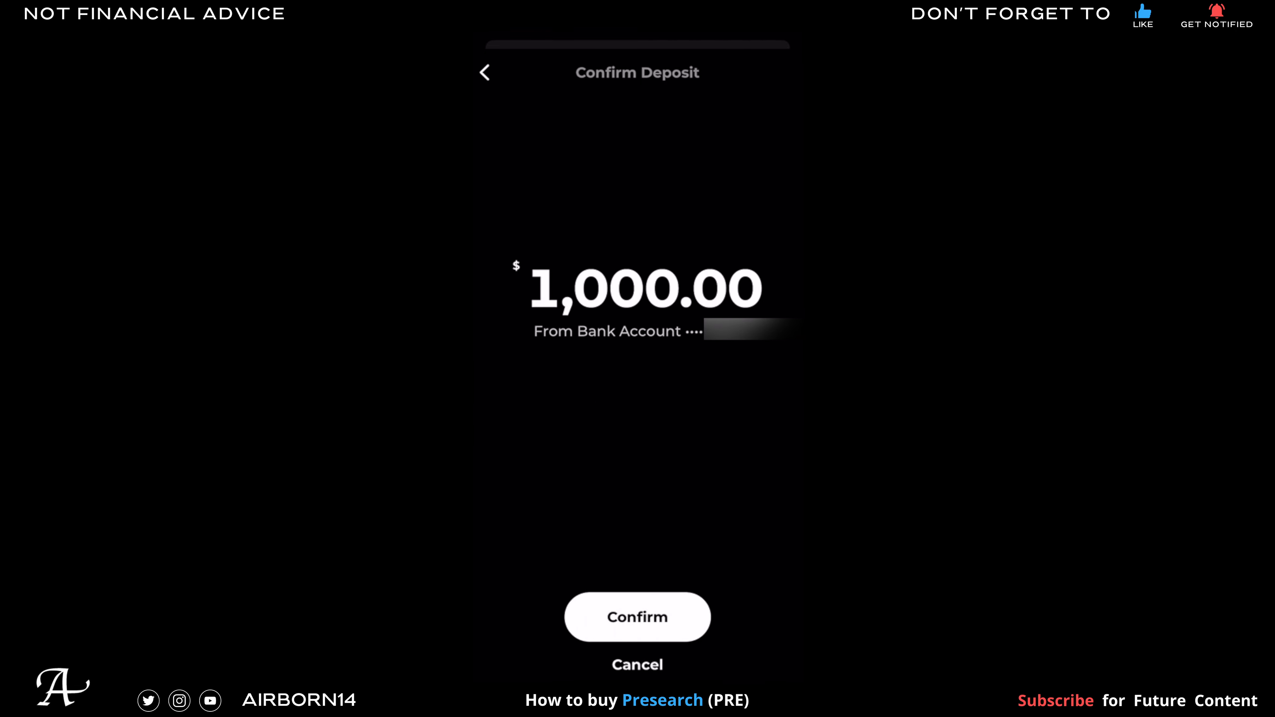
left_click(637, 616)
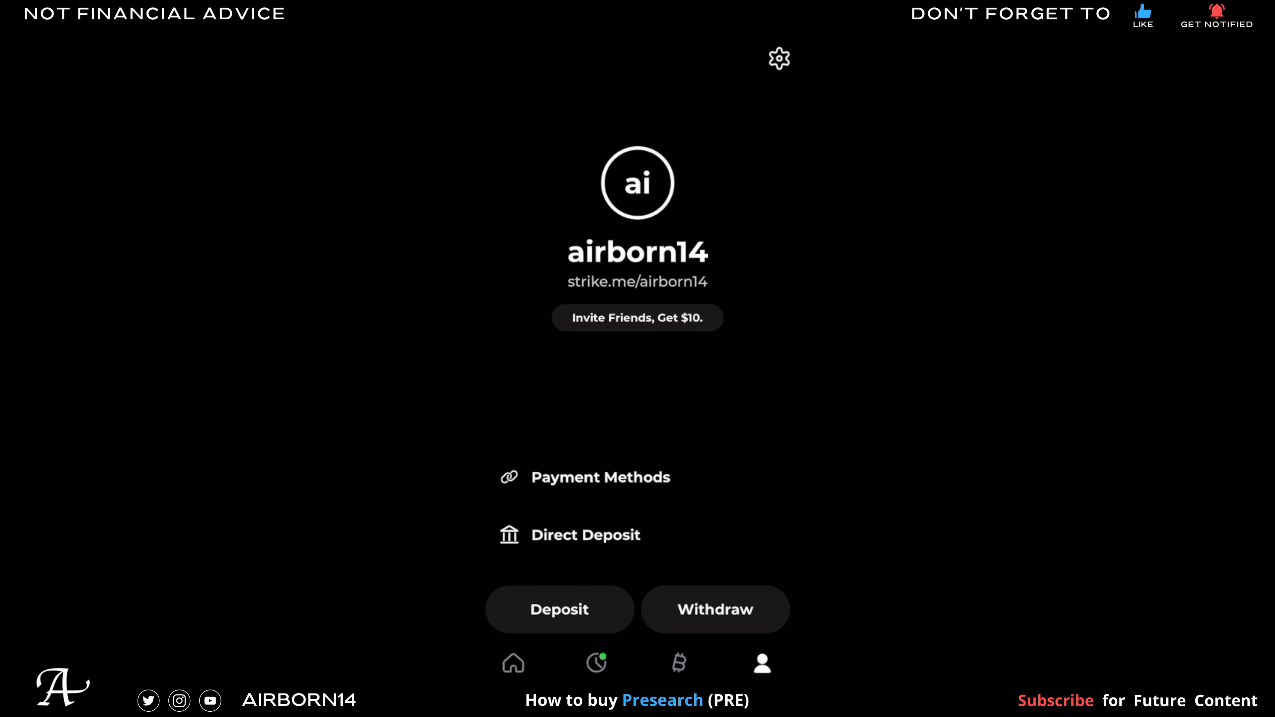
left_click(677, 662)
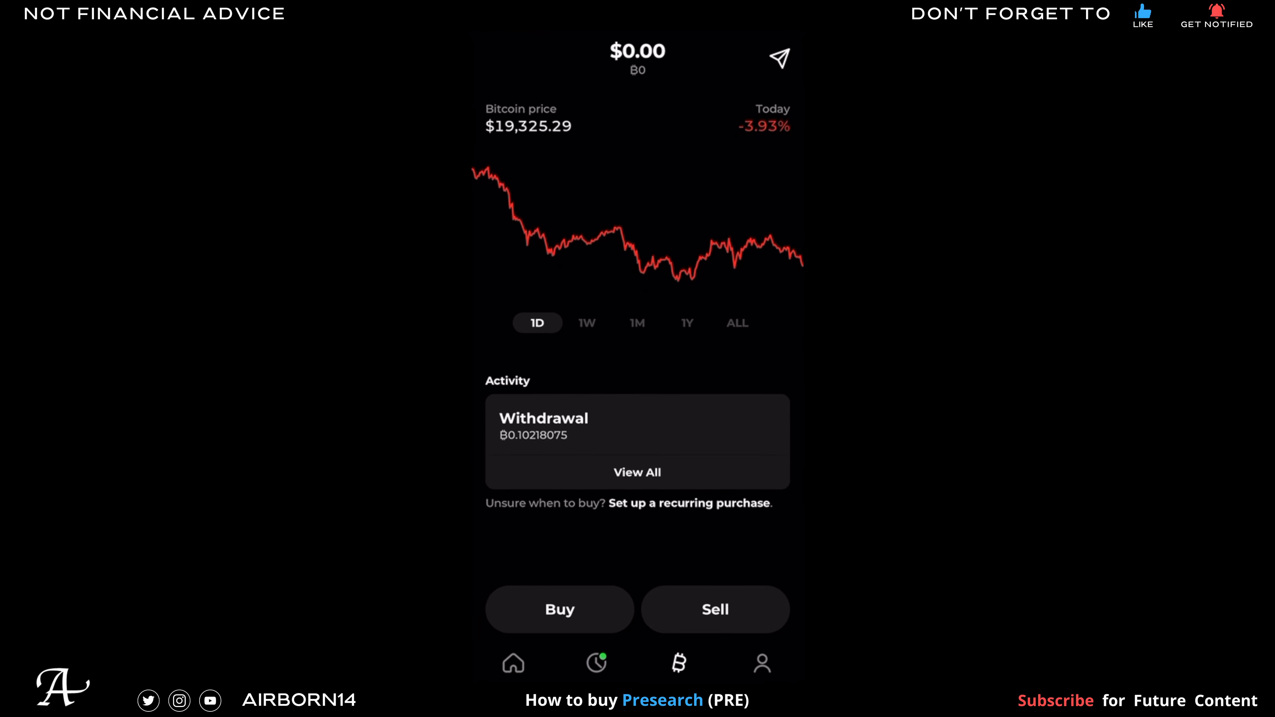
Buy the maximum $1,000.00 of bitcoin in Strike, about ₿0.05155077, and confirm the purchase
left_click(558, 608)
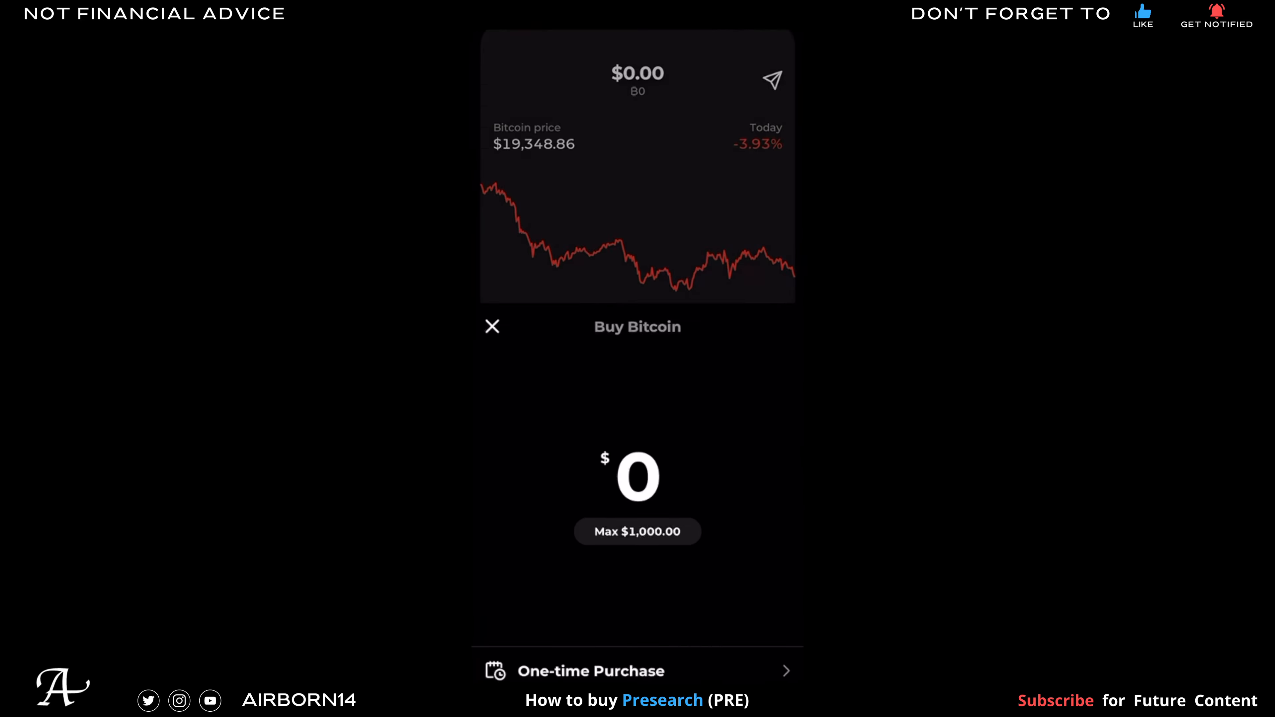
left_click(636, 531)
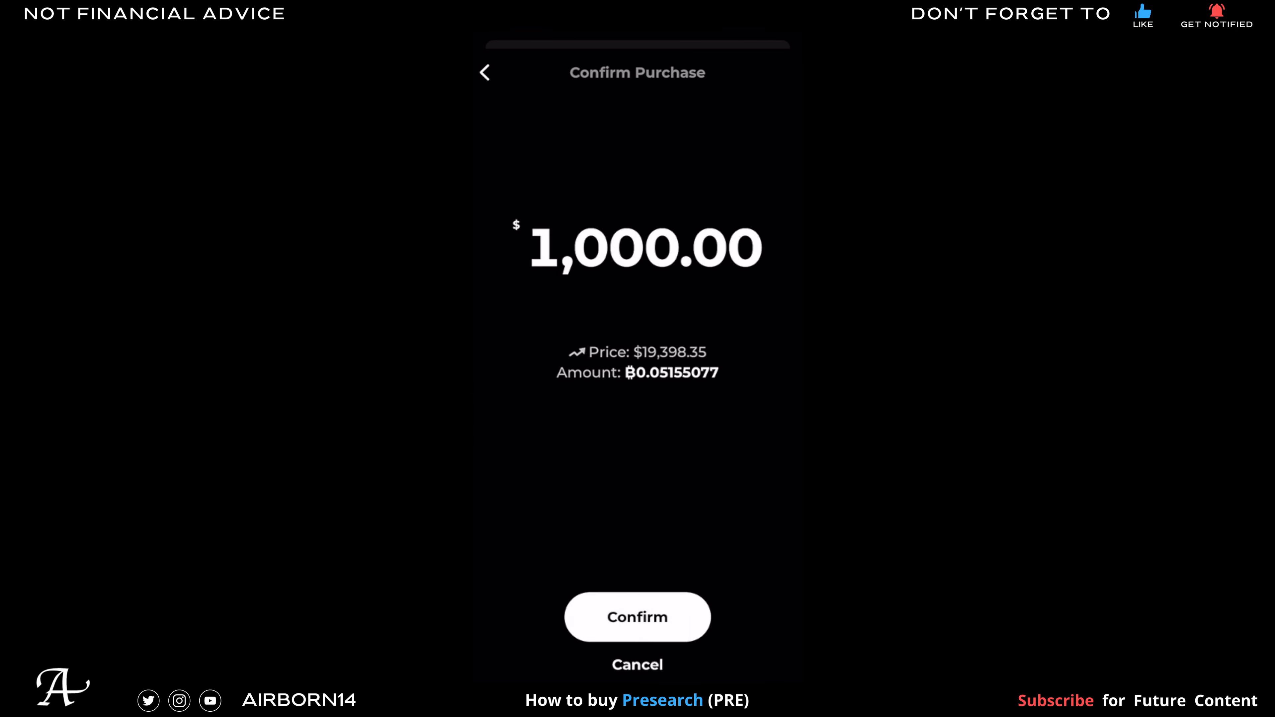
left_click(637, 616)
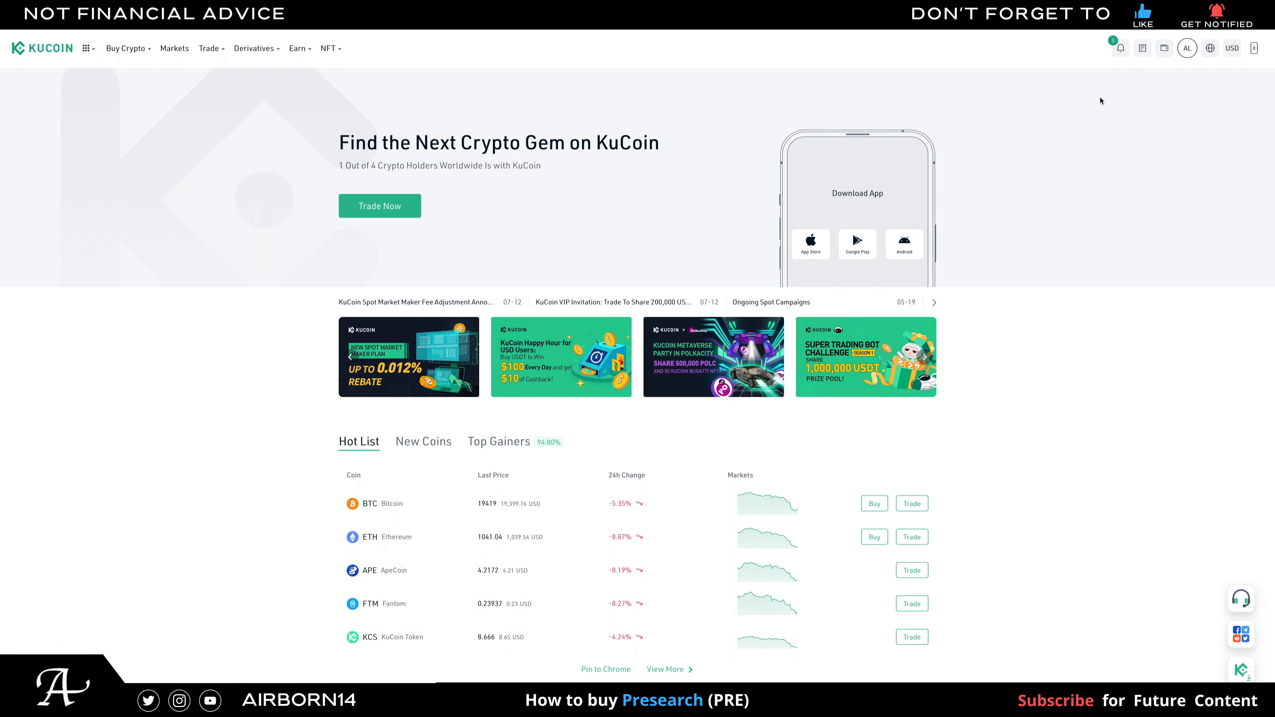
Show the KuCoin Main Account holdings, about 0.0519 BTC (≈1,006 USD)
left_click(1142, 48)
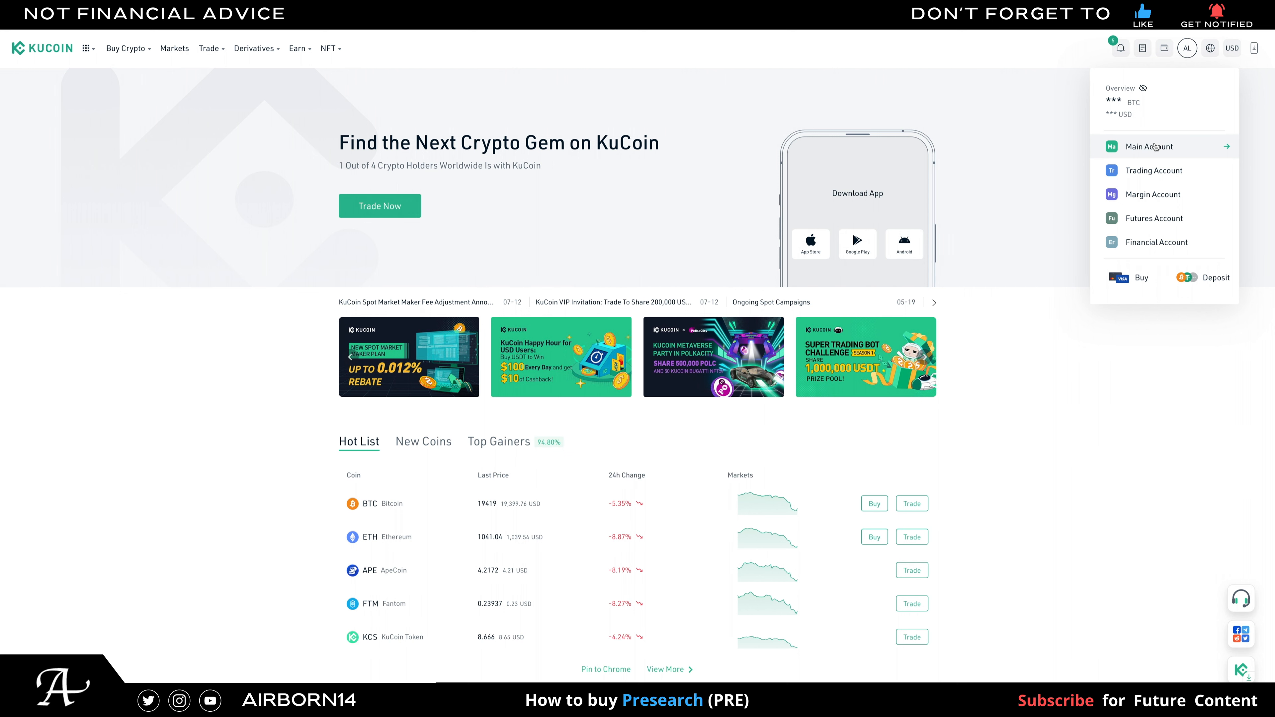
left_click(1149, 146)
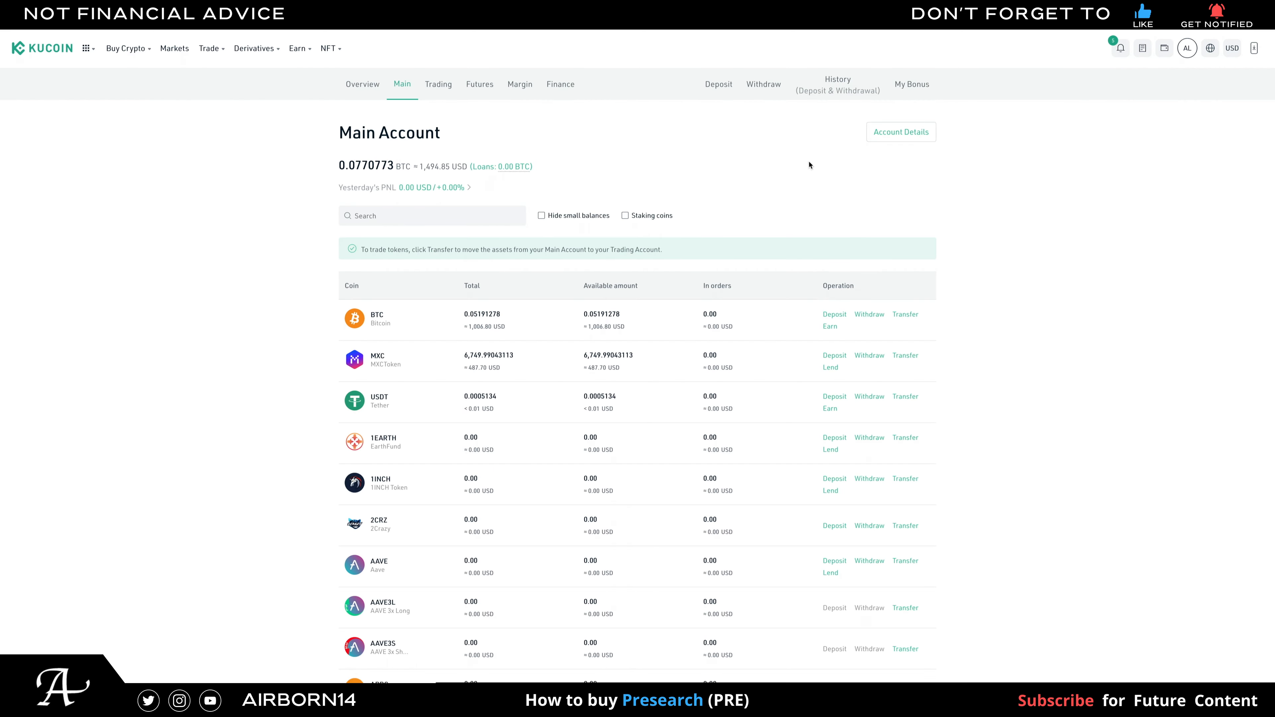
mouse_move(717, 83)
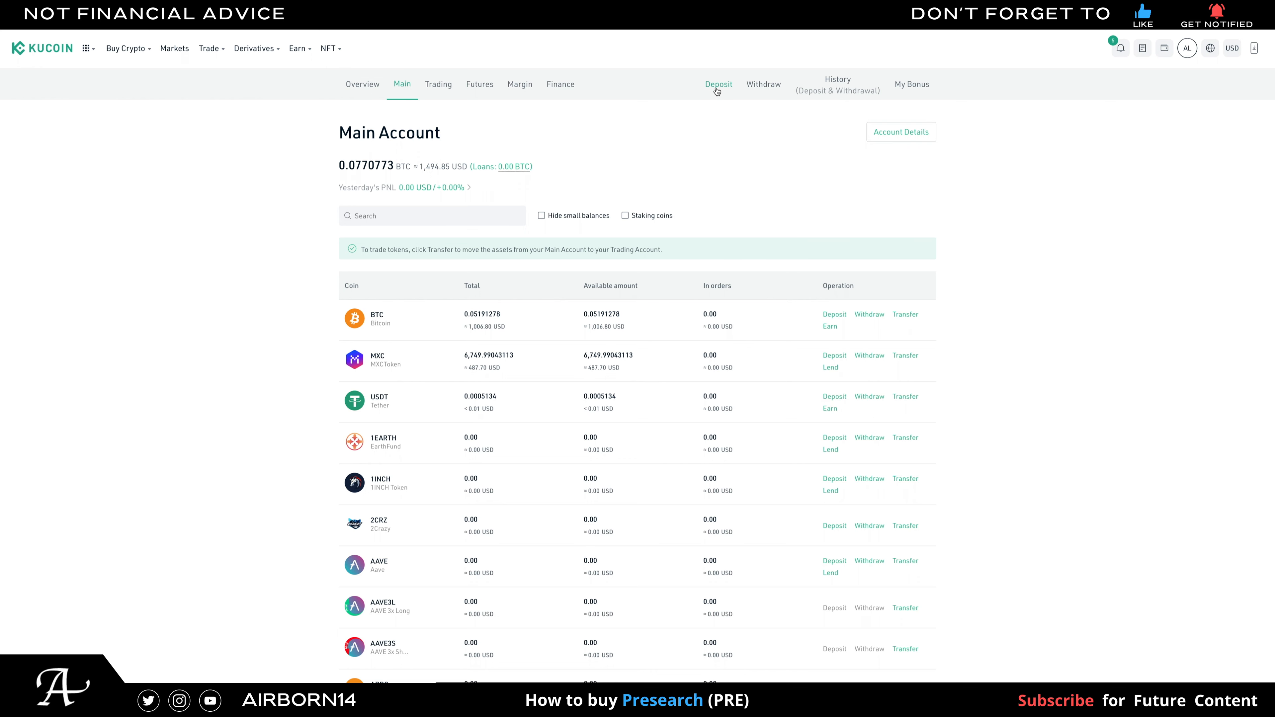
Generate a KuCoin crypto deposit address for BTC on the BTC network and copy it
left_click(718, 83)
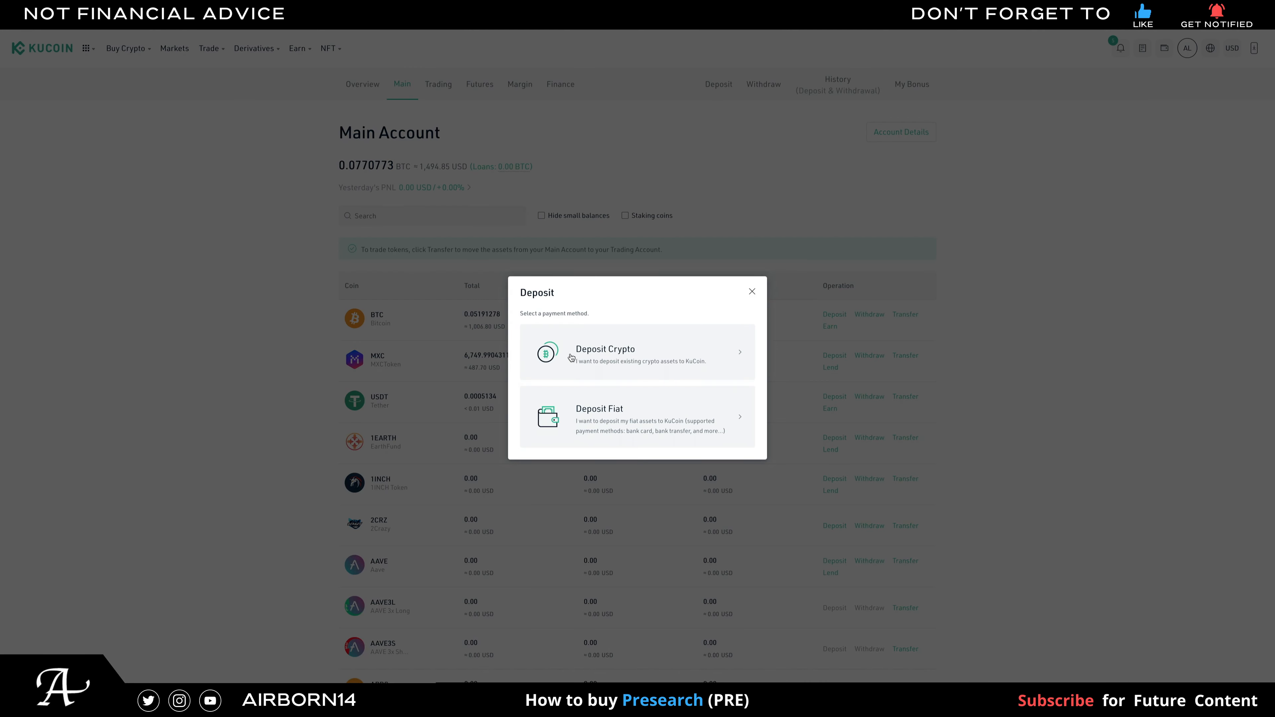
left_click(637, 352)
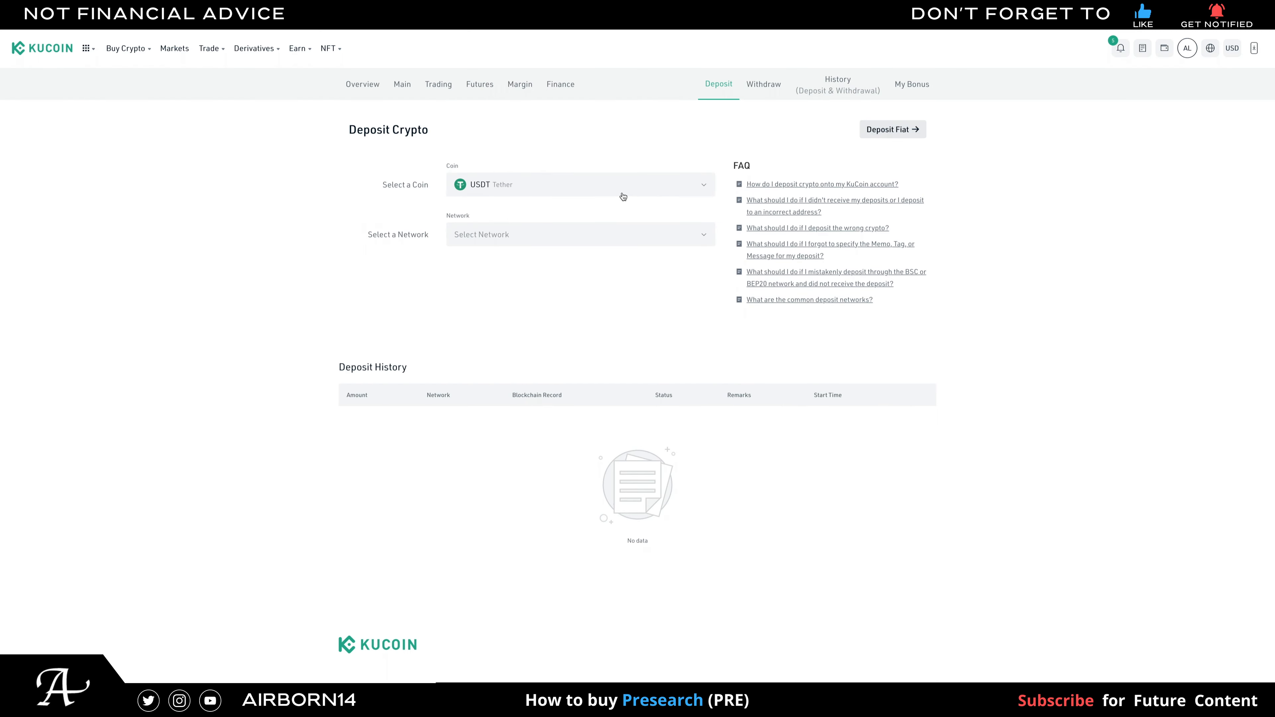
left_click(579, 184)
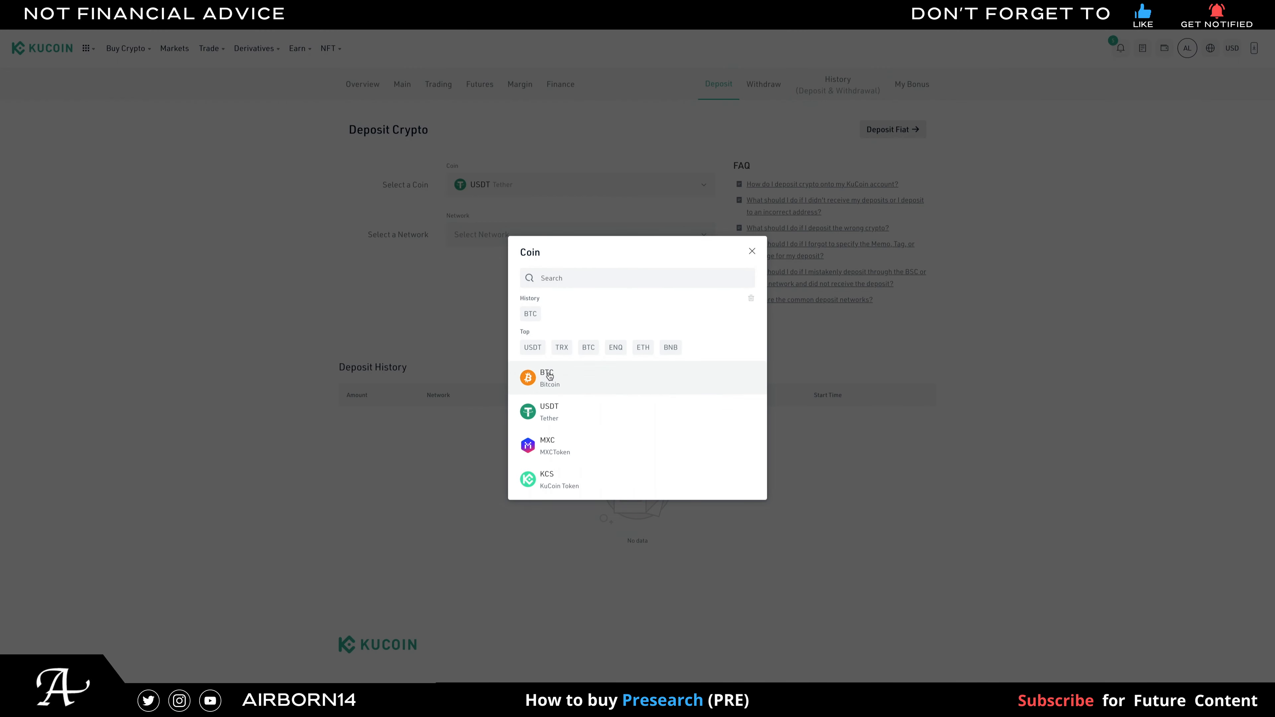
left_click(547, 377)
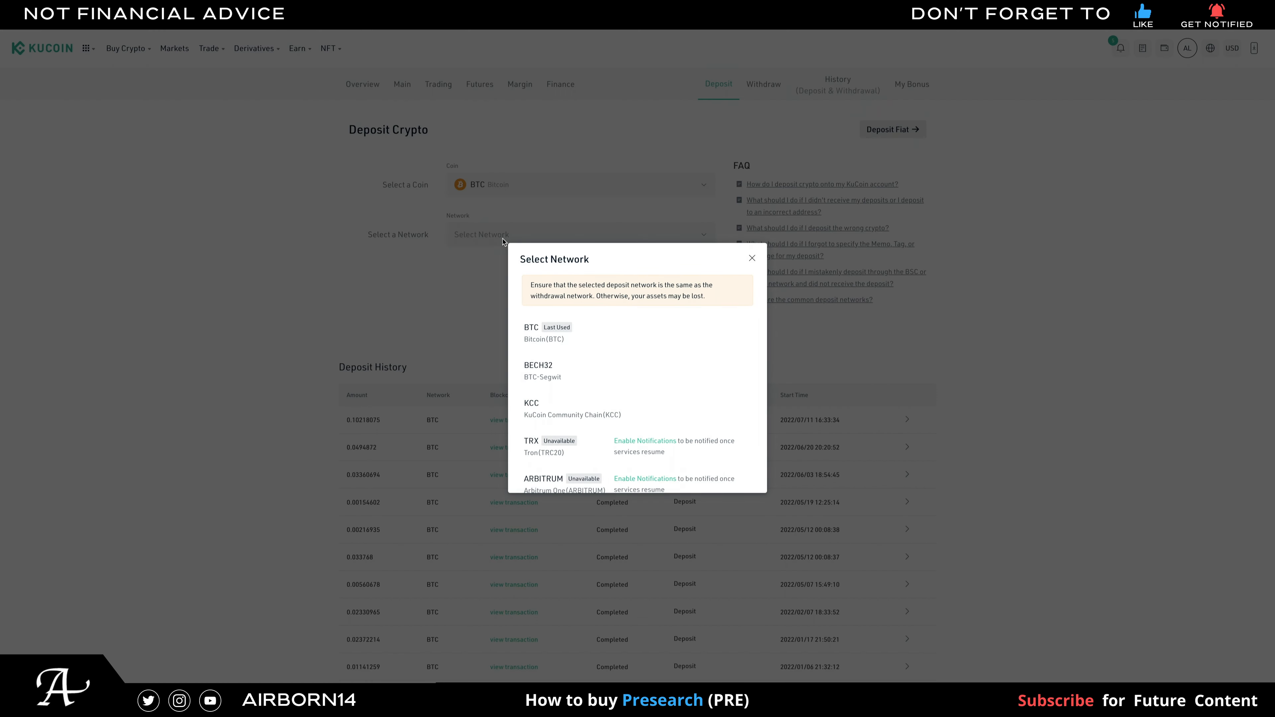
mouse_move(541, 334)
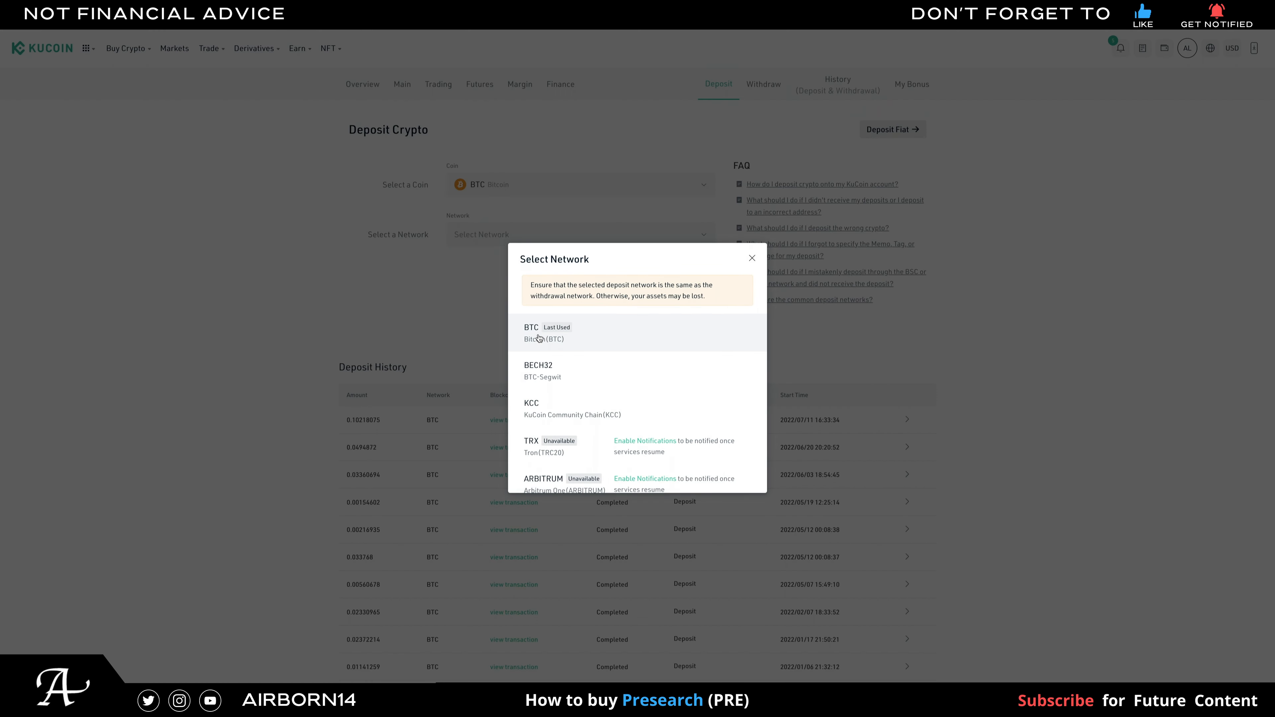
left_click(544, 332)
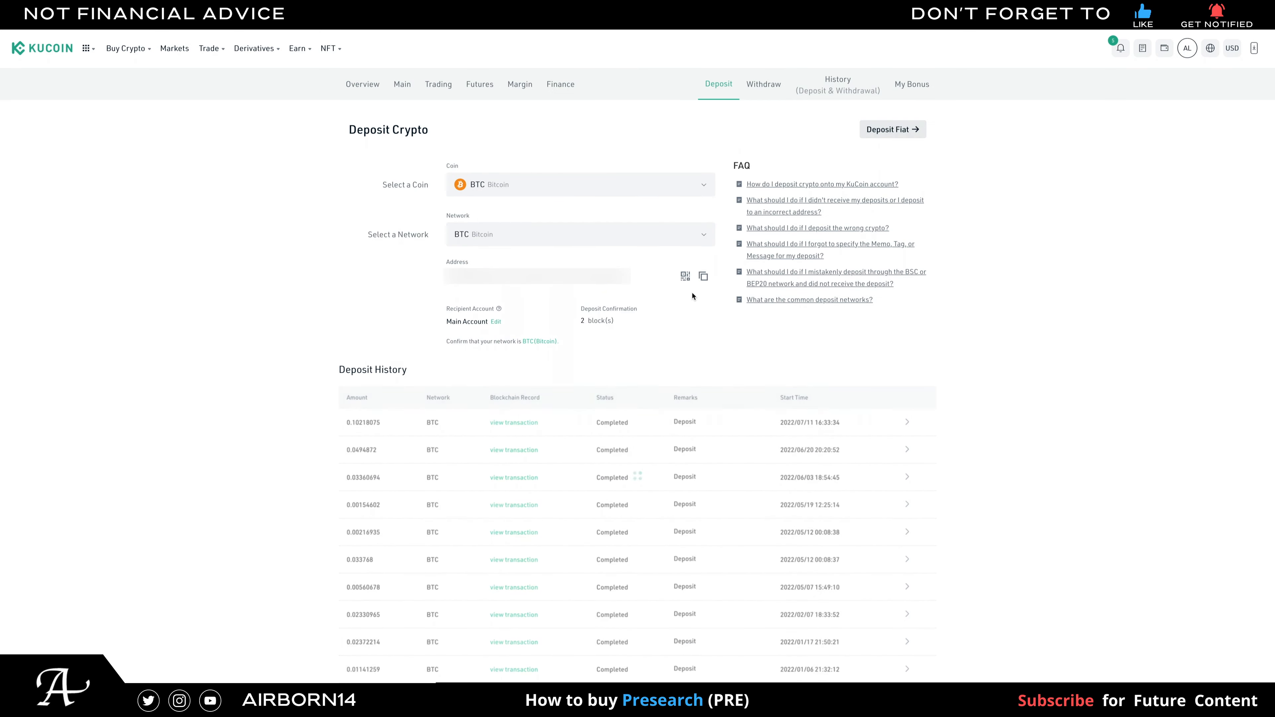
mouse_move(688, 290)
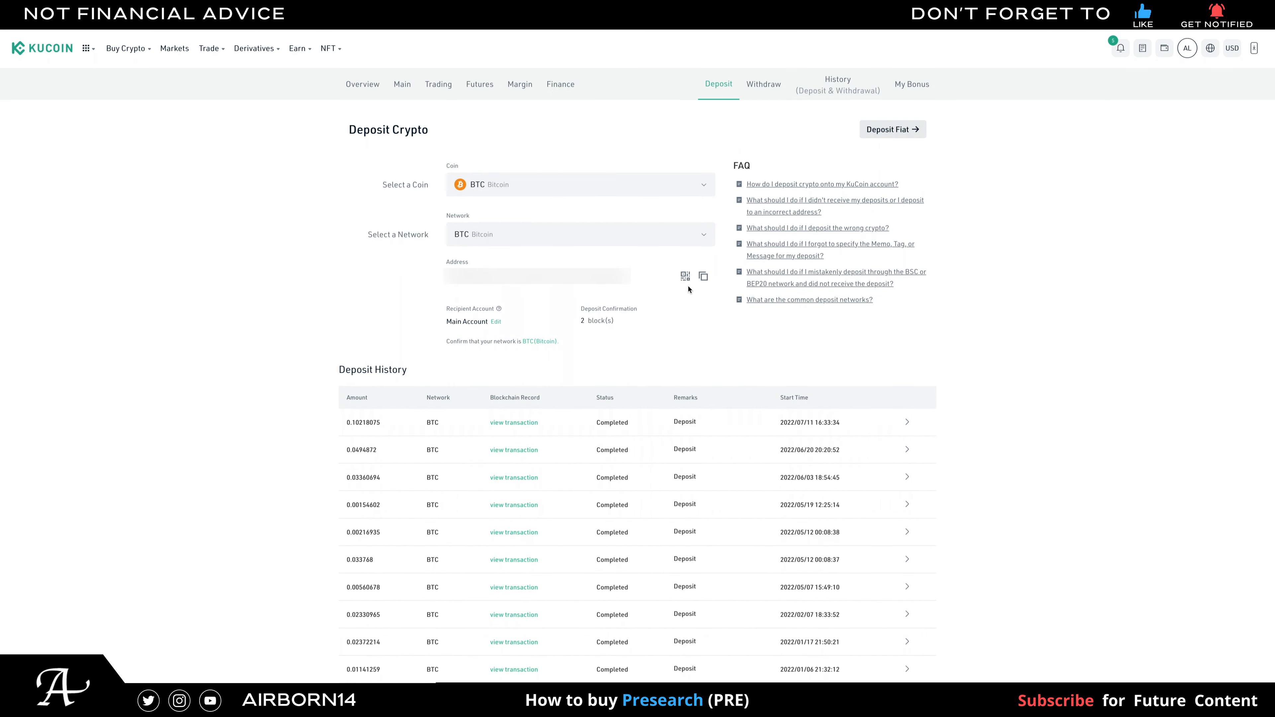
left_click(684, 275)
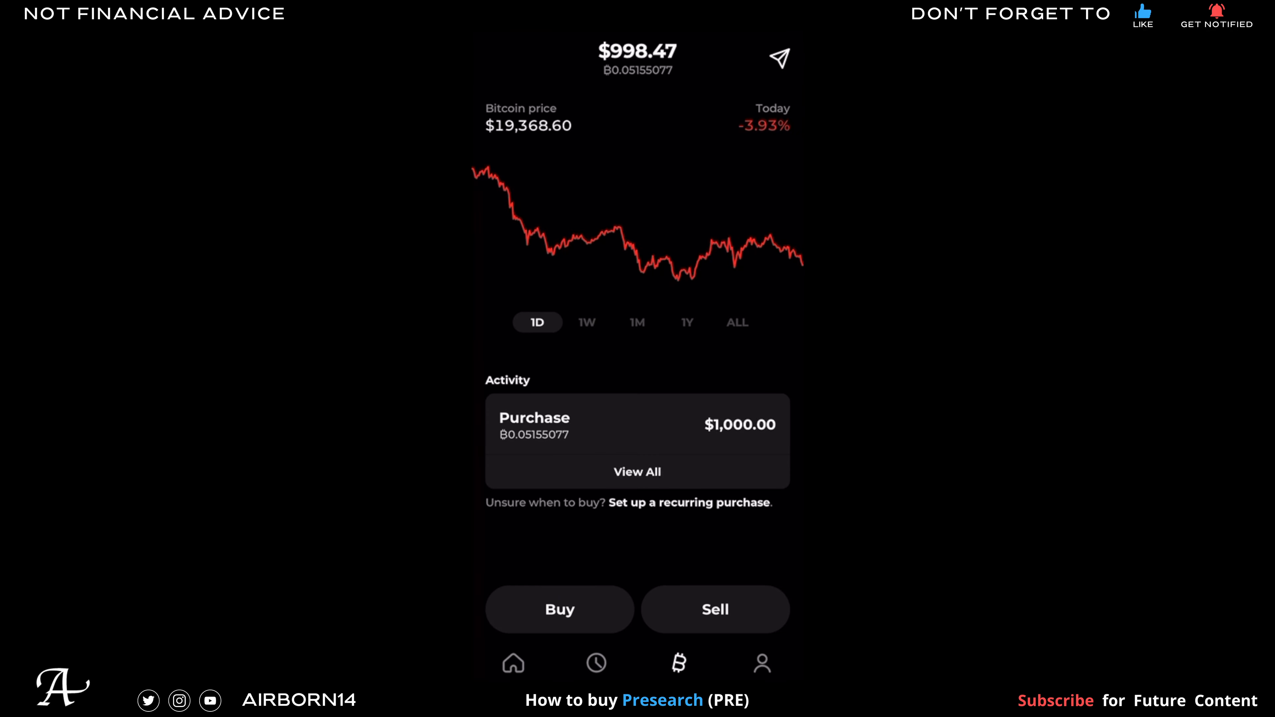
Start a bitcoin send from Strike for the full ₿0.05155077 balance
left_click(778, 58)
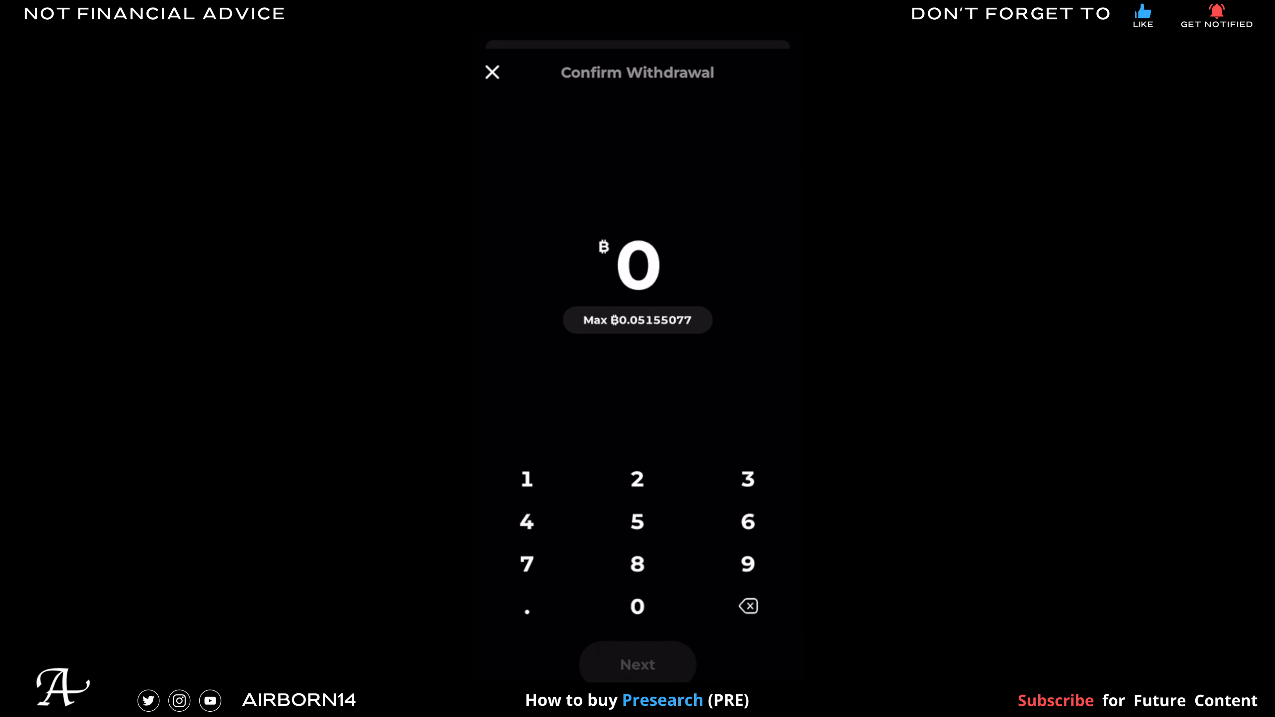
left_click(638, 663)
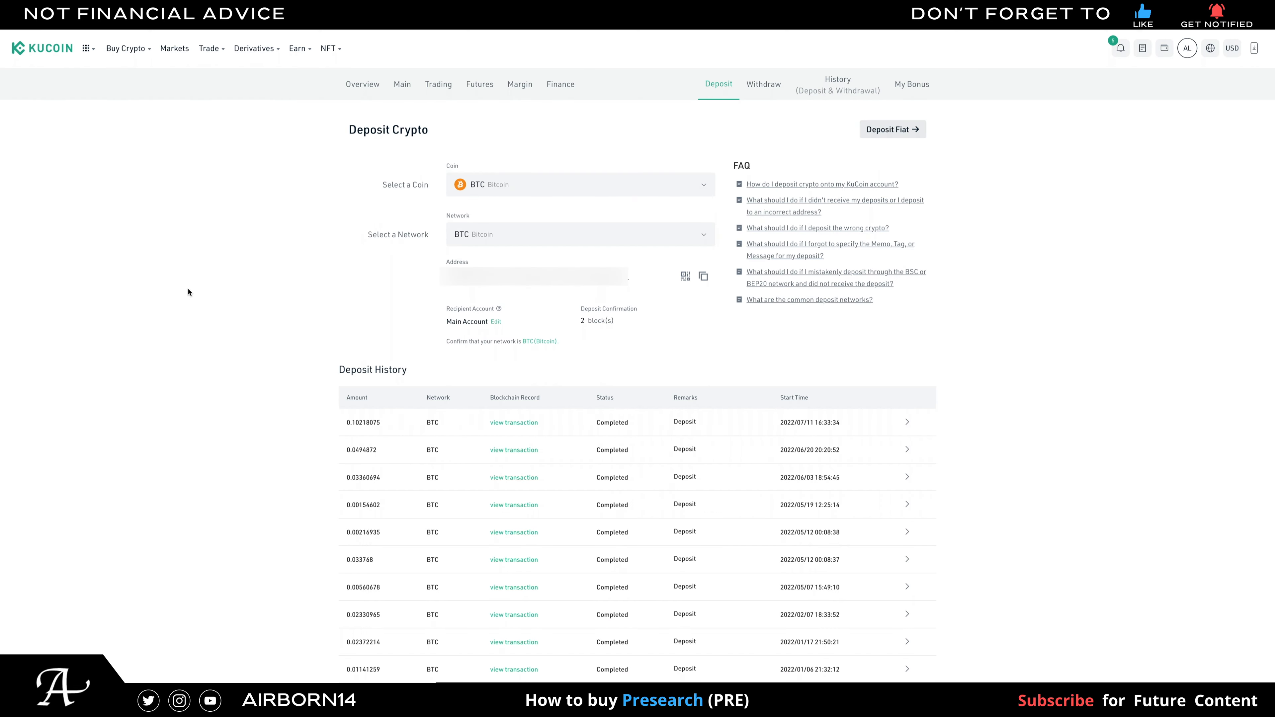
Return to the KuCoin Main Account holdings showing the 0.0210957 BTC balance
left_click(362, 84)
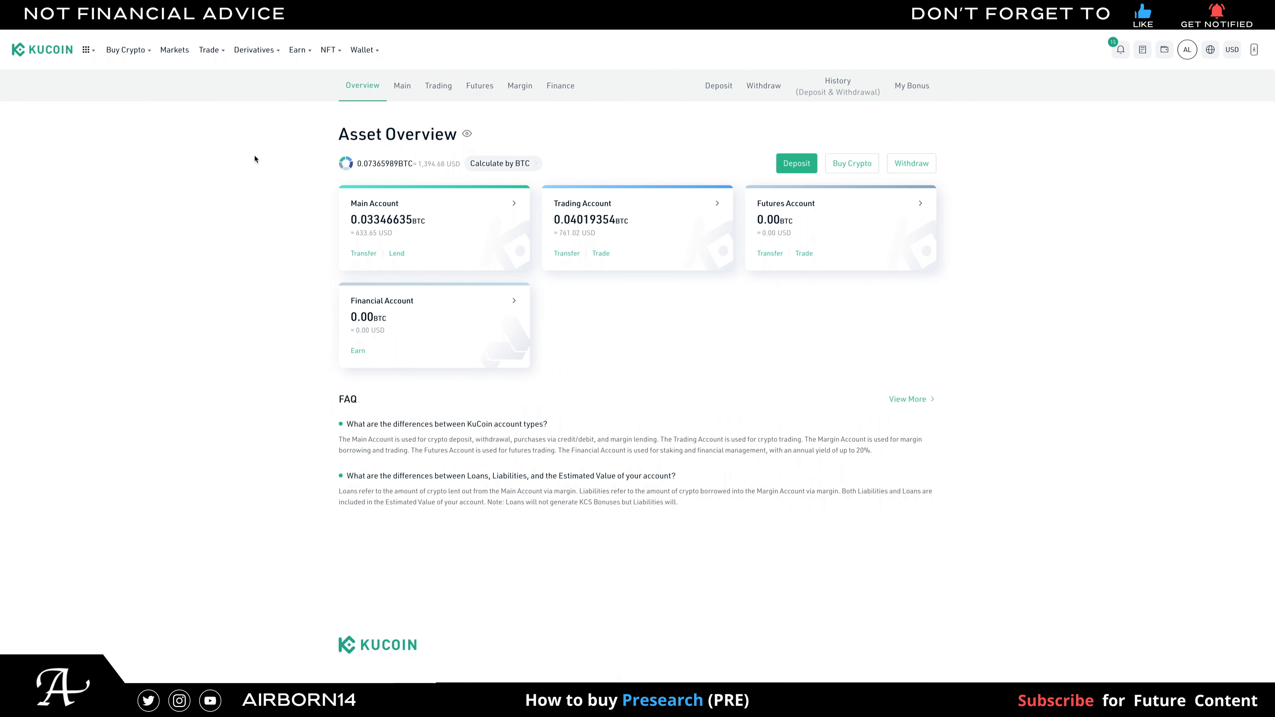
left_click(401, 86)
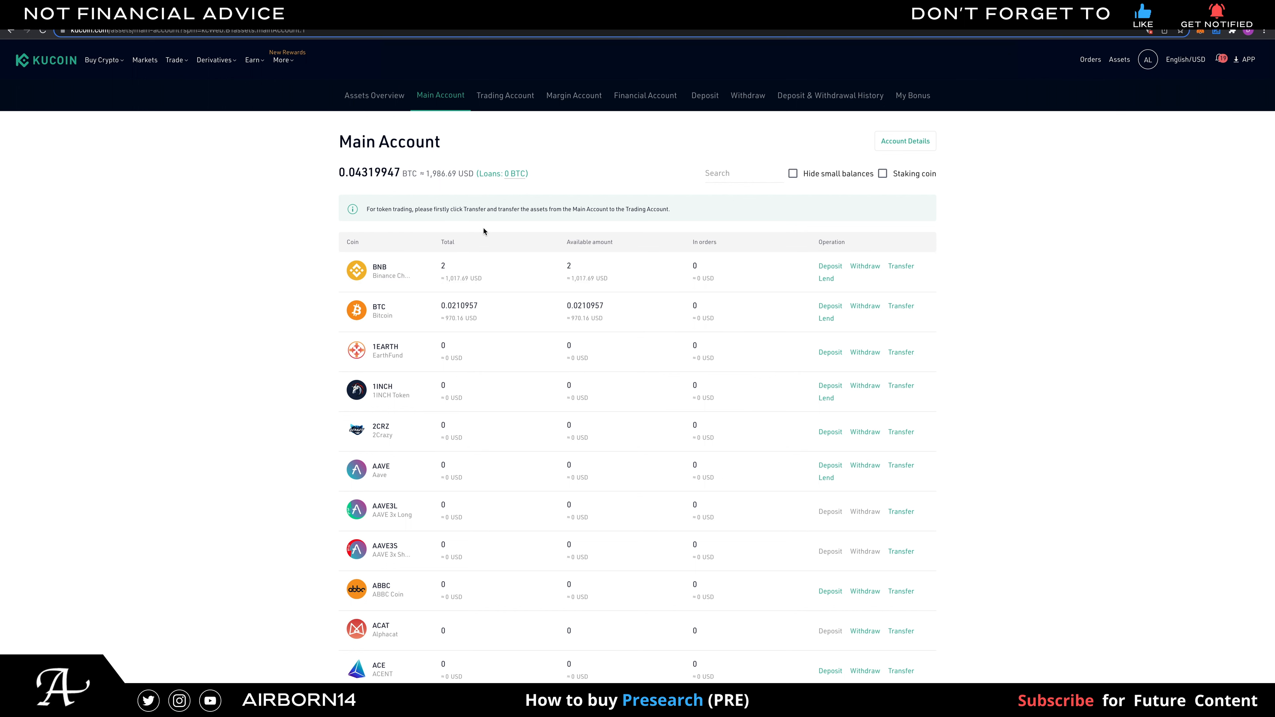
mouse_move(475, 318)
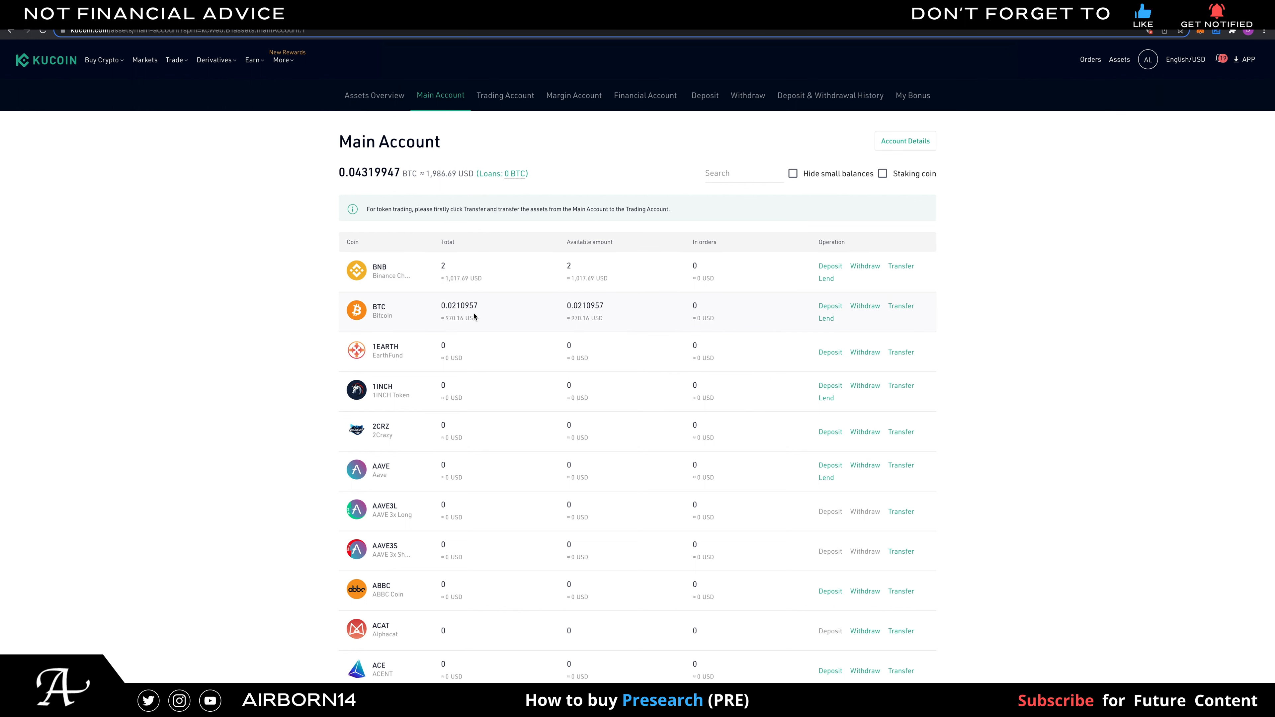
mouse_move(895, 314)
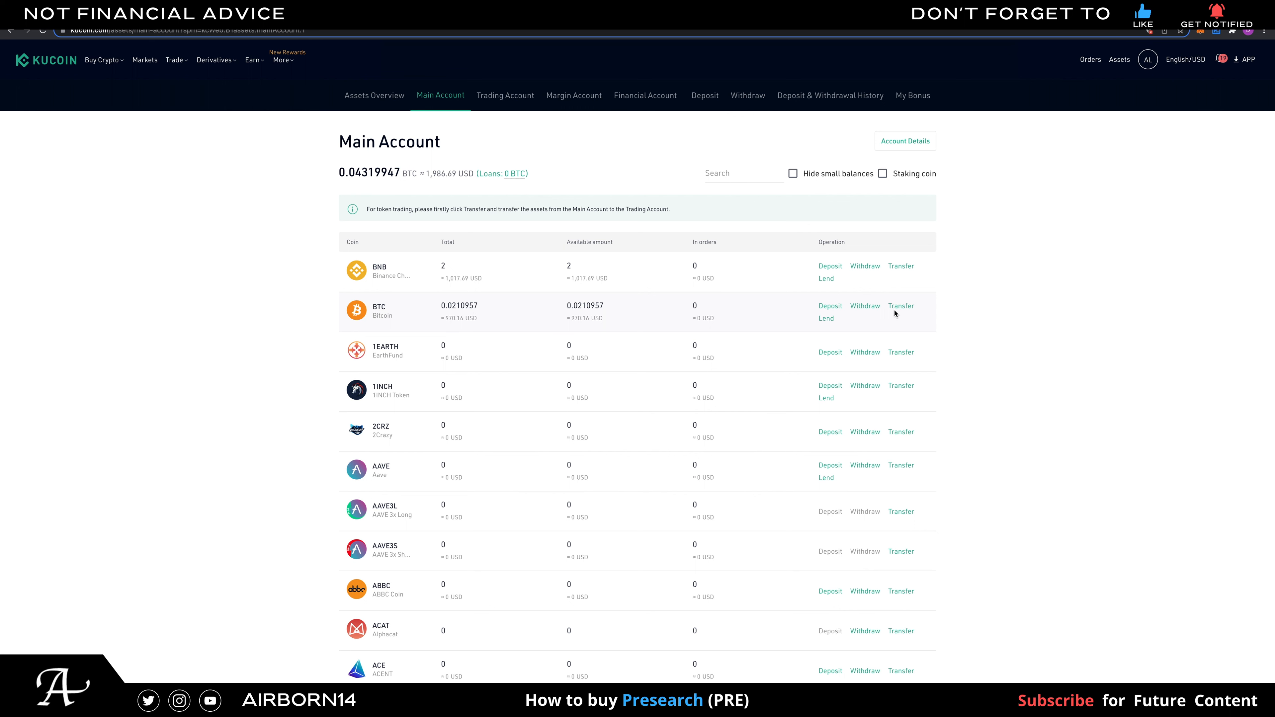
mouse_move(901, 310)
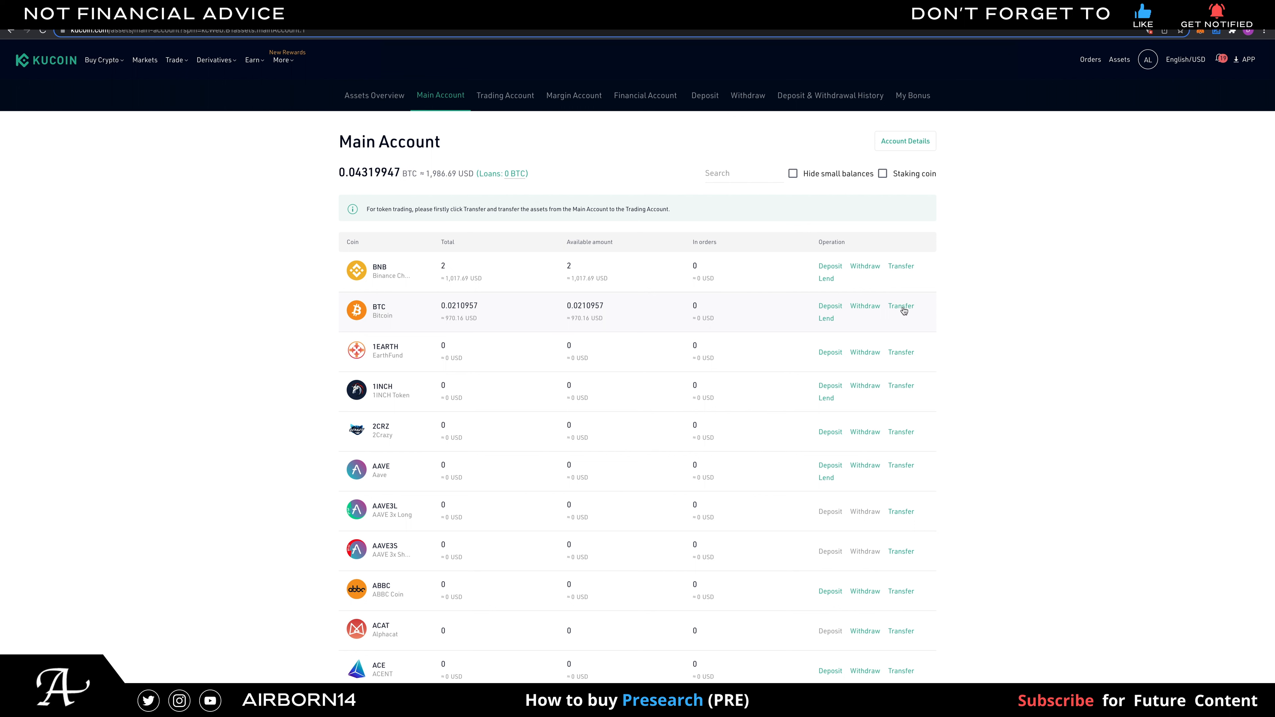
Transfer the full available 0.0210957 BTC from the Main Account to the Trading Account
left_click(900, 306)
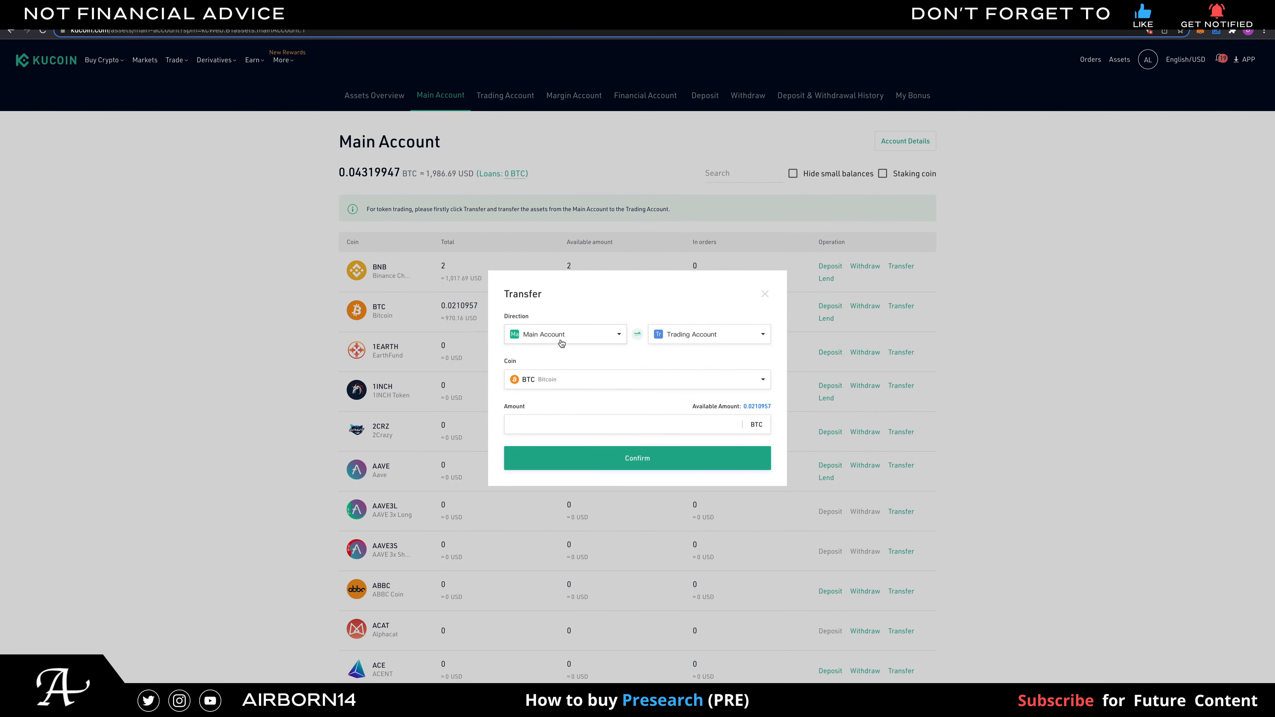
mouse_move(748, 407)
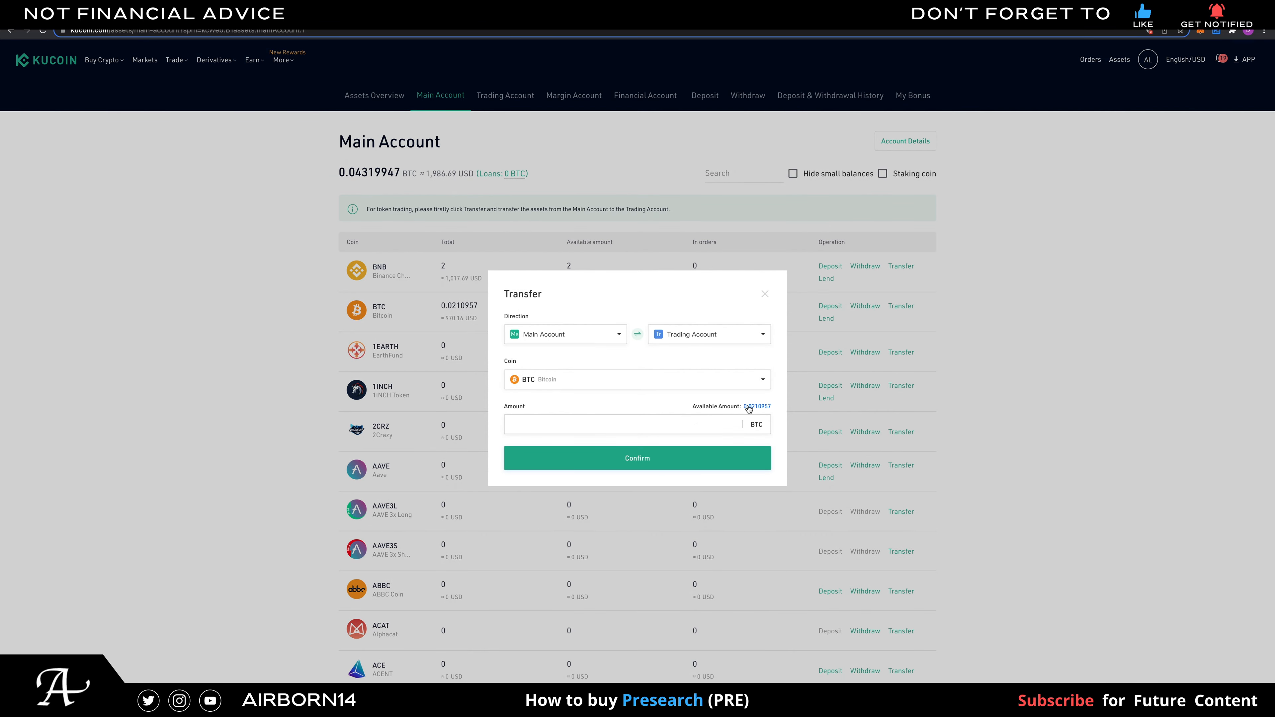
left_click(755, 405)
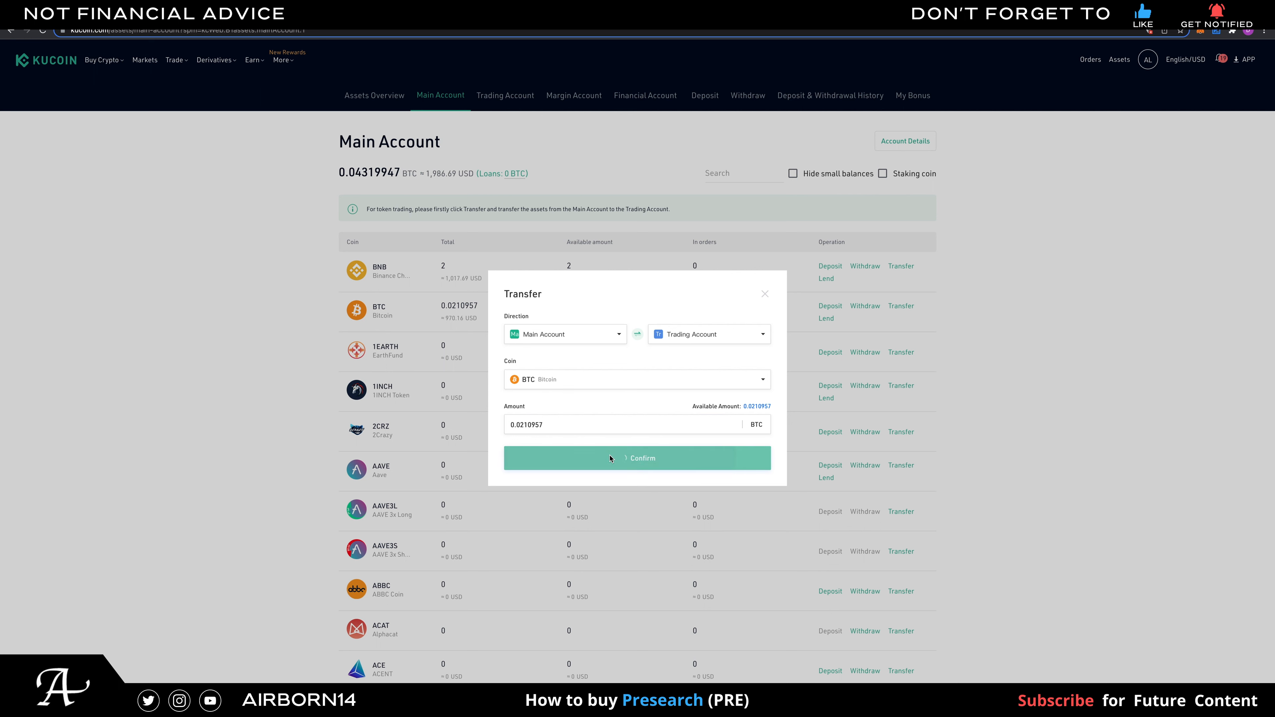
left_click(636, 457)
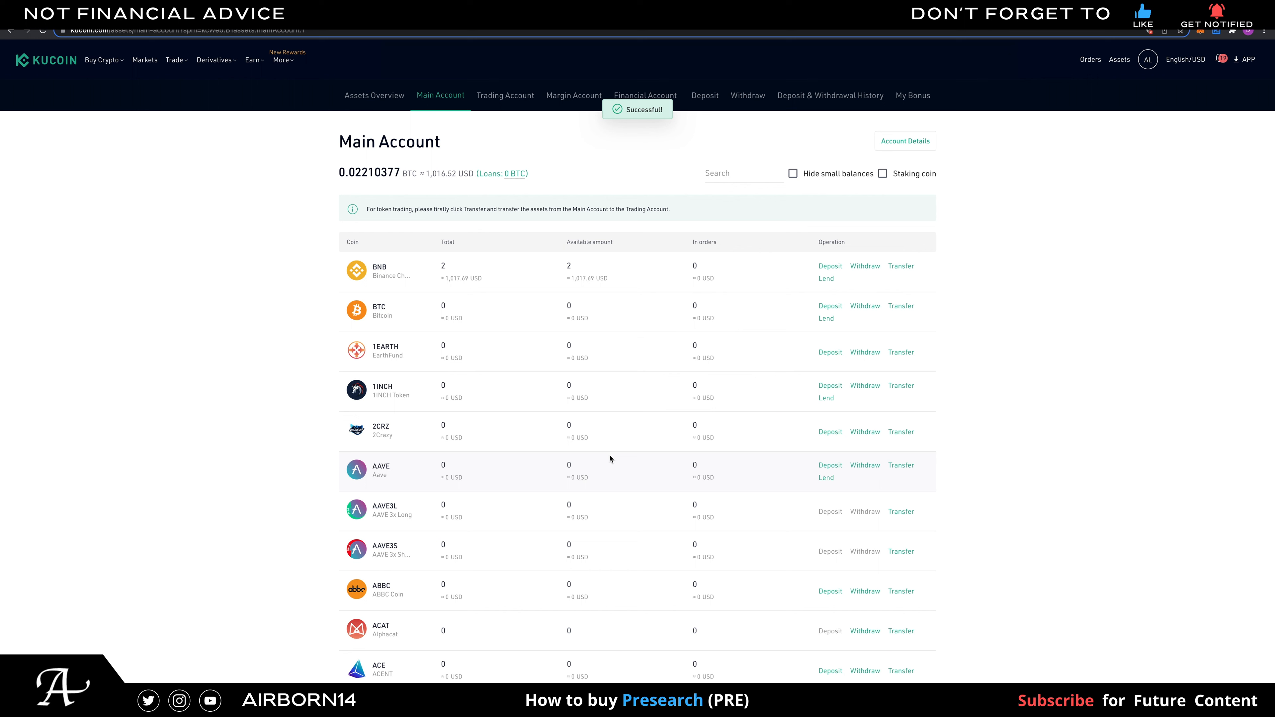
mouse_move(337, 250)
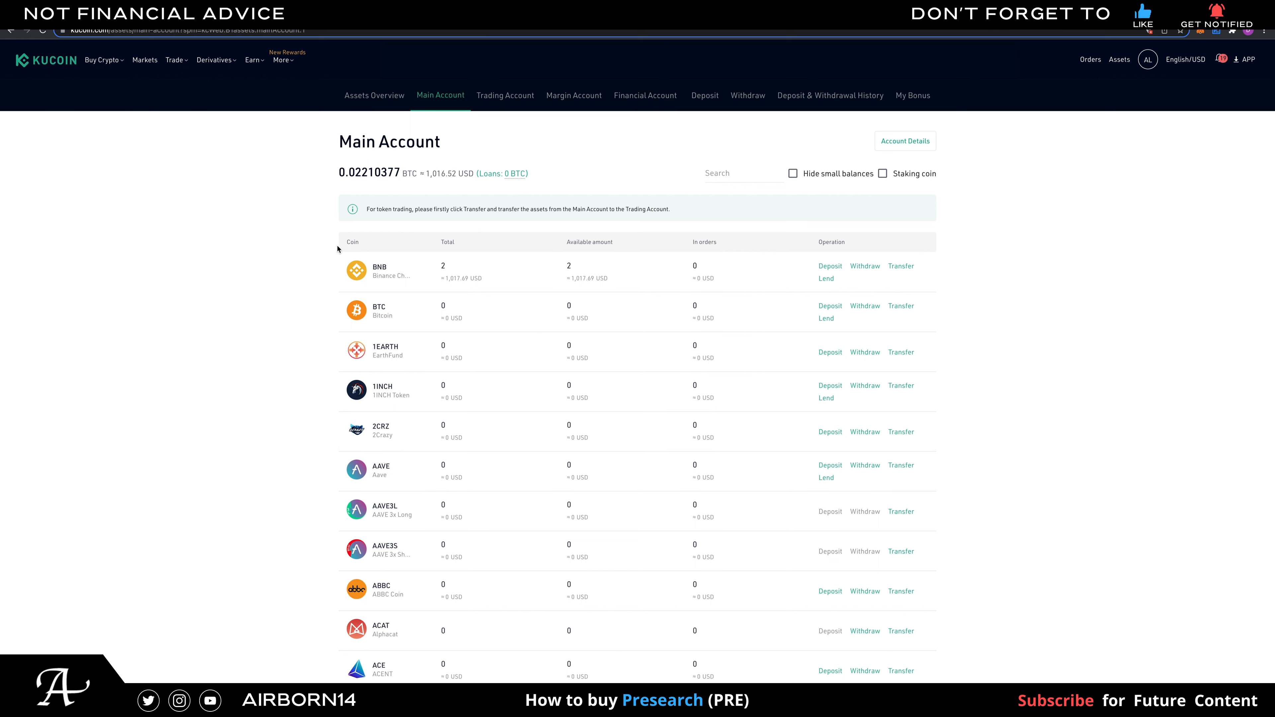
mouse_move(515, 116)
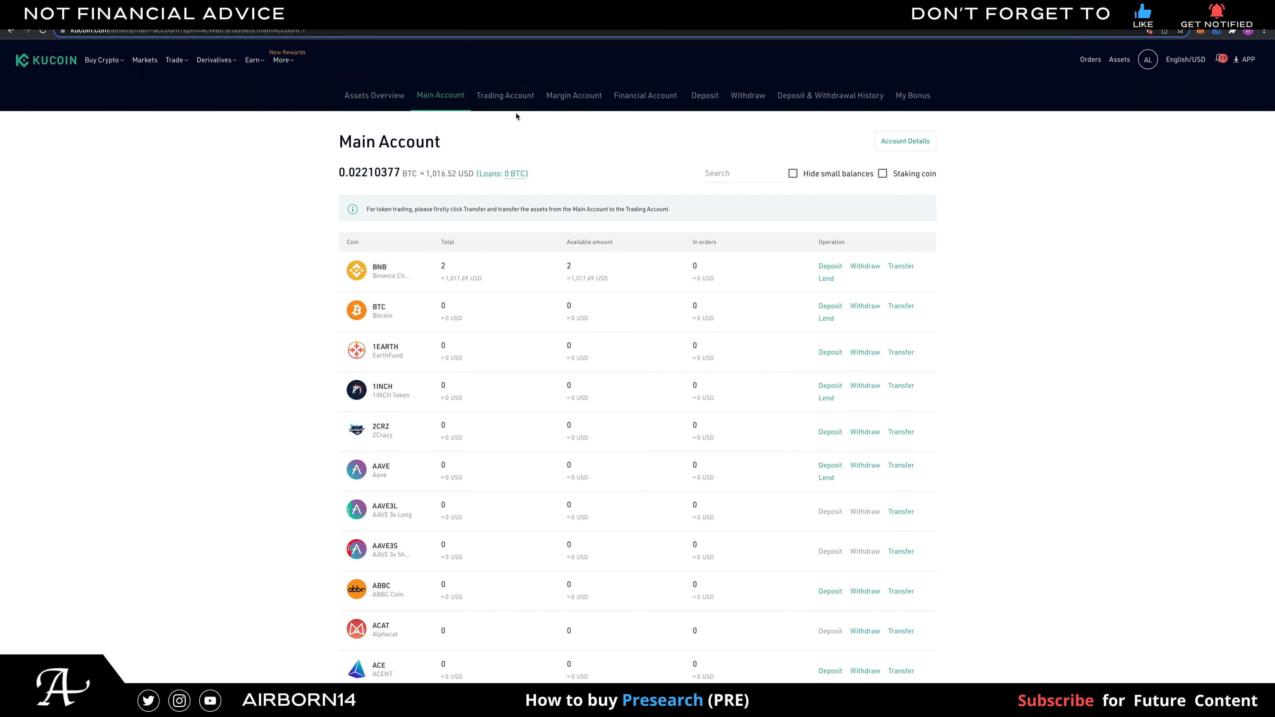
View the Trading Account balances with the 0.0210957 BTC now available
left_click(504, 95)
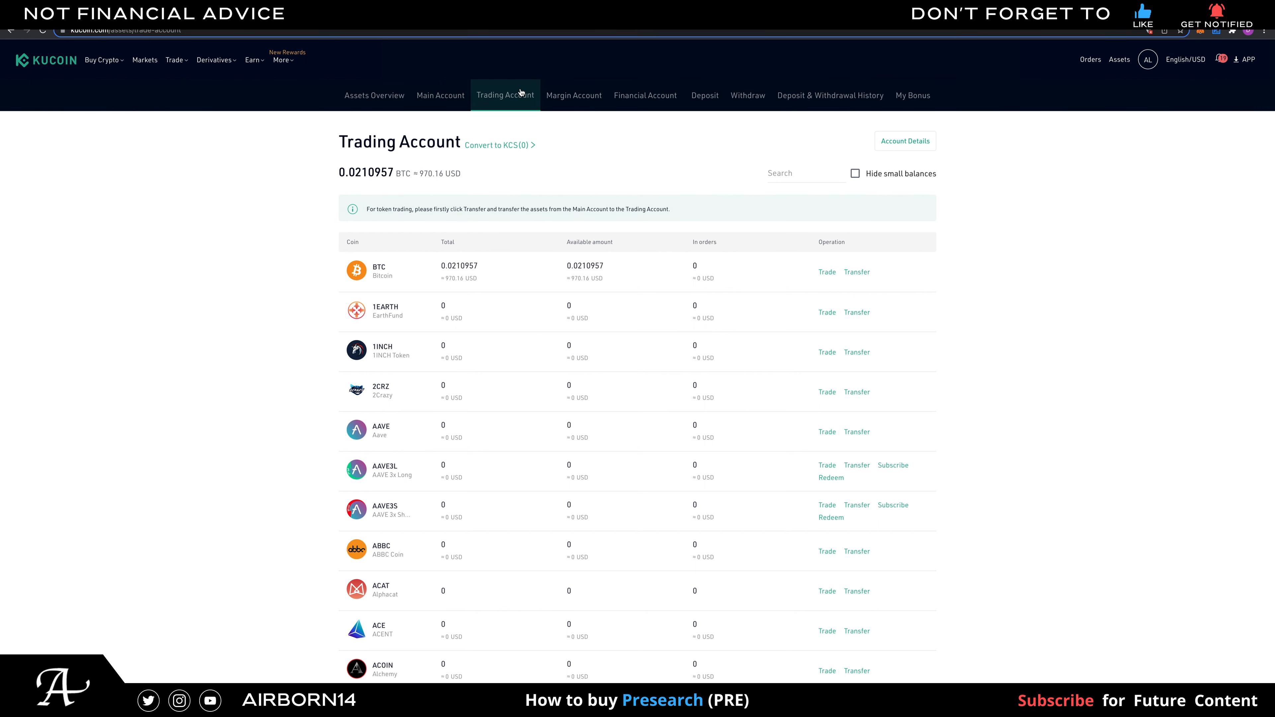
mouse_move(492, 272)
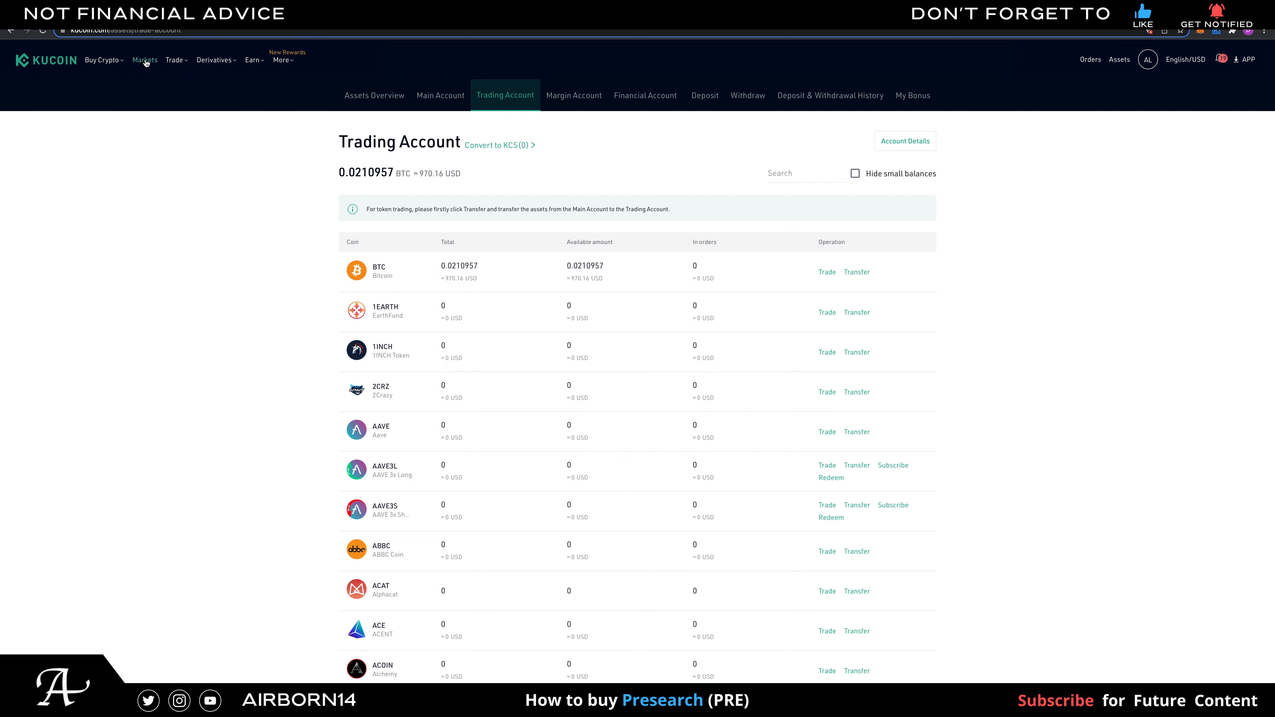
Search the spot markets for 'Pre' and go to the PRE/BTC trading pair
left_click(144, 59)
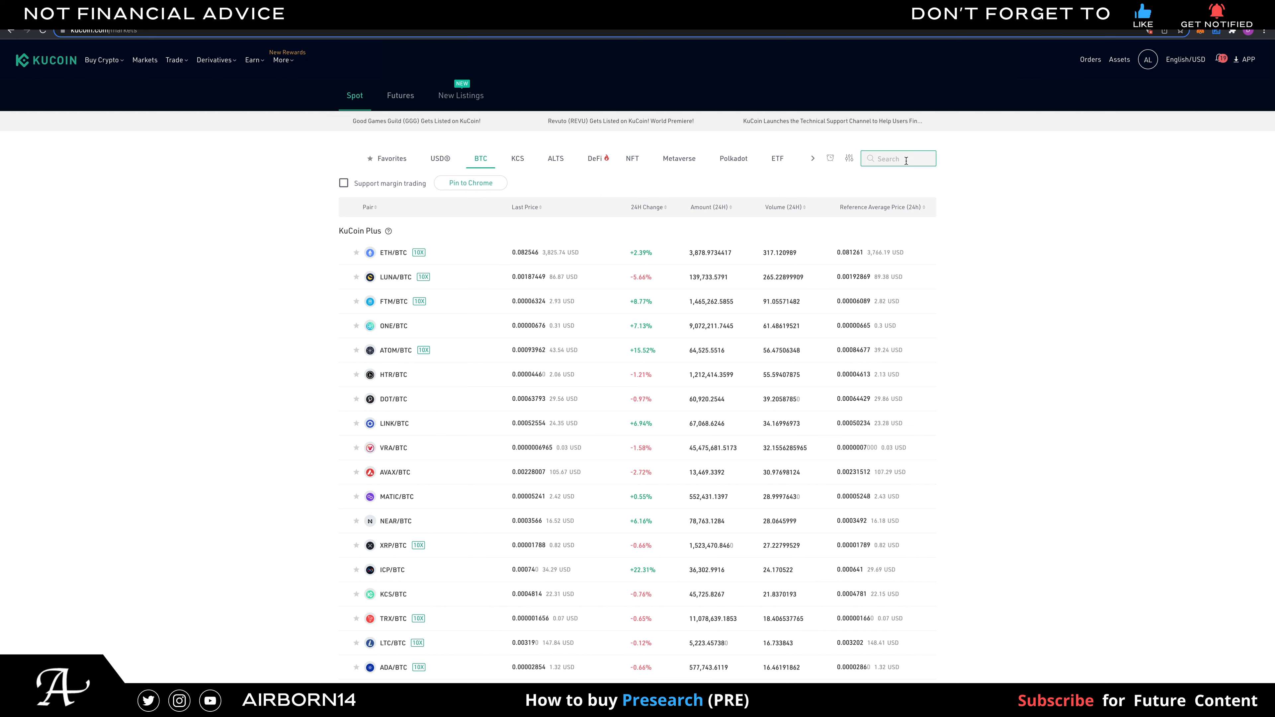
type("Pre")
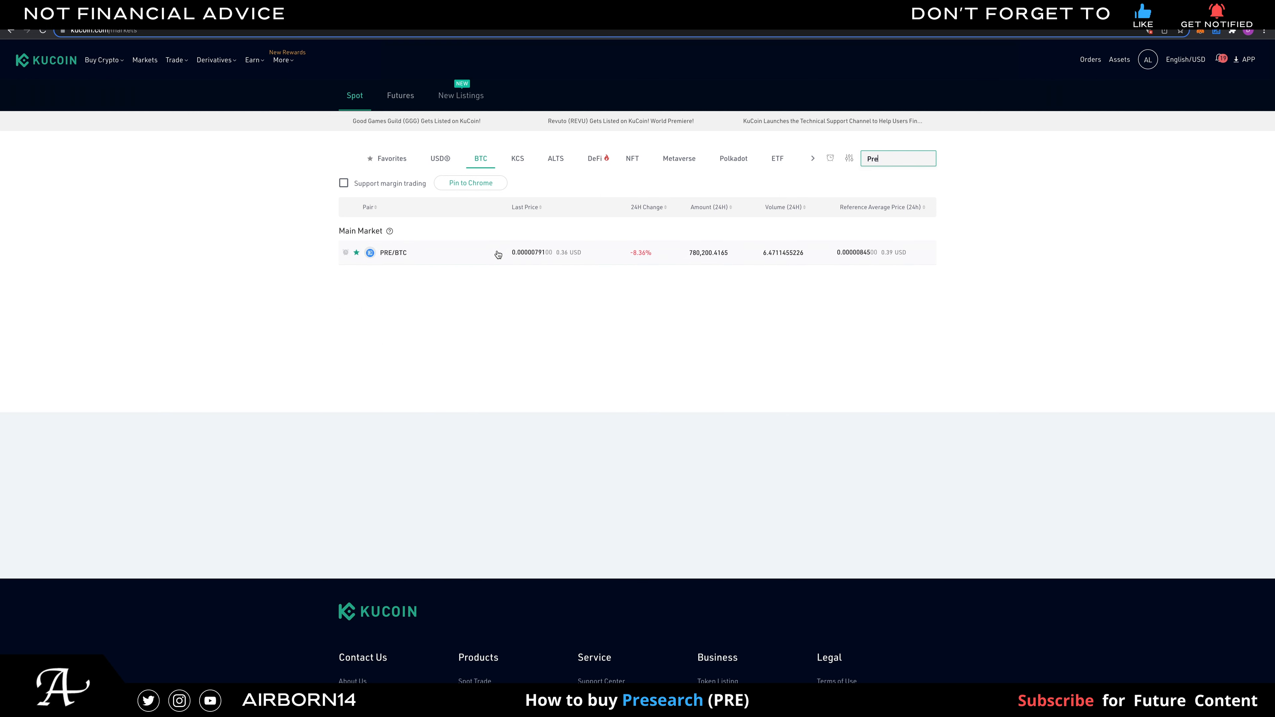
mouse_move(446, 264)
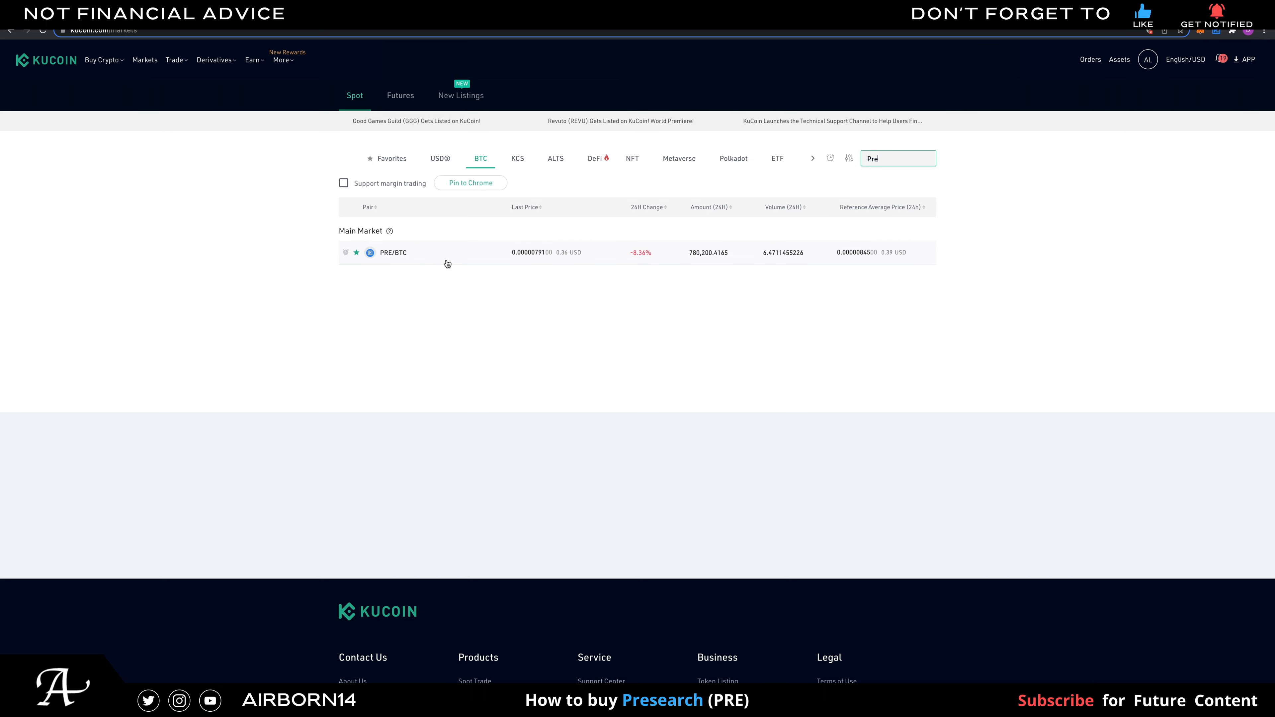
left_click(392, 252)
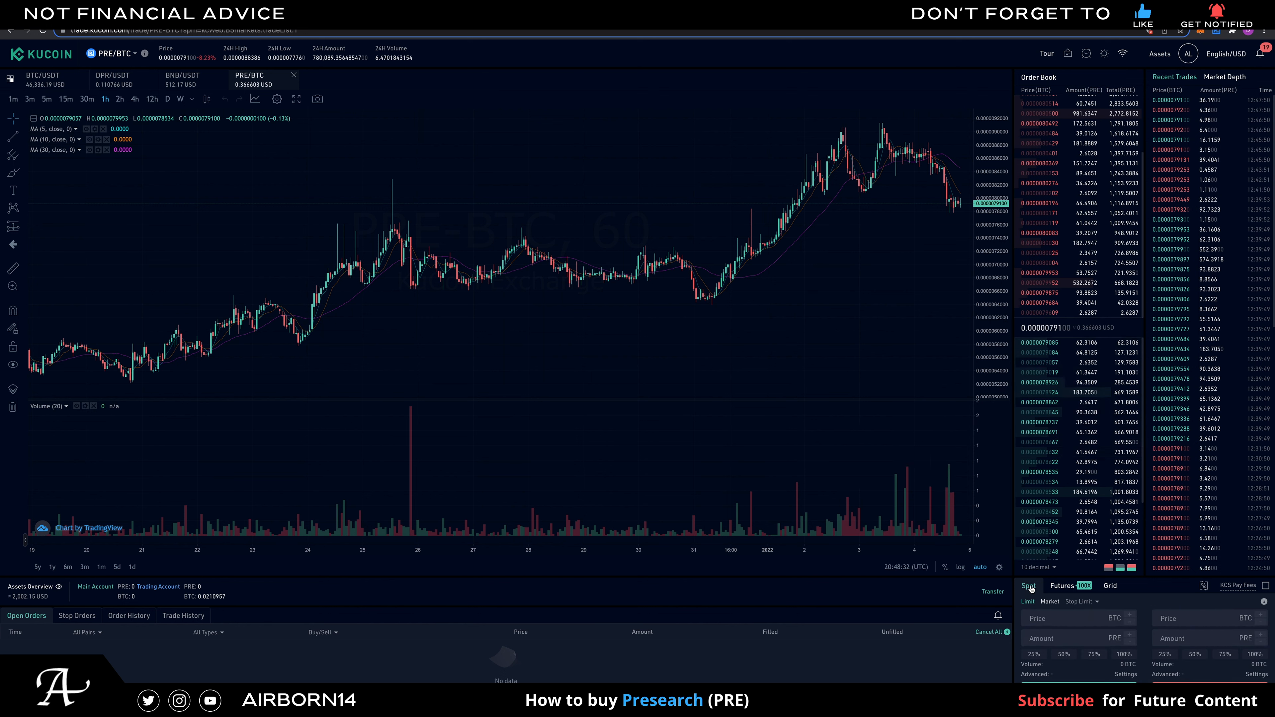
Place a market buy of PRE using 100% of the 0.0210957 BTC balance
left_click(1049, 601)
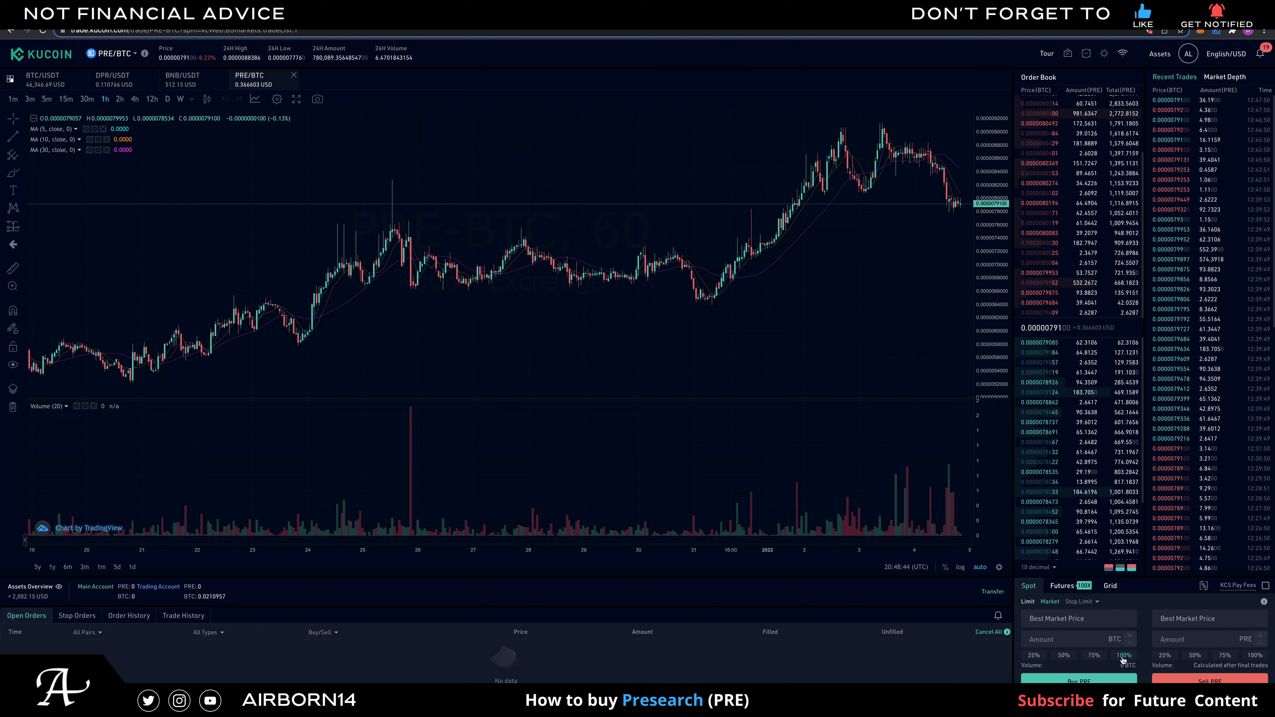
left_click(1123, 656)
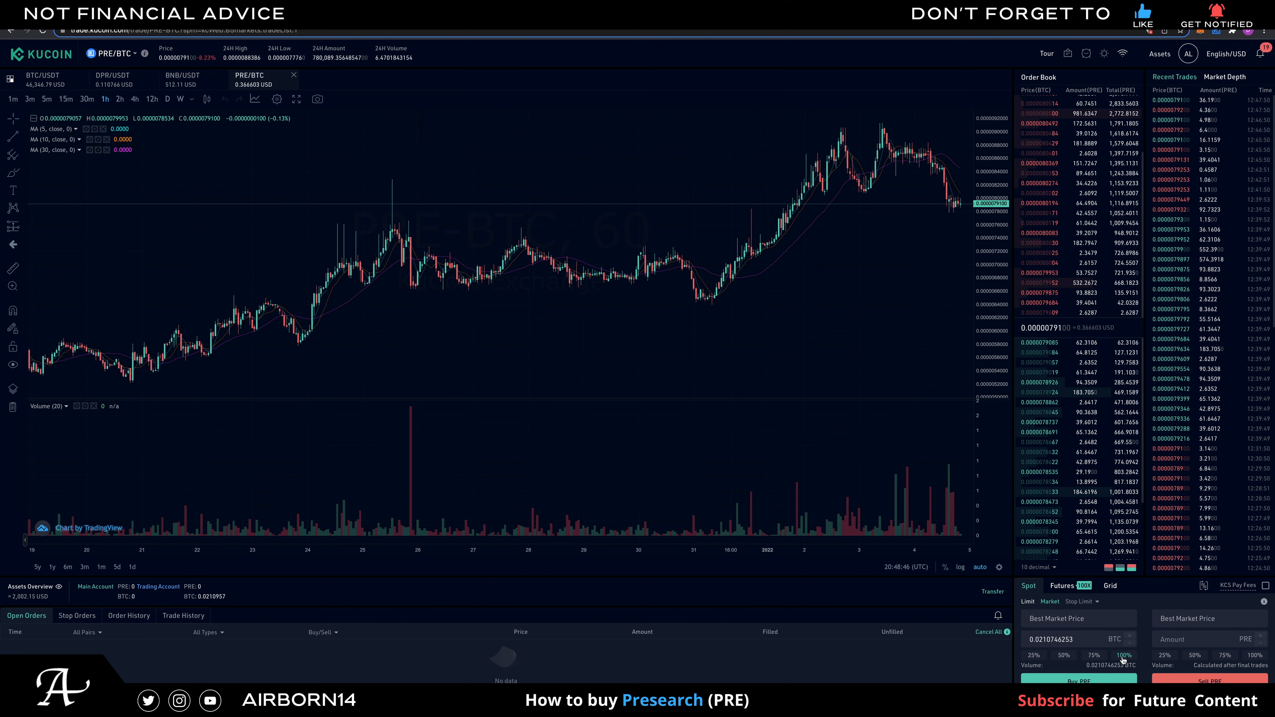
mouse_move(1060, 619)
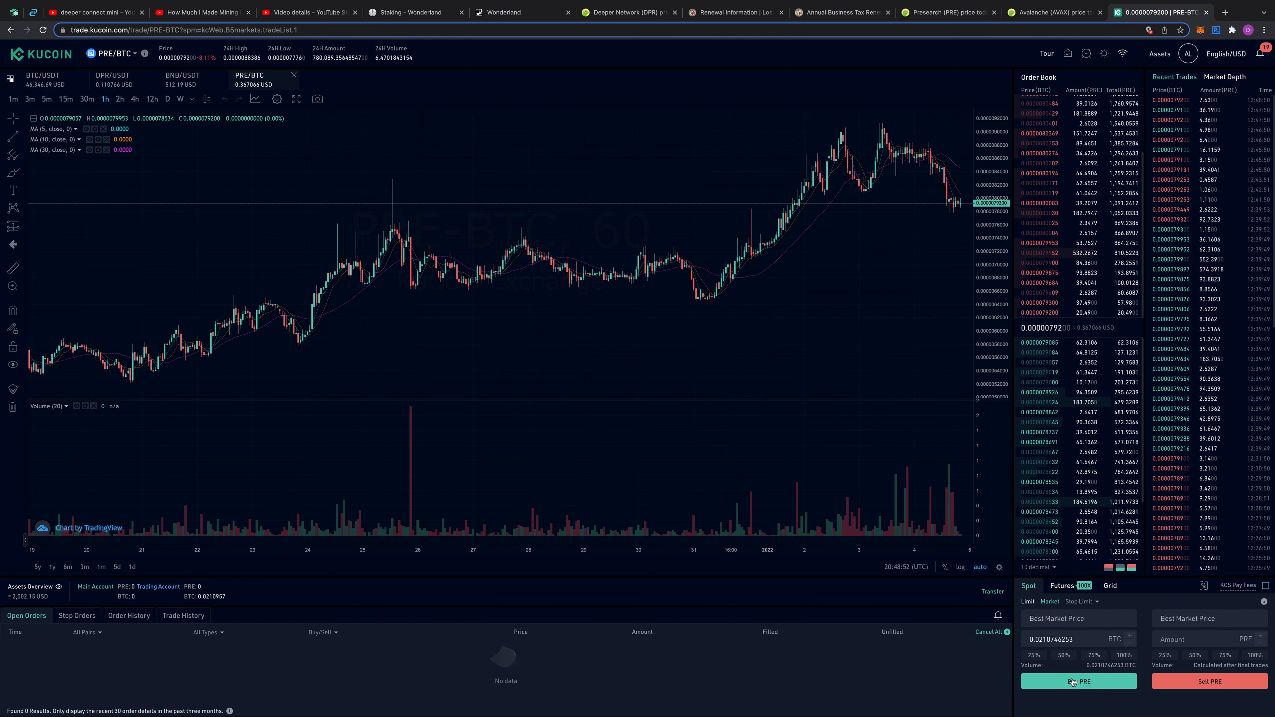
left_click(1078, 681)
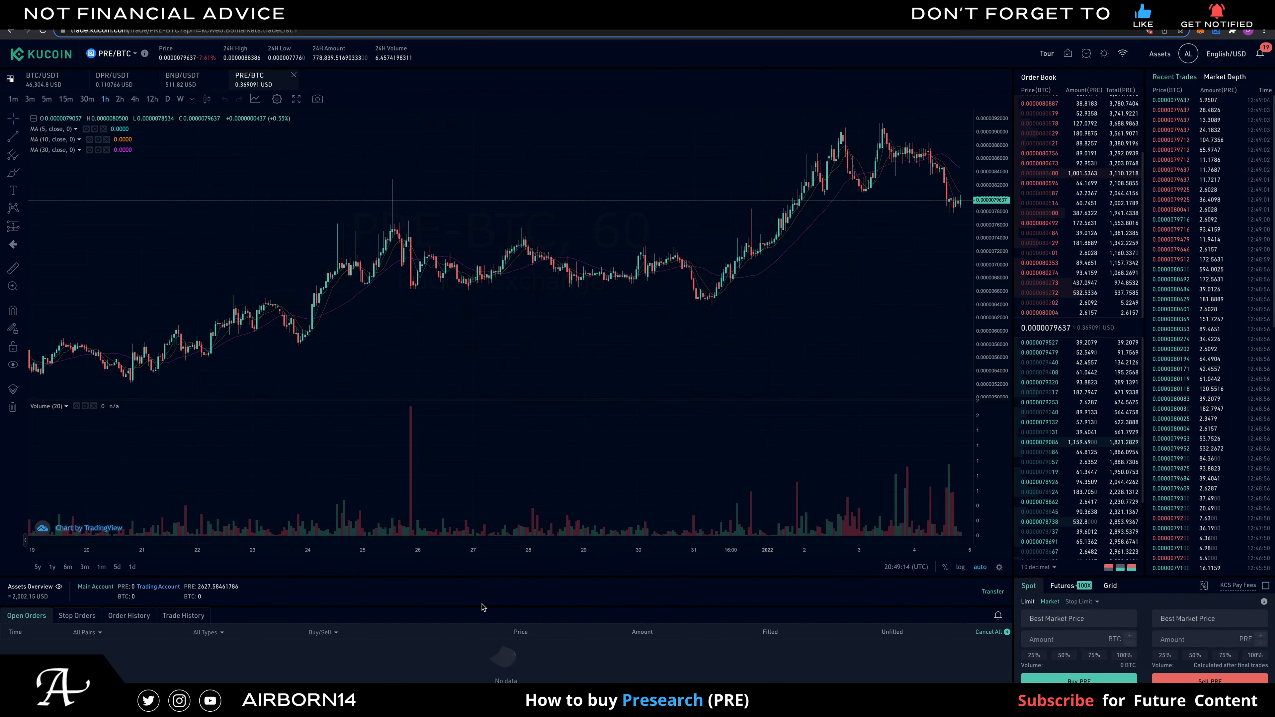
Transfer the full available PRE from the Trading Account to the Main Account and check its balance there
left_click(1159, 53)
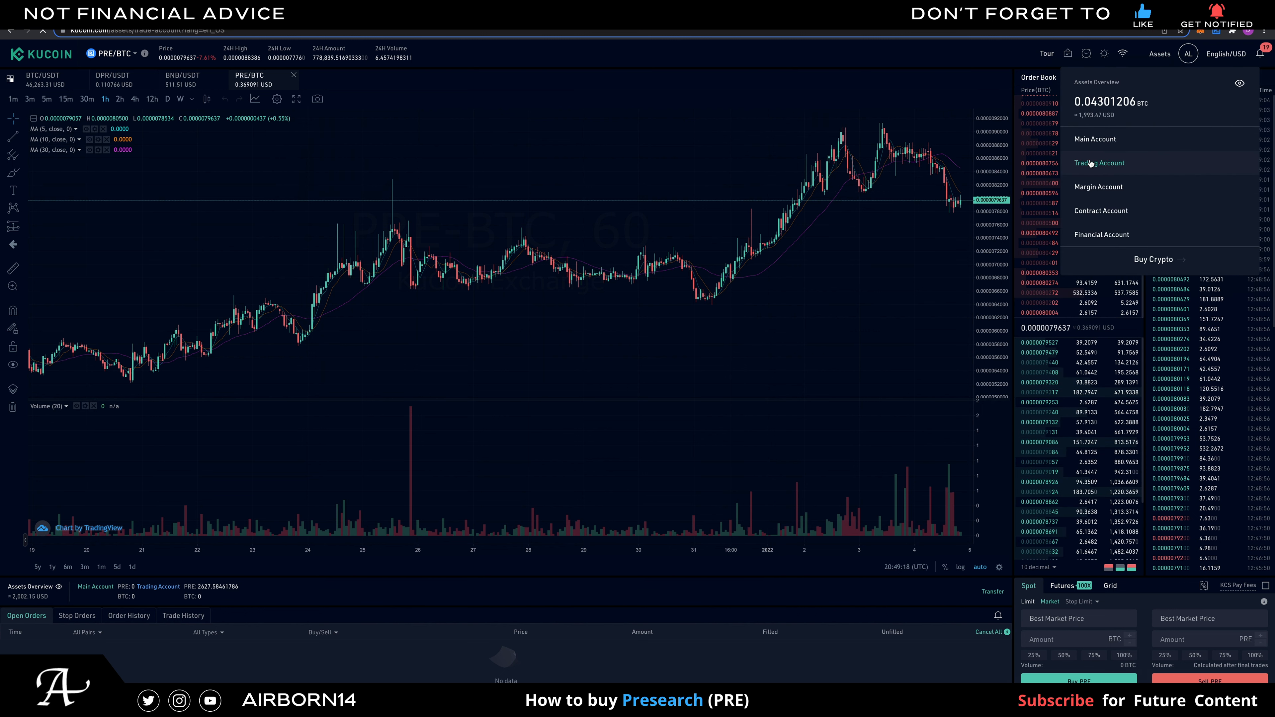
left_click(1100, 163)
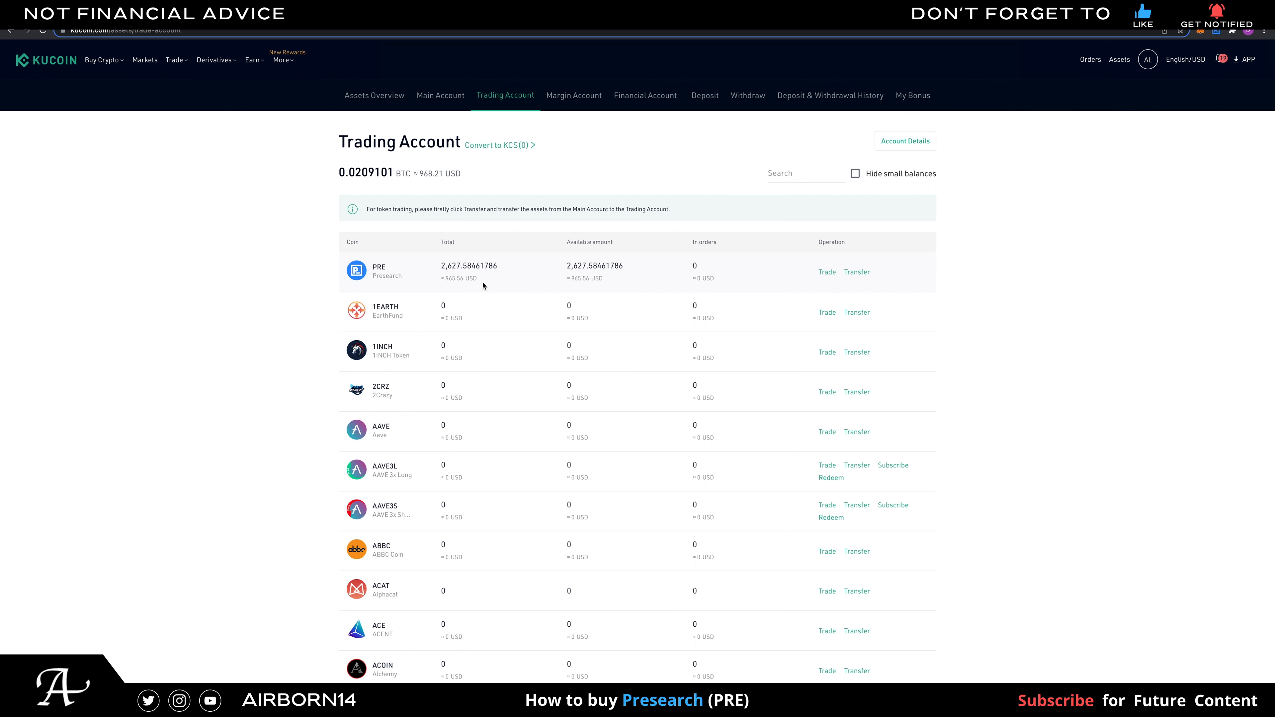
mouse_move(855, 272)
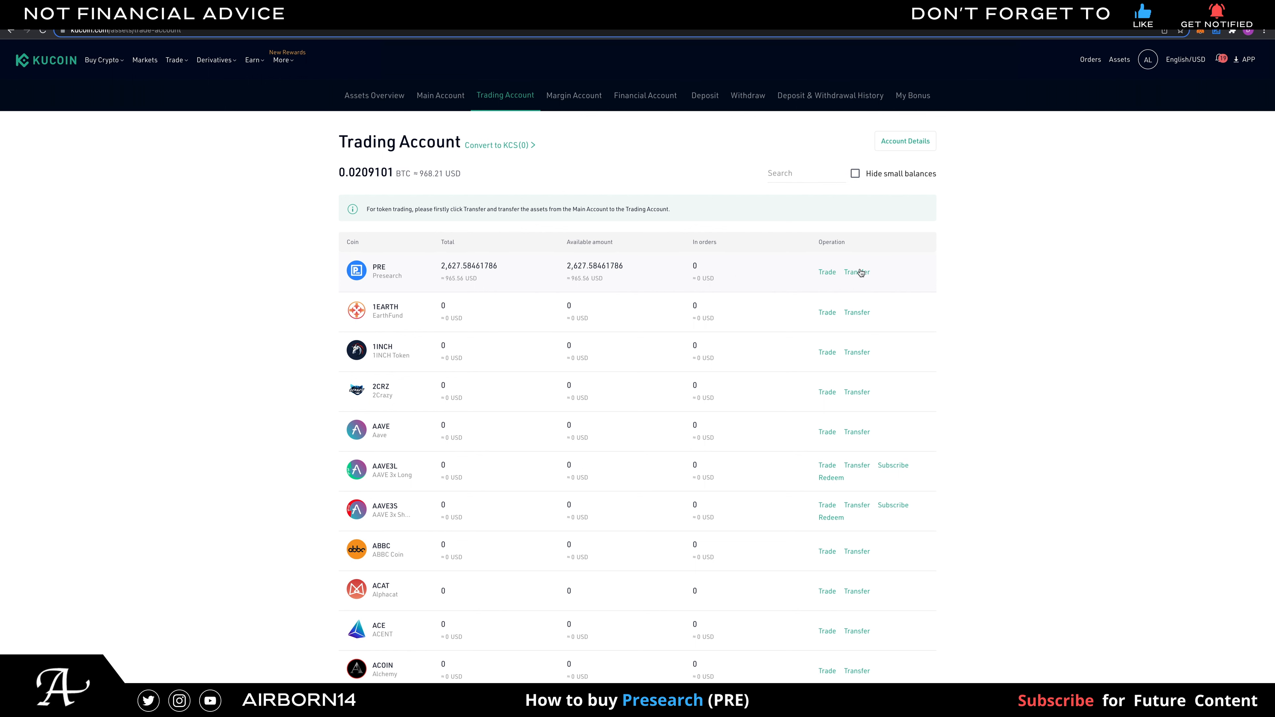
left_click(855, 271)
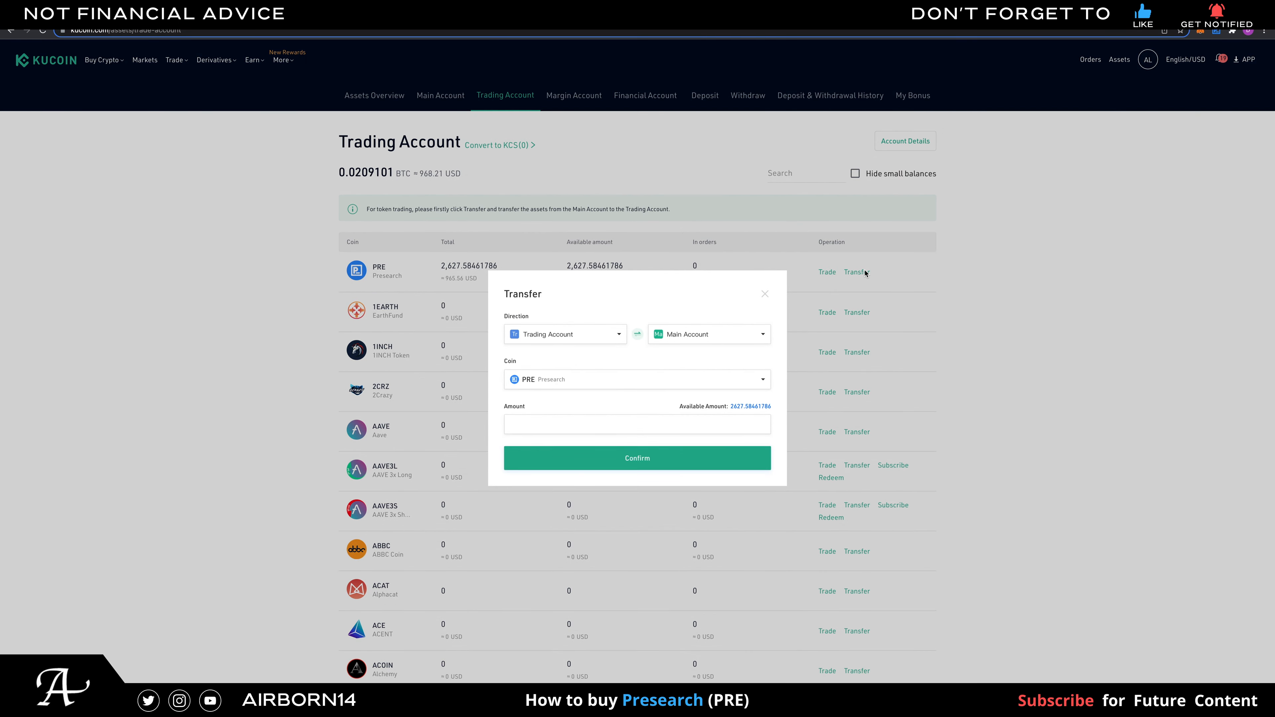
mouse_move(656, 347)
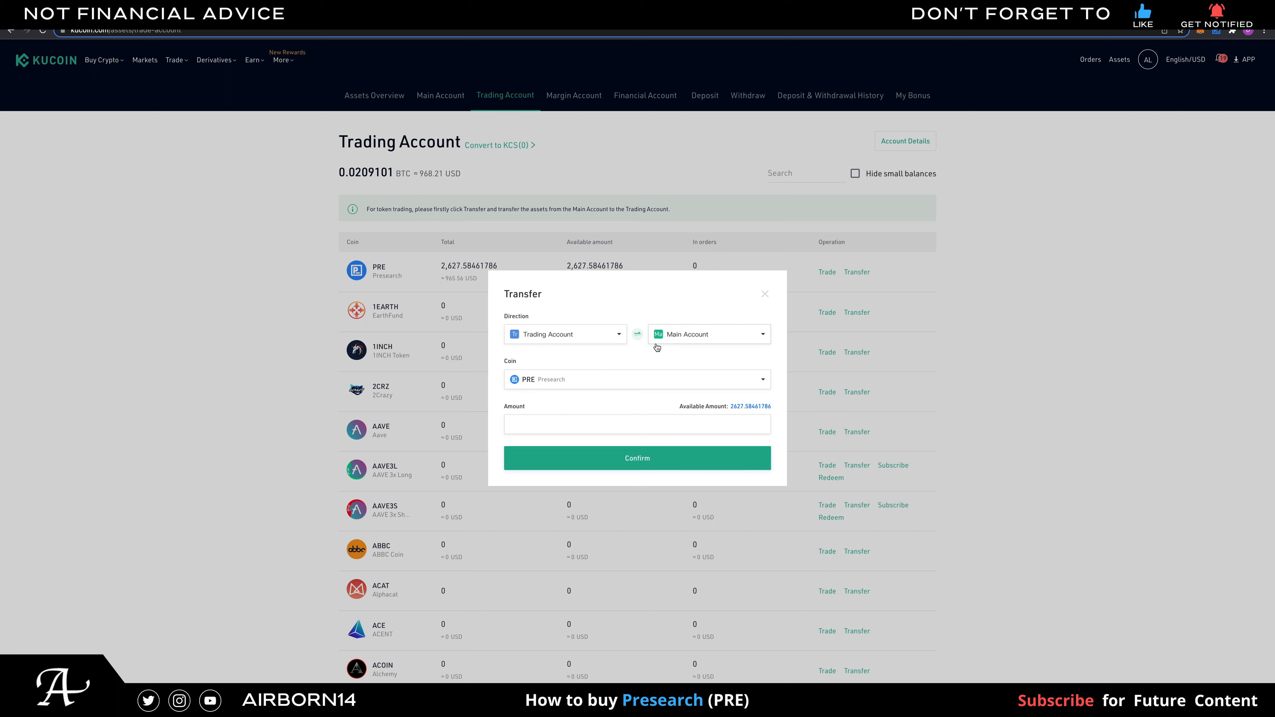
left_click(749, 406)
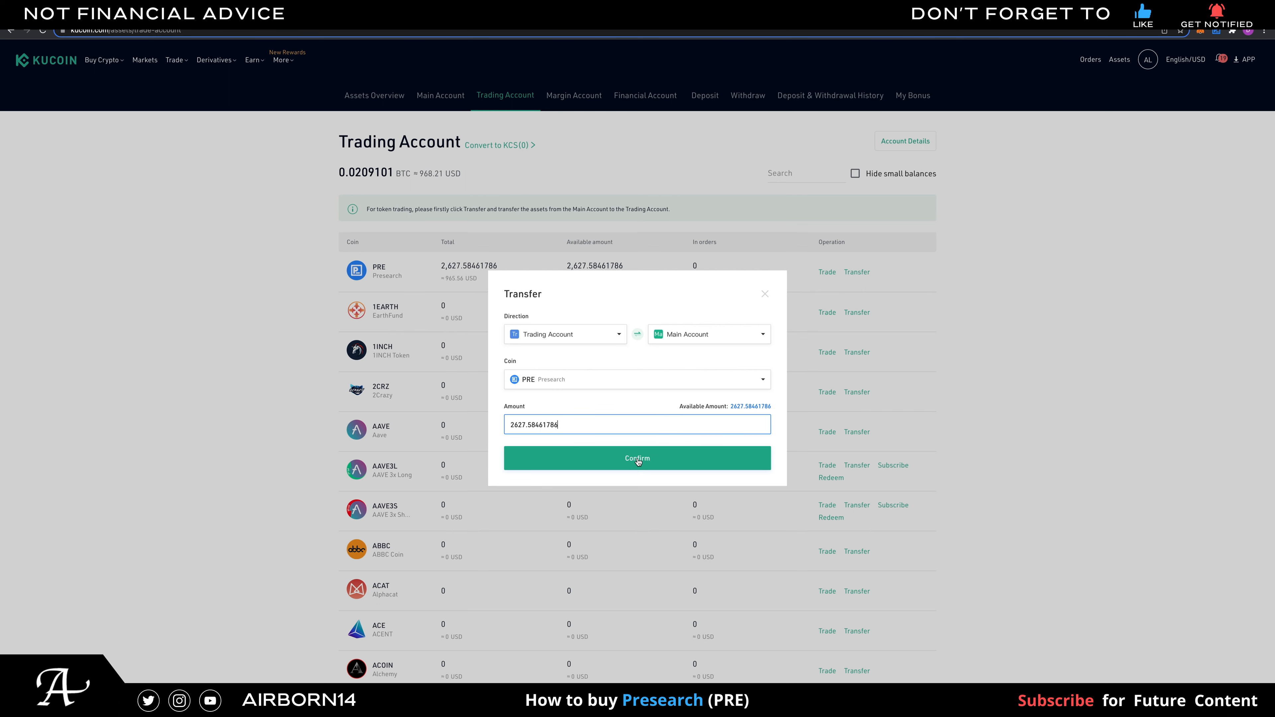
left_click(637, 457)
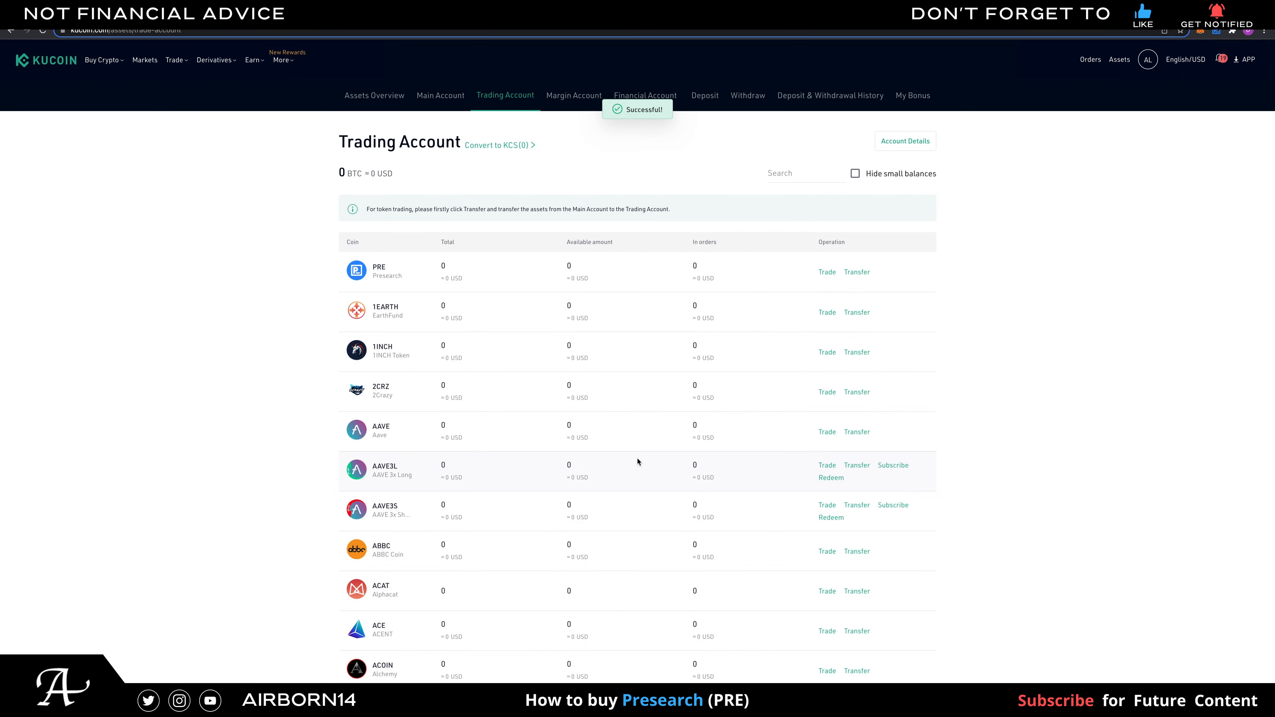
mouse_move(440, 95)
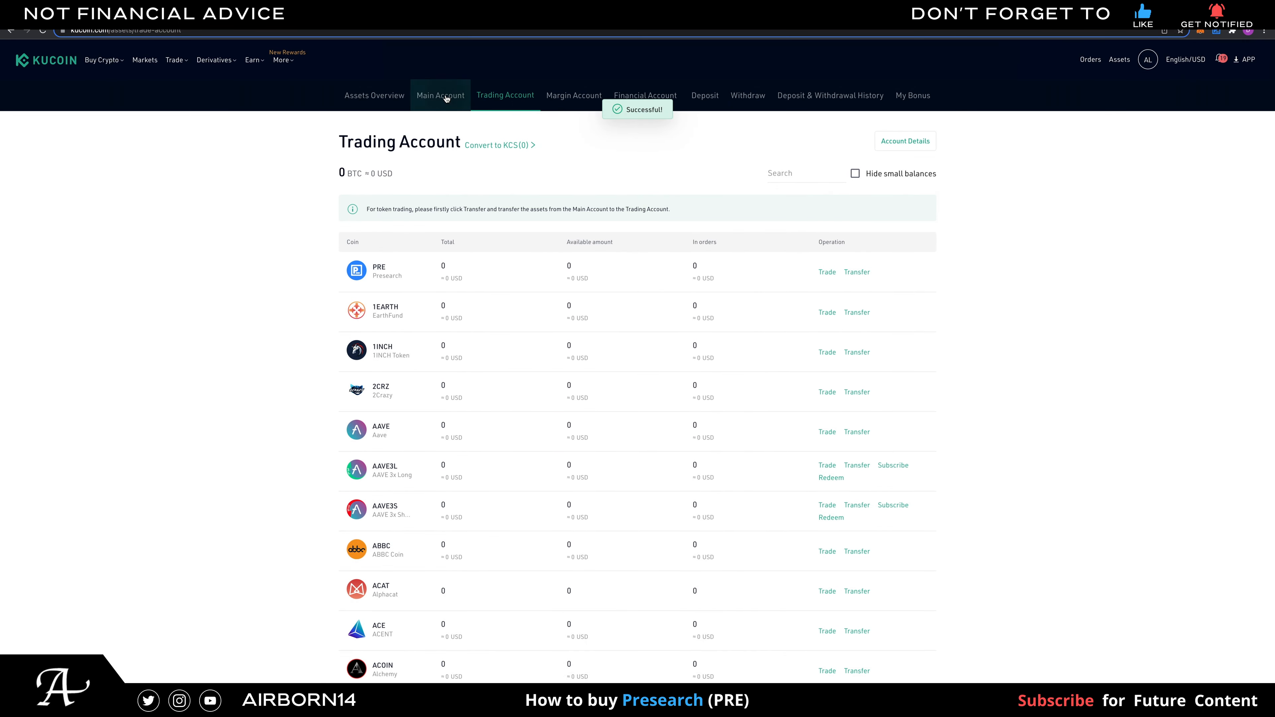
left_click(439, 95)
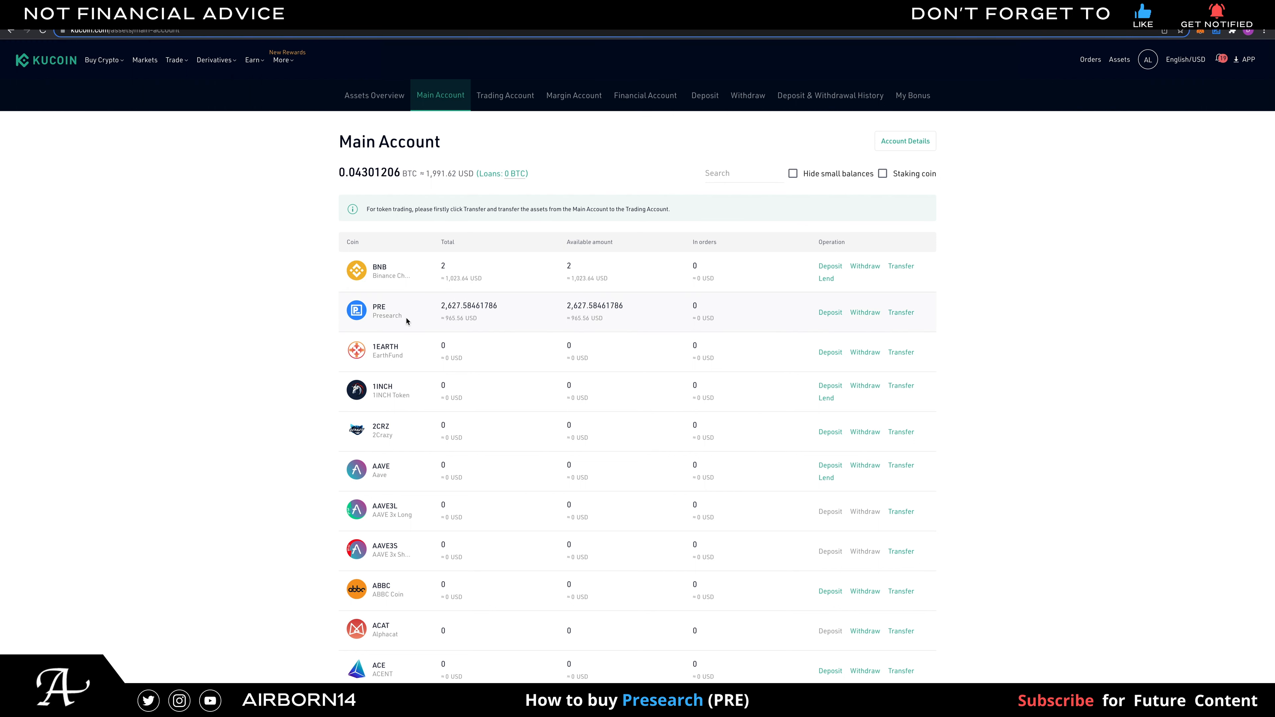
mouse_move(311, 343)
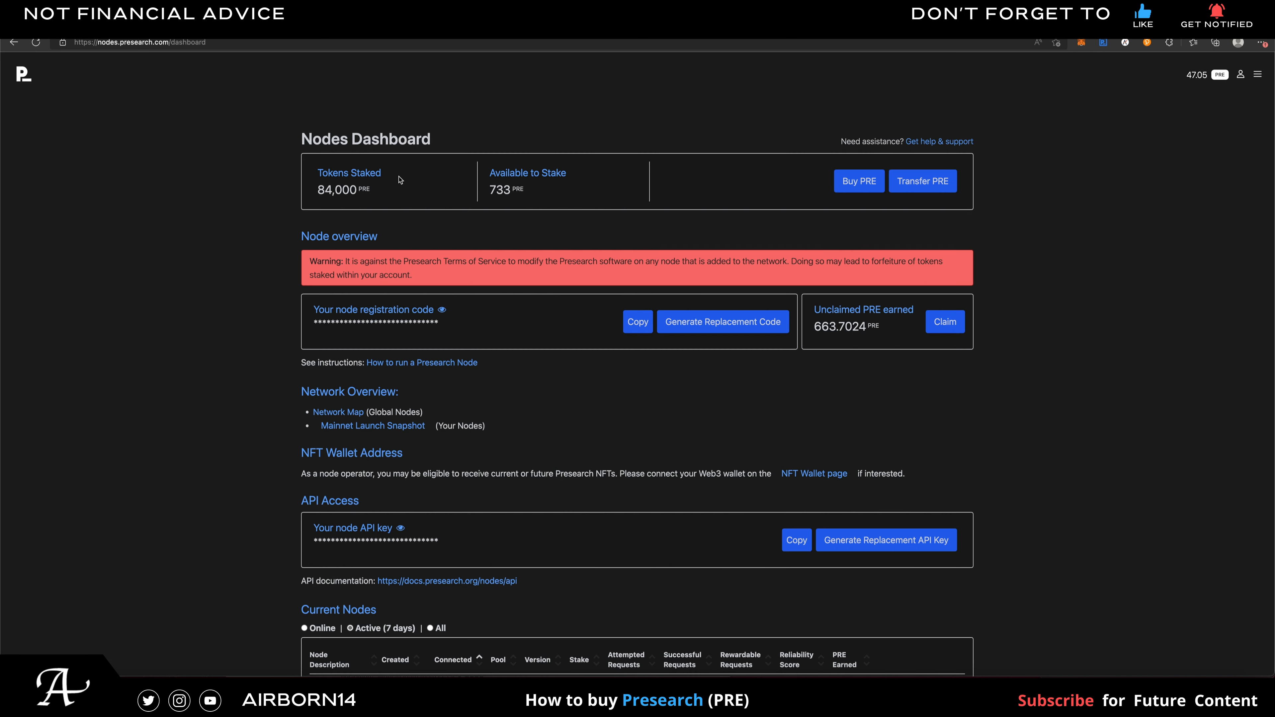
mouse_move(921, 192)
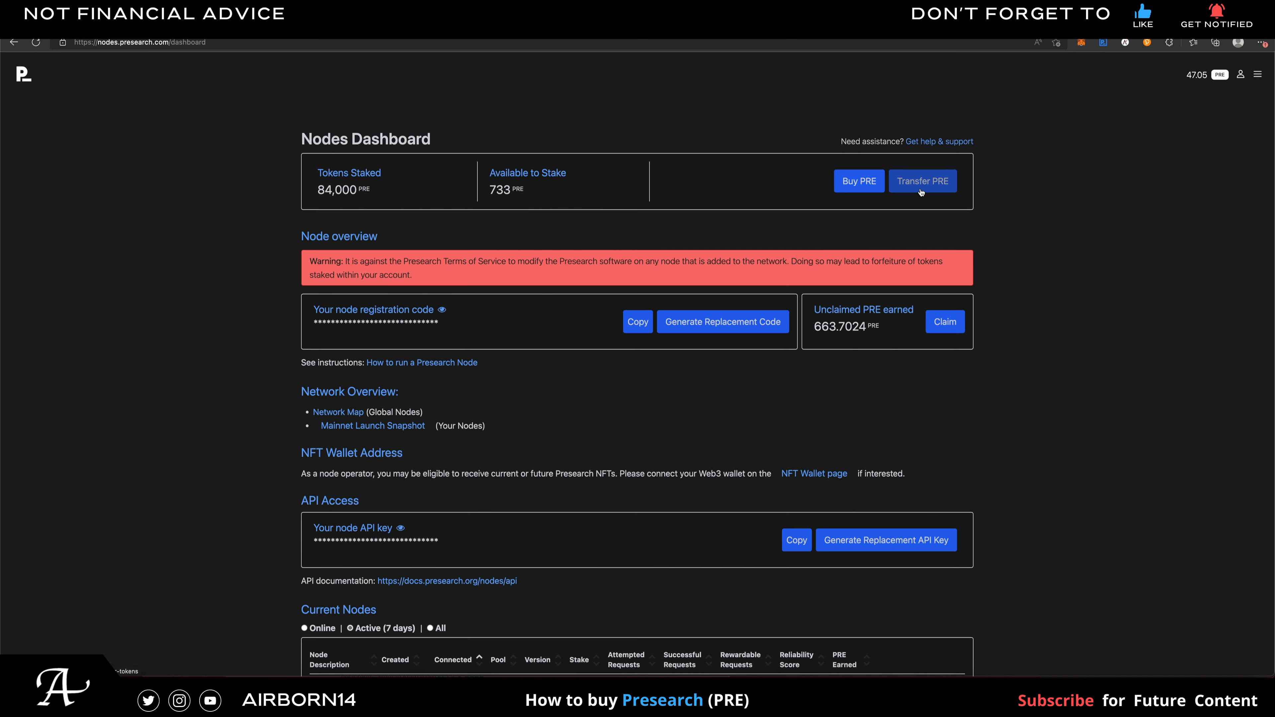
Copy the Presearch staking wallet deposit address from the Transfer From Blockchain page
left_click(922, 182)
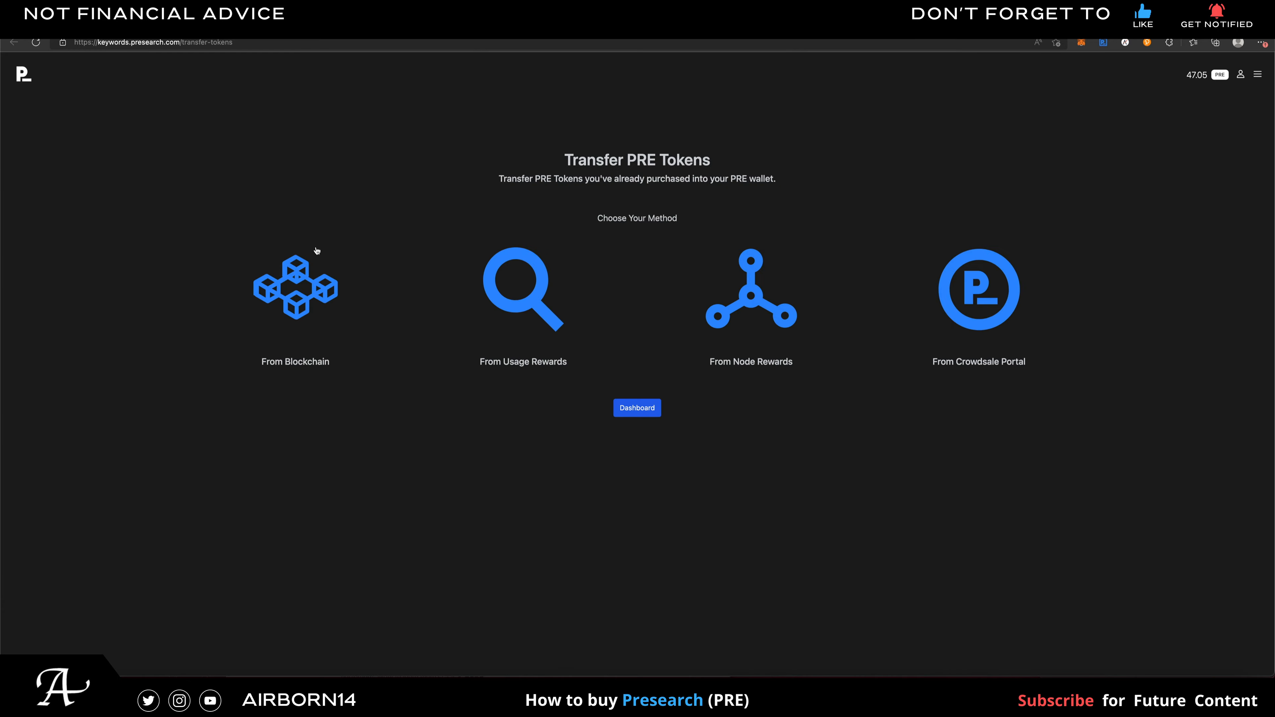
mouse_move(324, 290)
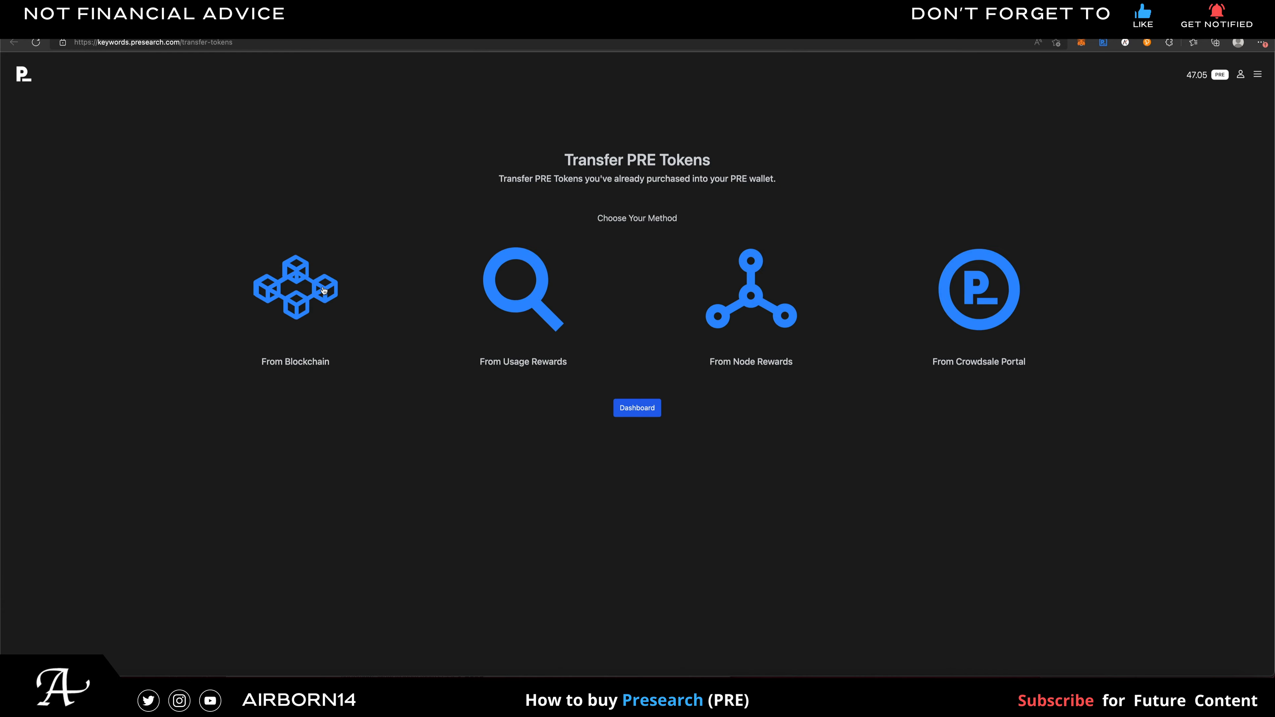
left_click(294, 287)
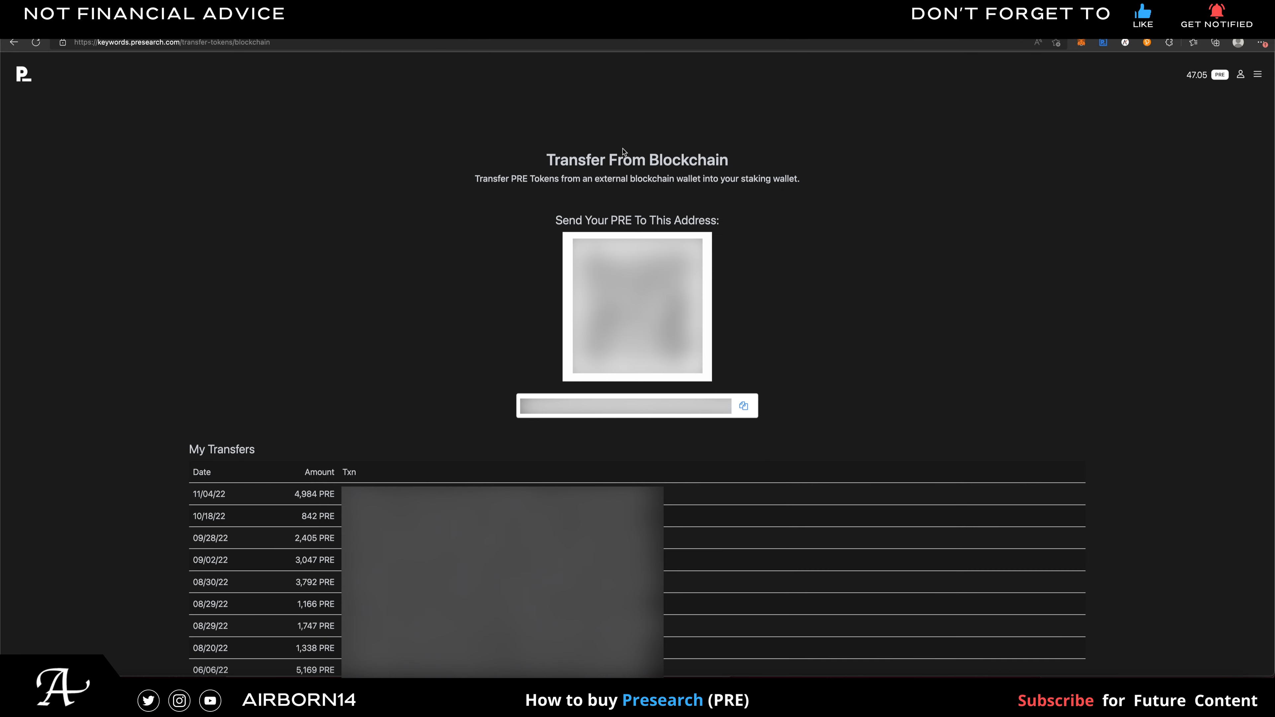
mouse_move(479, 305)
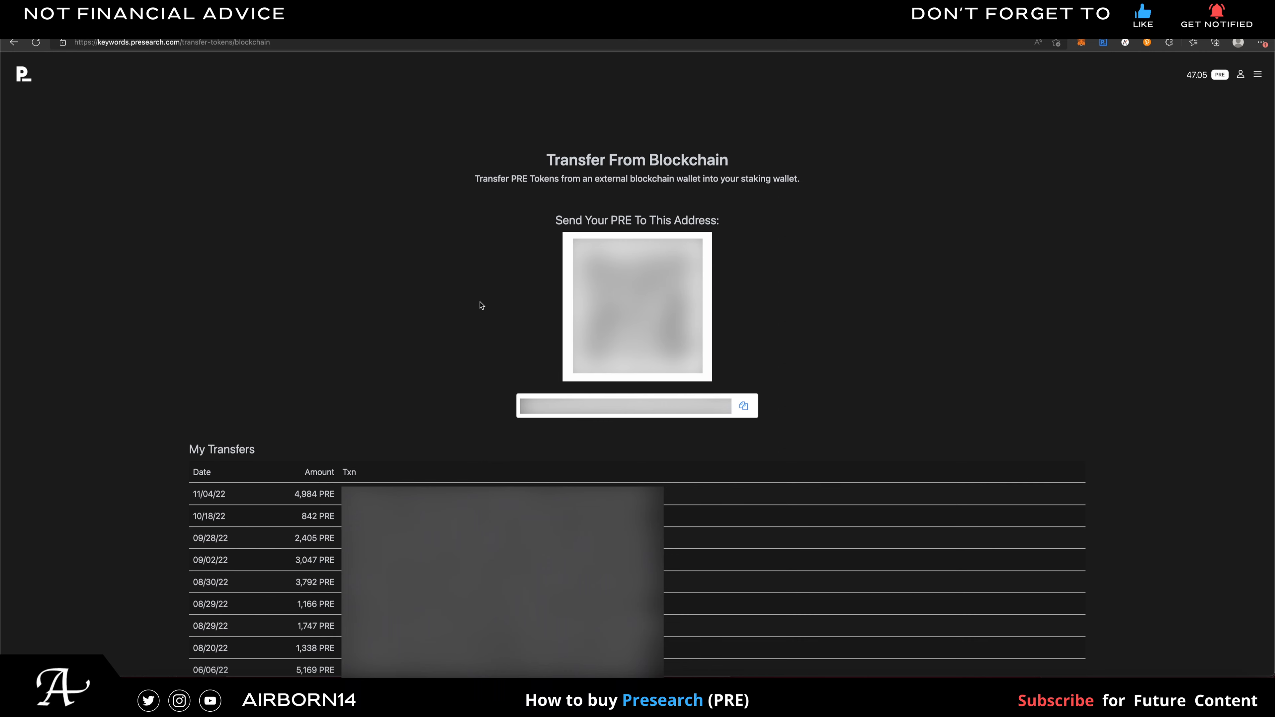
mouse_move(490, 298)
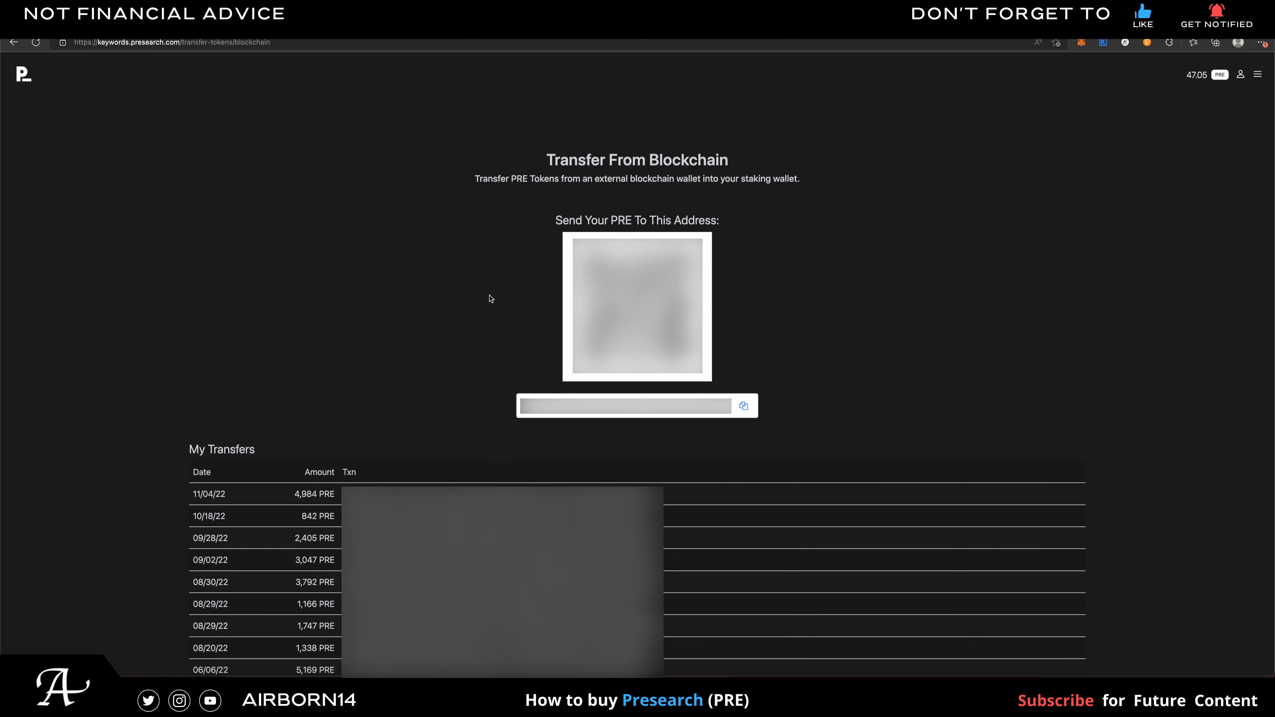
scroll("up", 3)
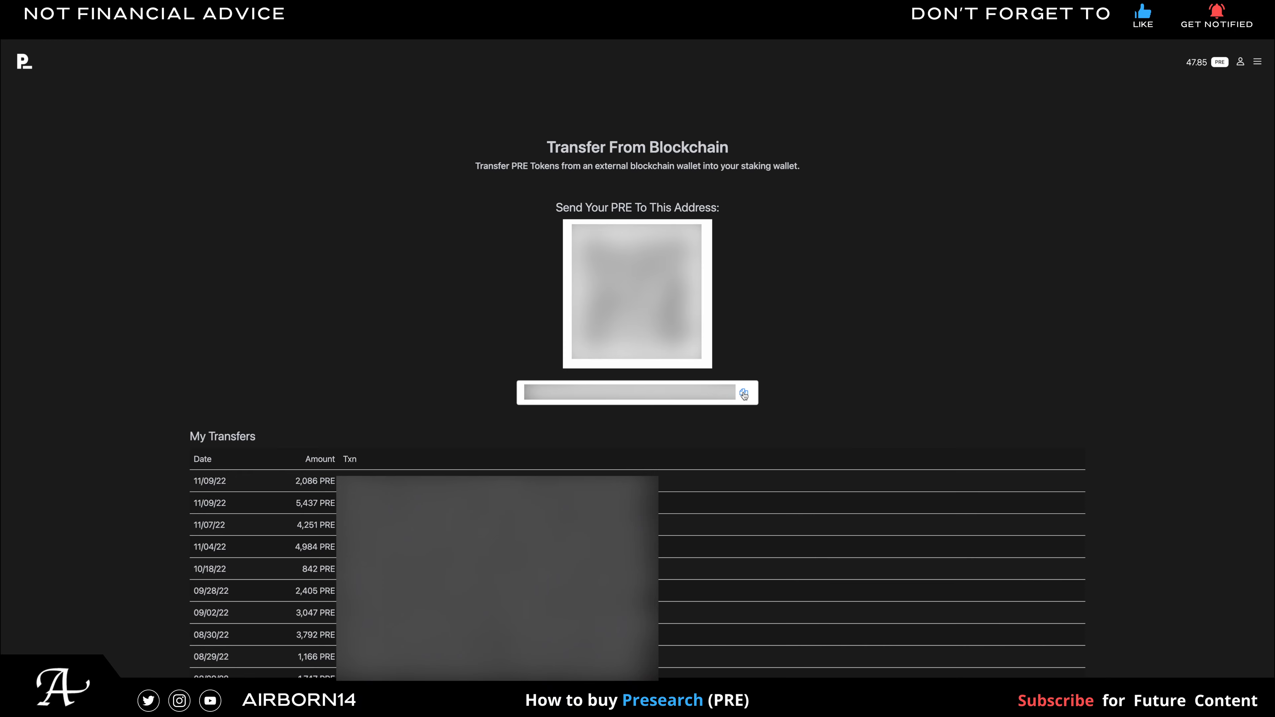
left_click(743, 393)
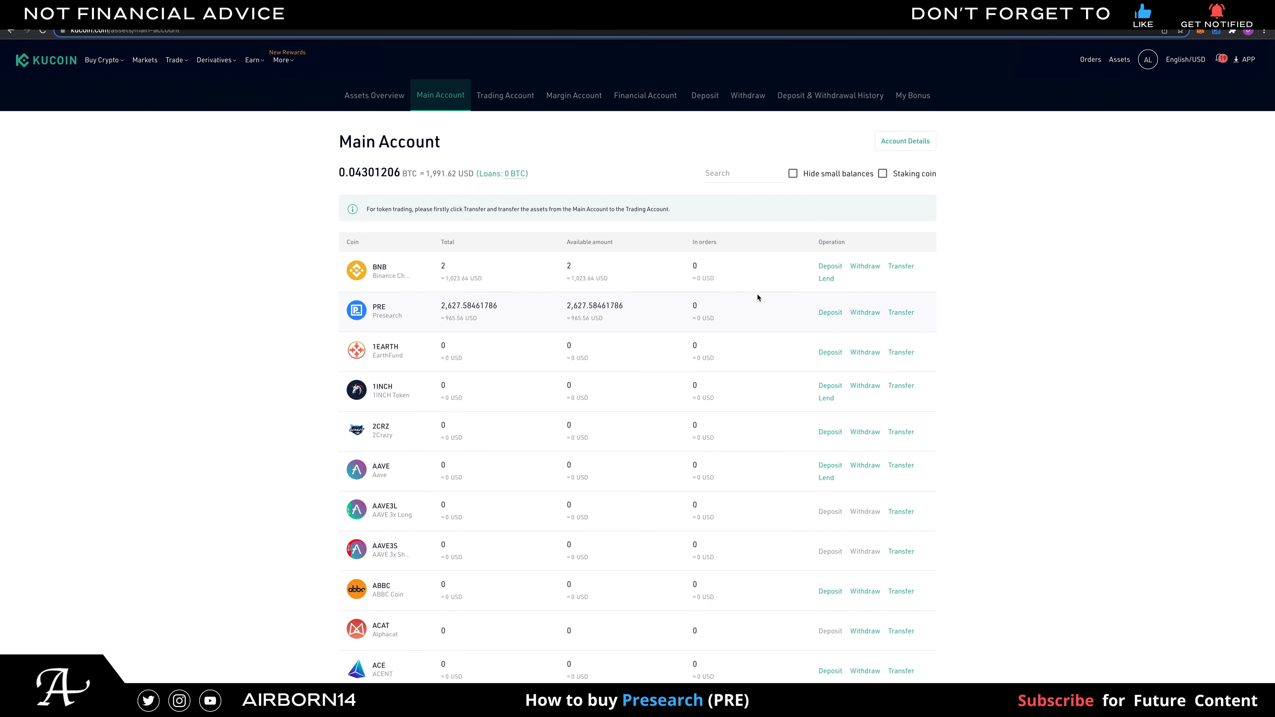
mouse_move(866, 312)
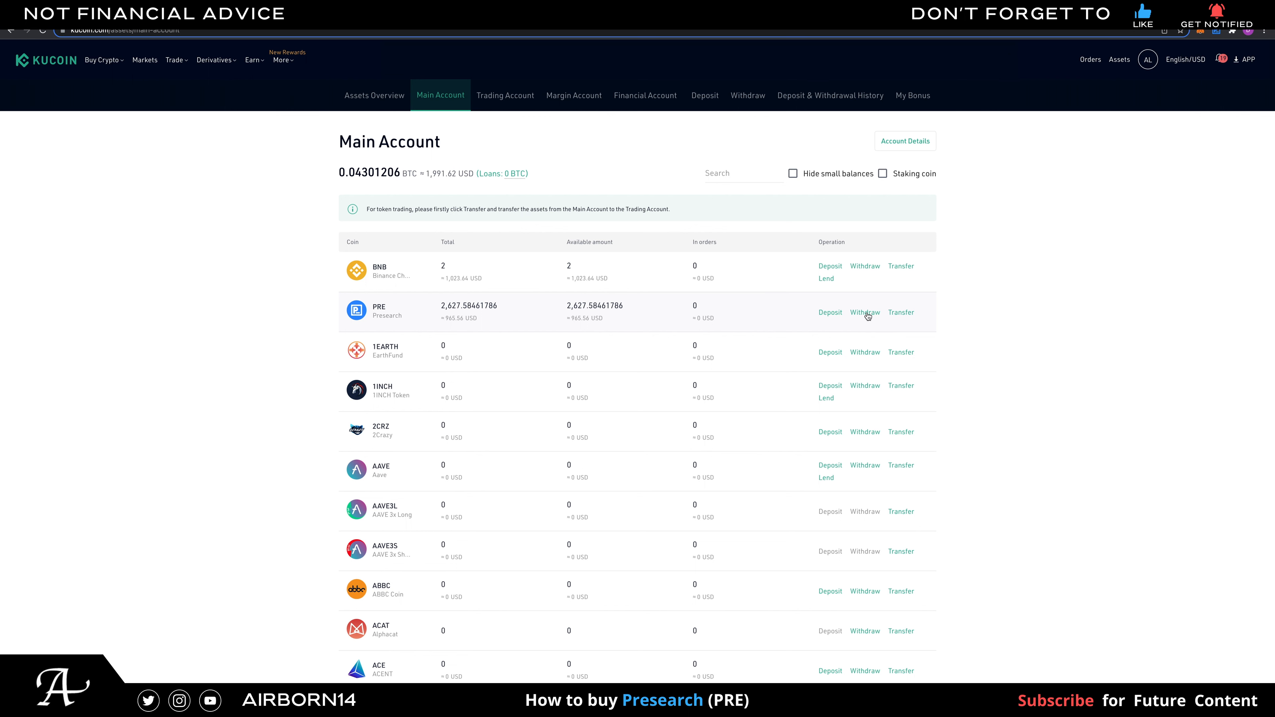
Set up a PRE withdrawal to the pasted staking address on ERC20 for the maximum 2477.58461786 PRE
left_click(864, 312)
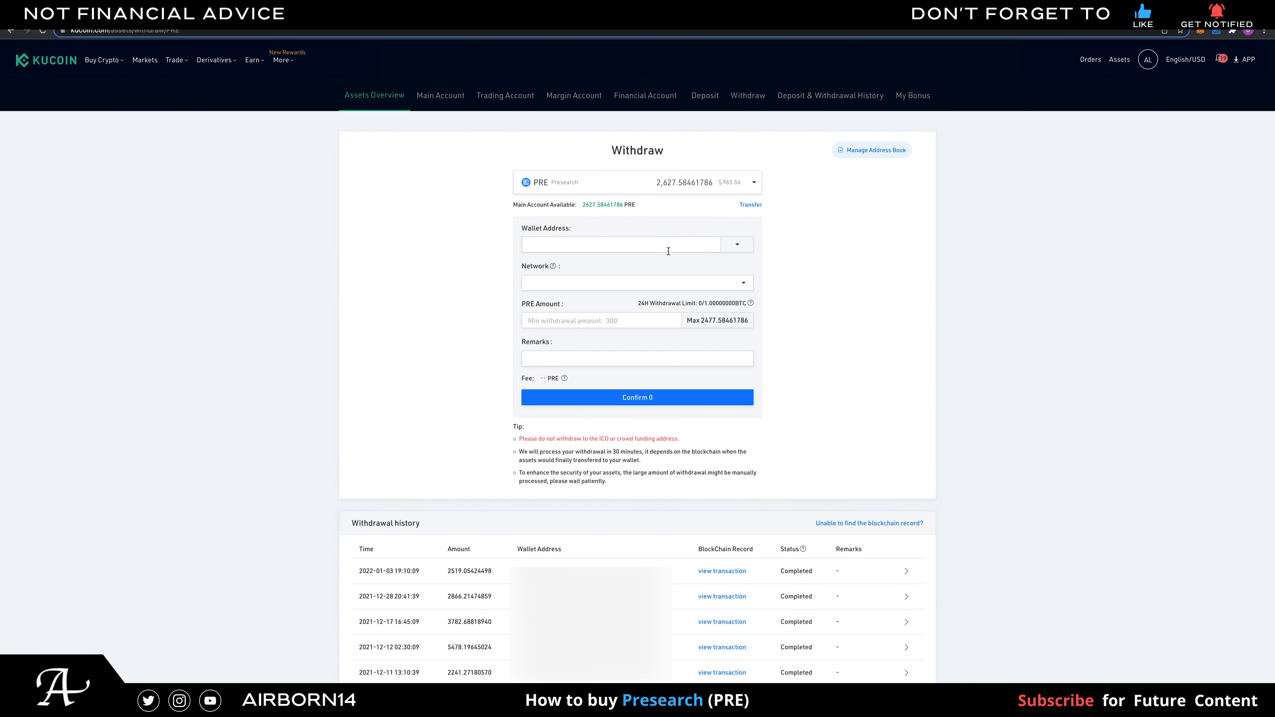
mouse_move(673, 244)
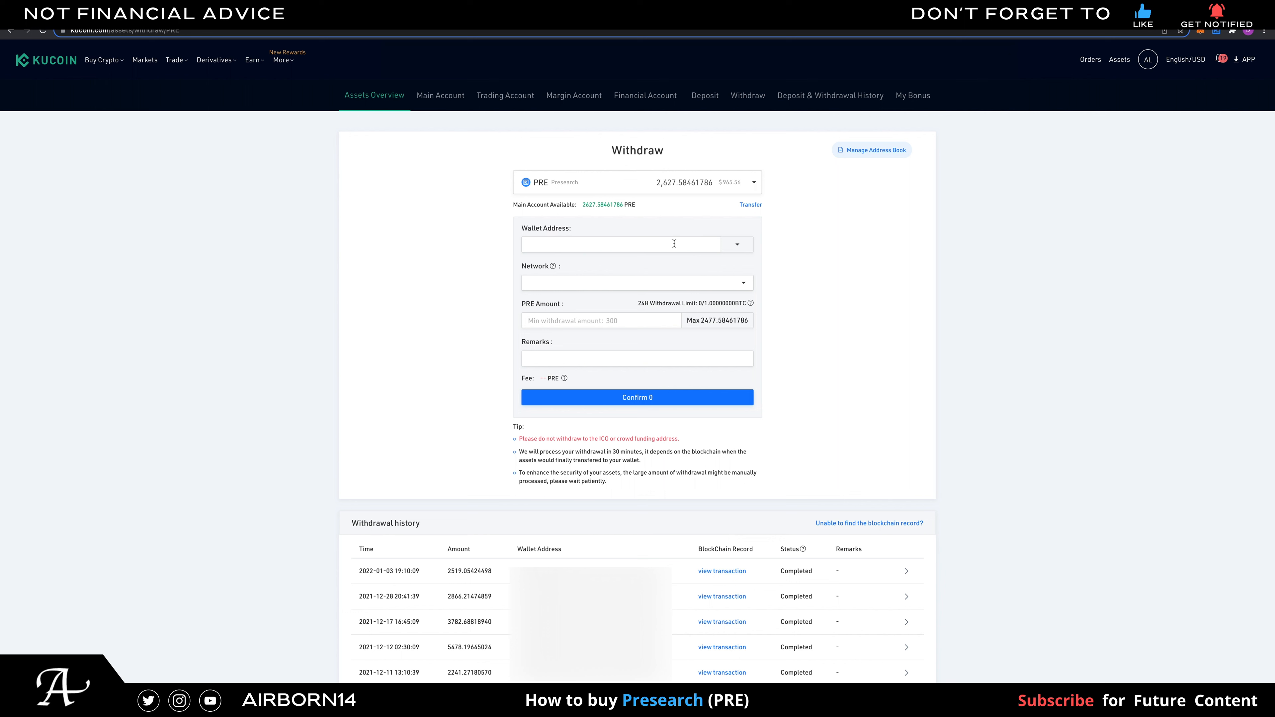
right_click(634, 243)
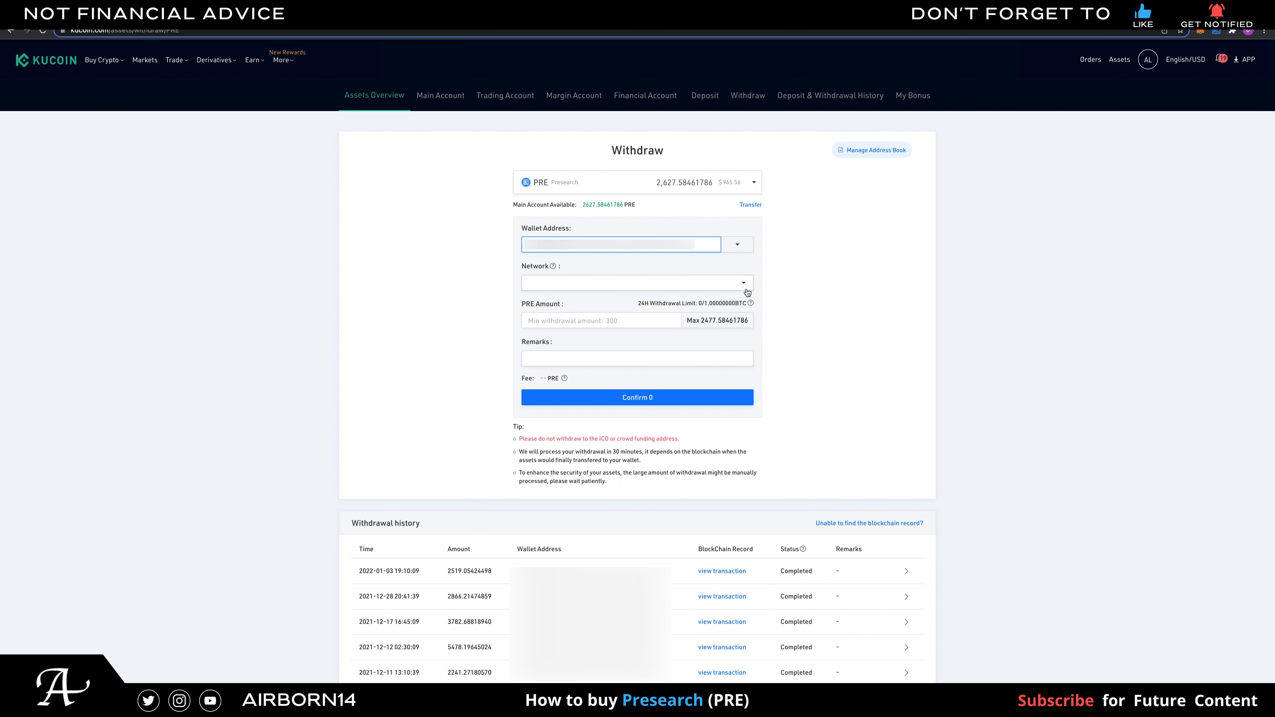
left_click(637, 283)
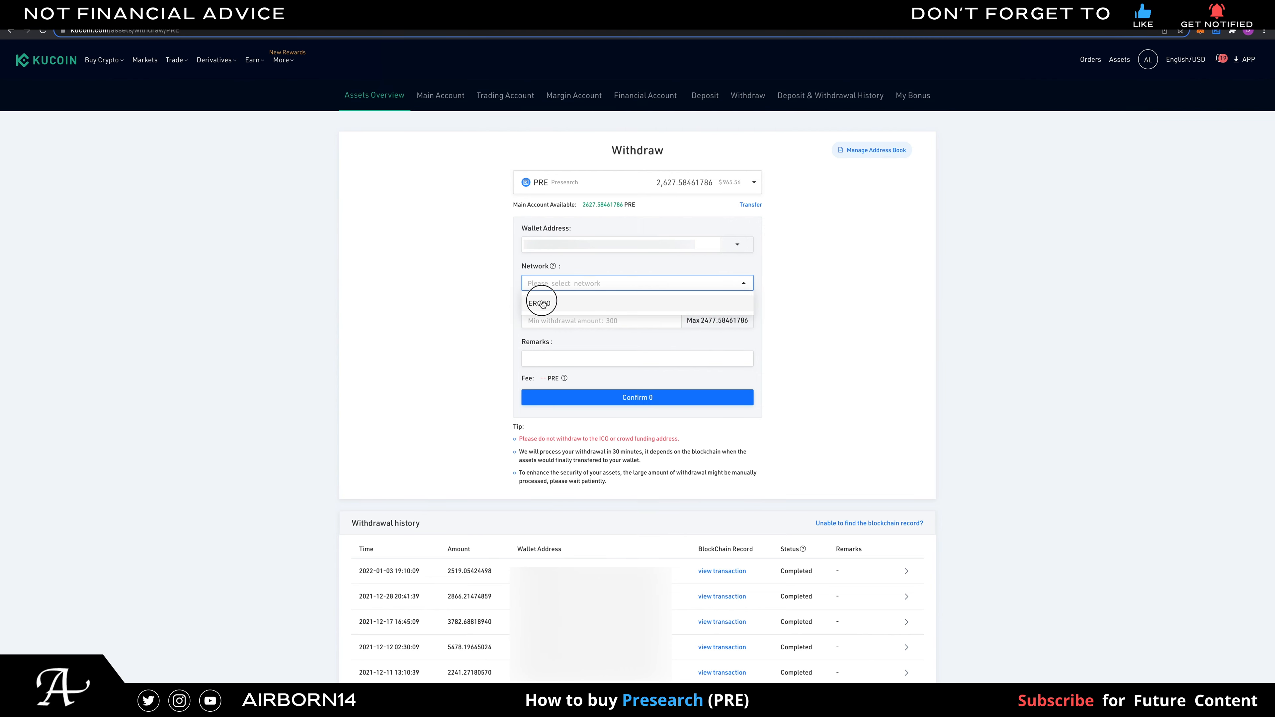
left_click(539, 301)
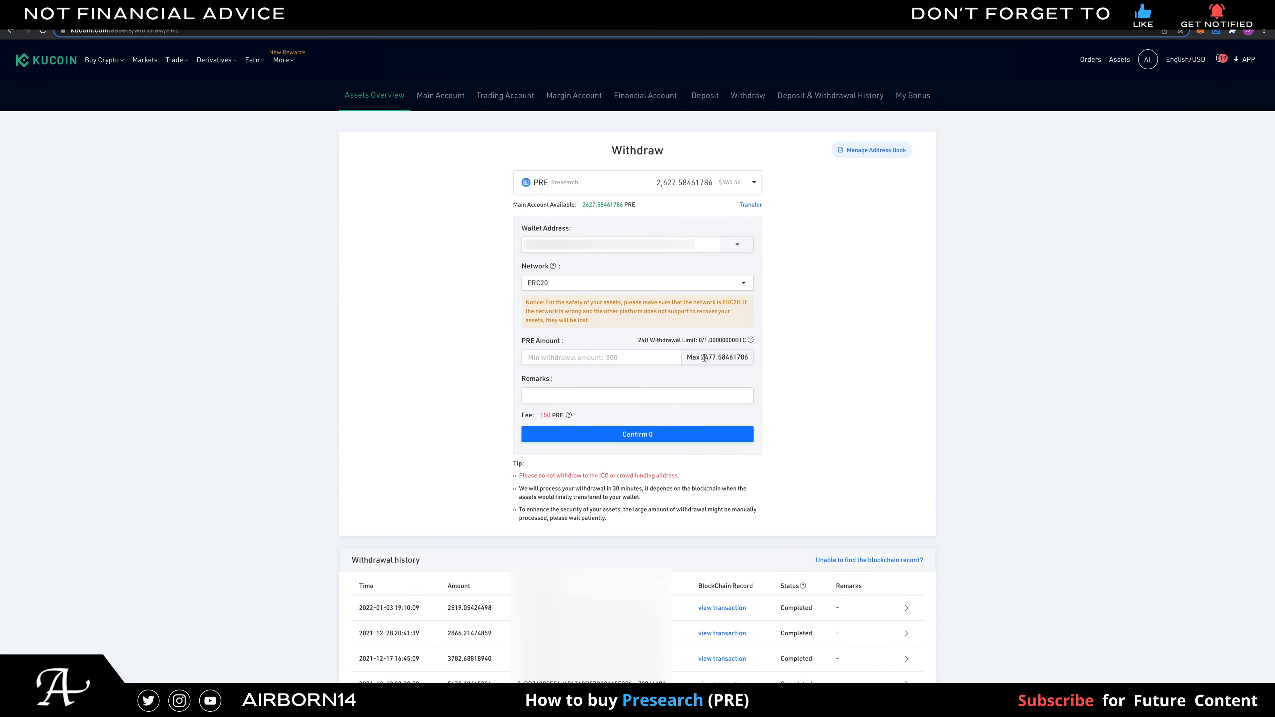
left_click(716, 358)
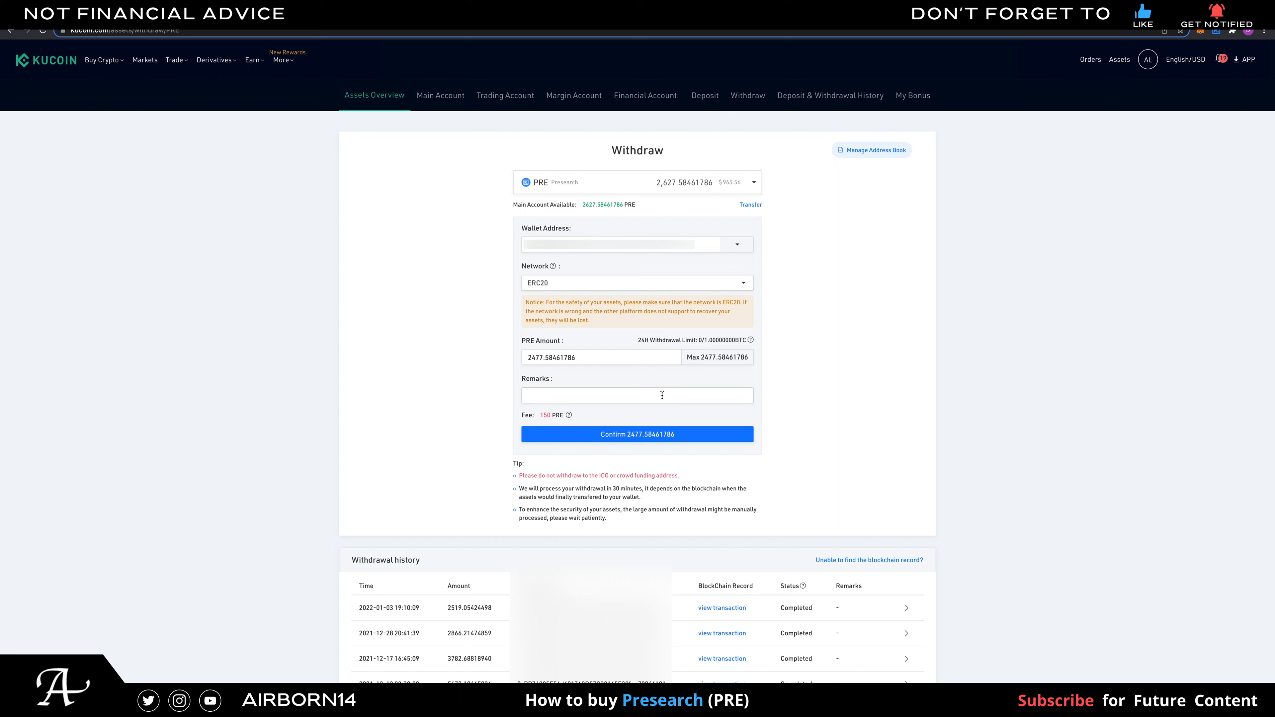
mouse_move(502, 407)
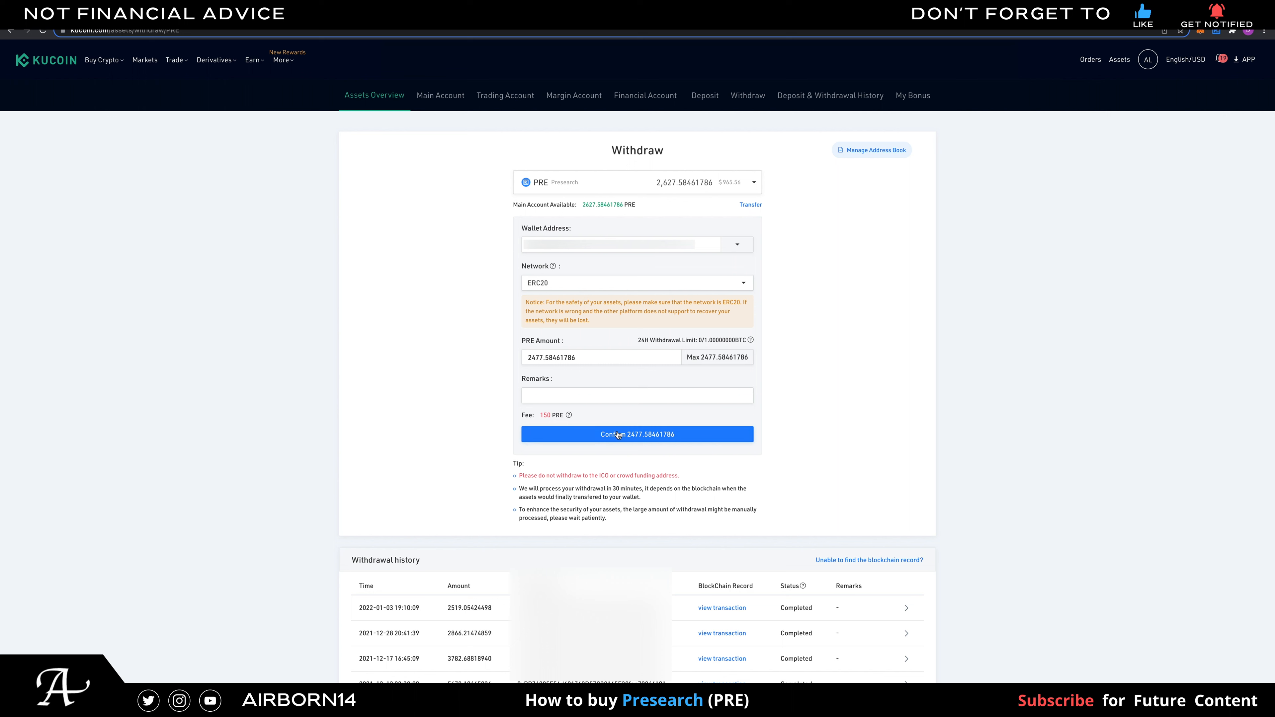
mouse_move(736, 228)
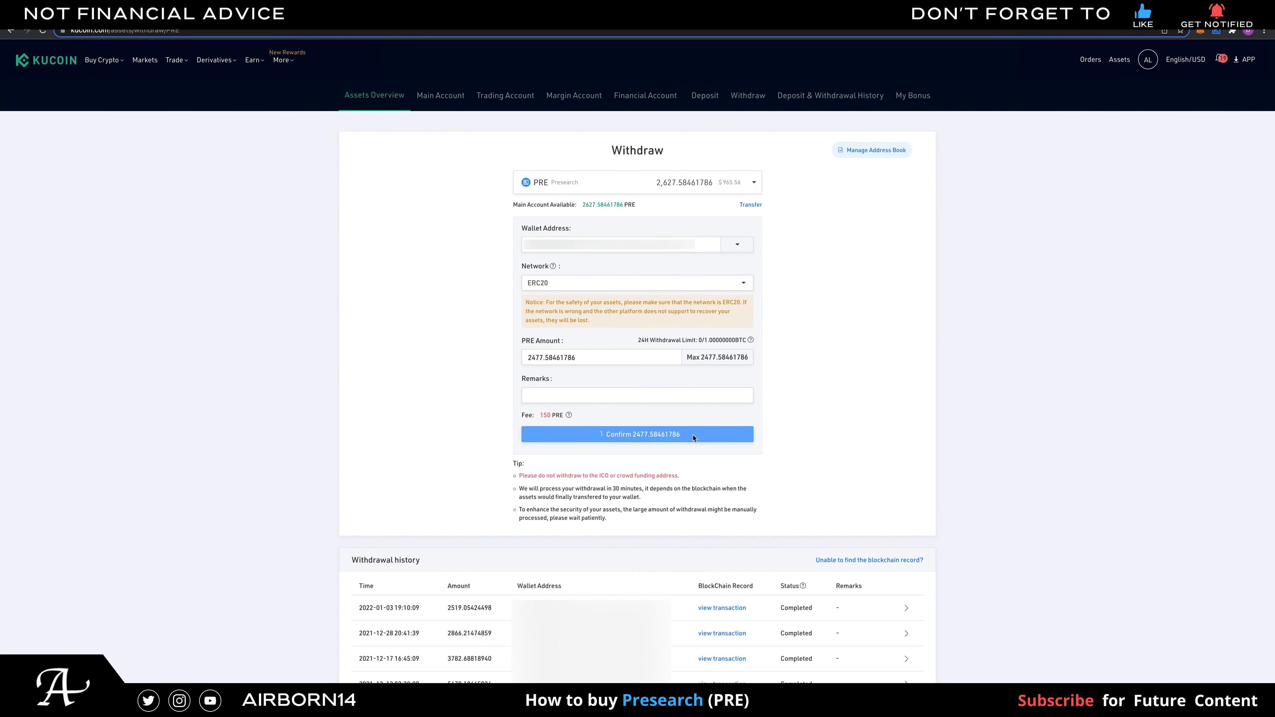
Submit the withdrawal and confirm its details are correct
left_click(637, 434)
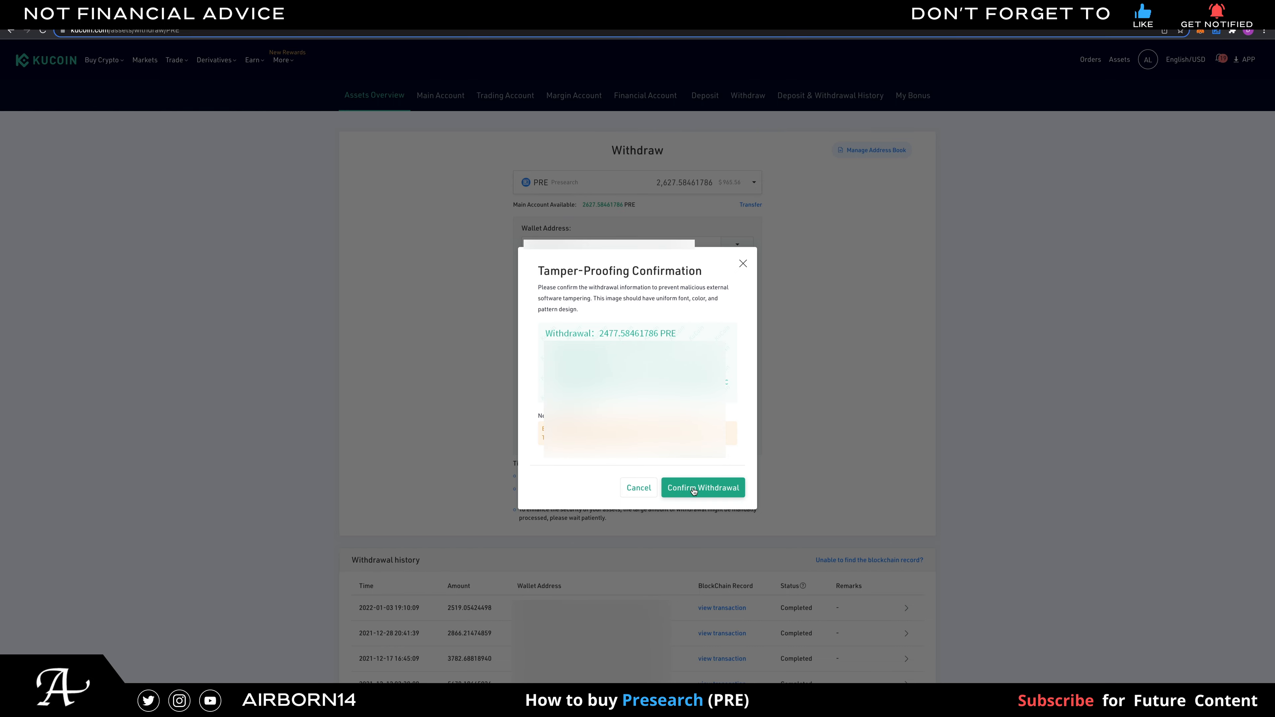
left_click(702, 486)
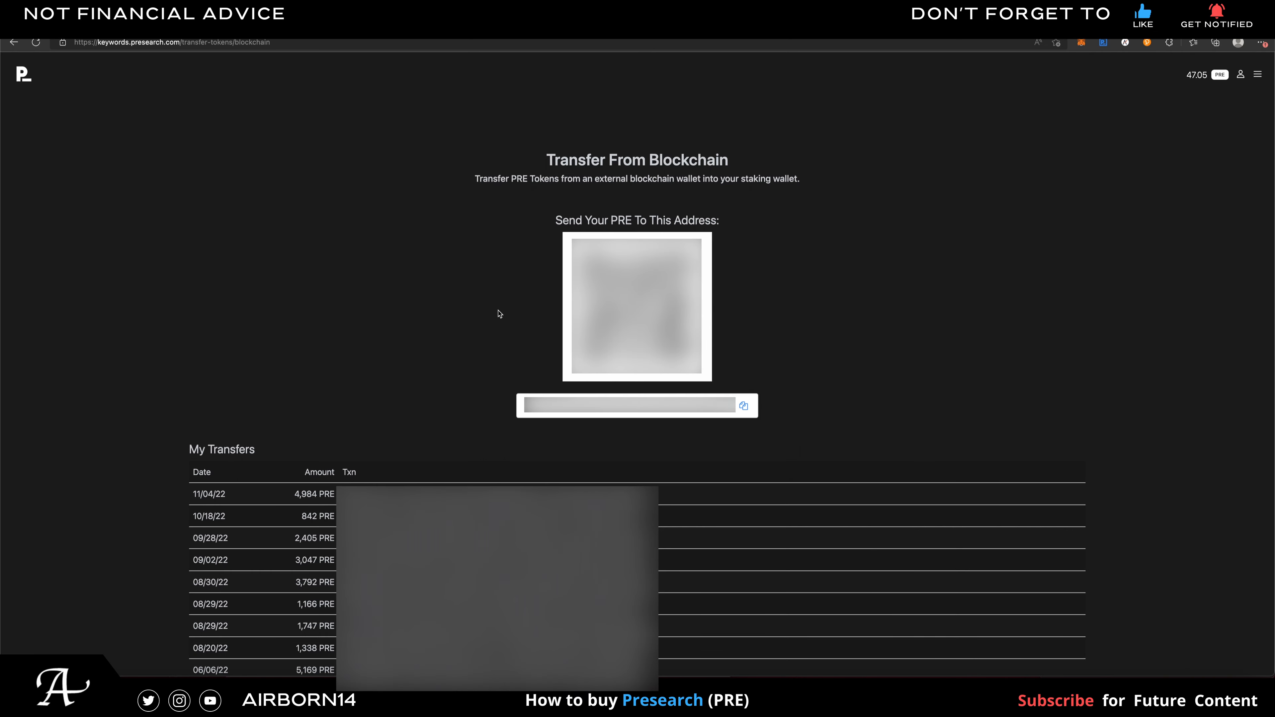
mouse_move(496, 39)
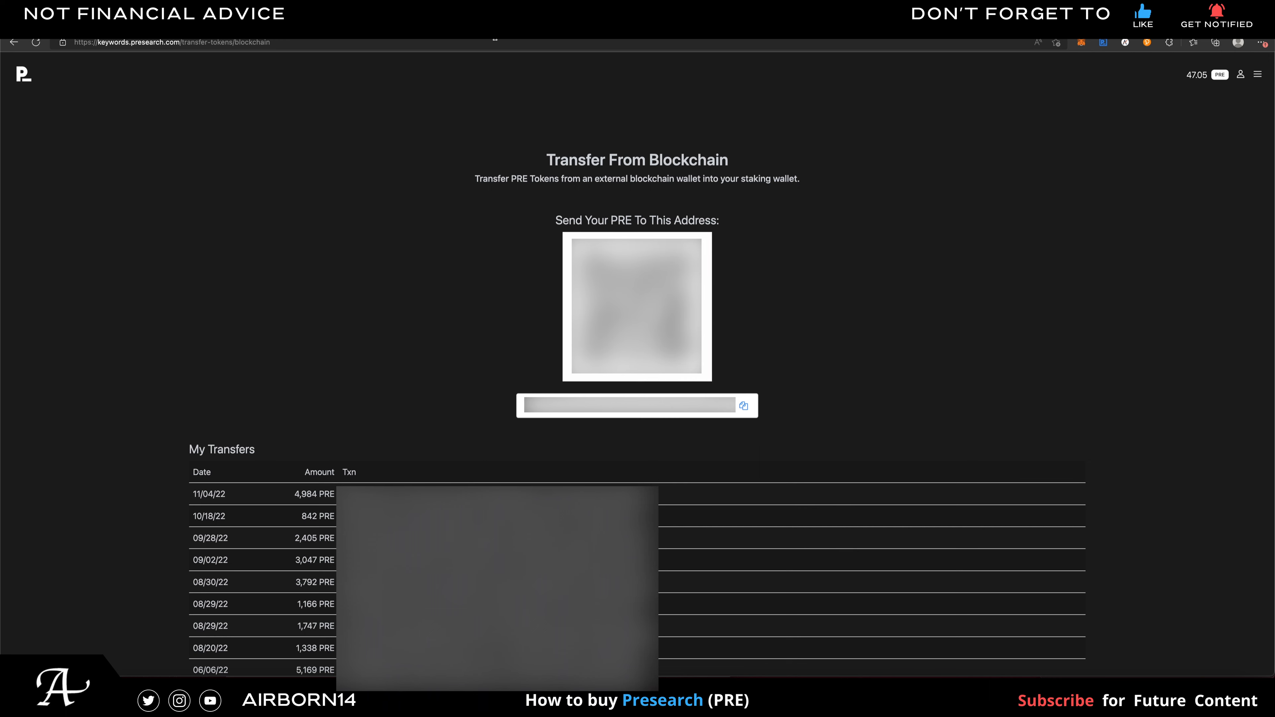
mouse_move(485, 298)
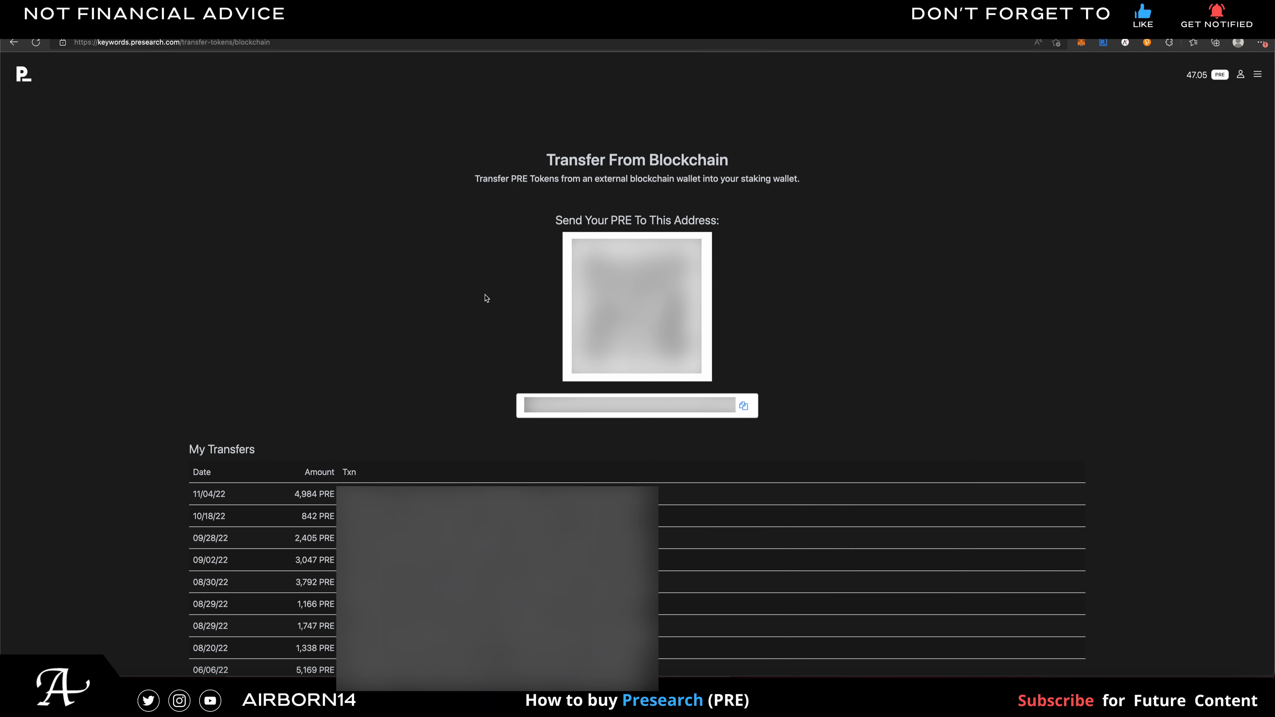
mouse_move(527, 269)
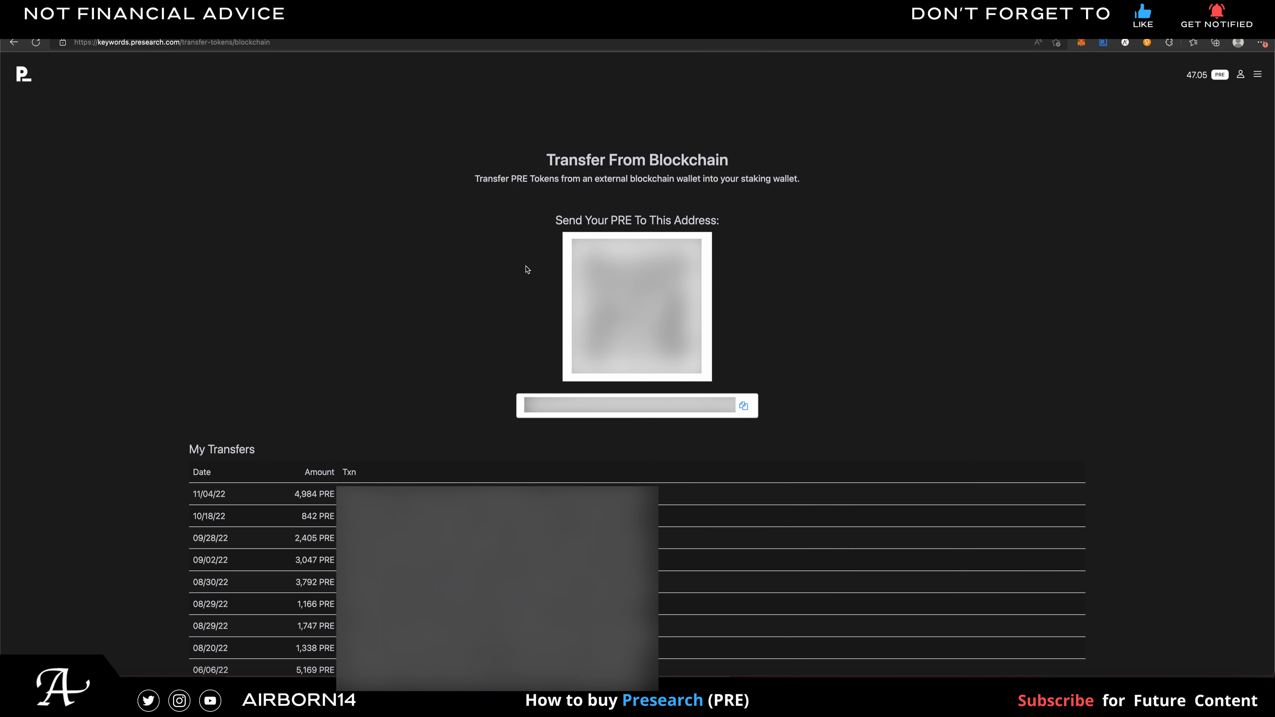
mouse_move(525, 269)
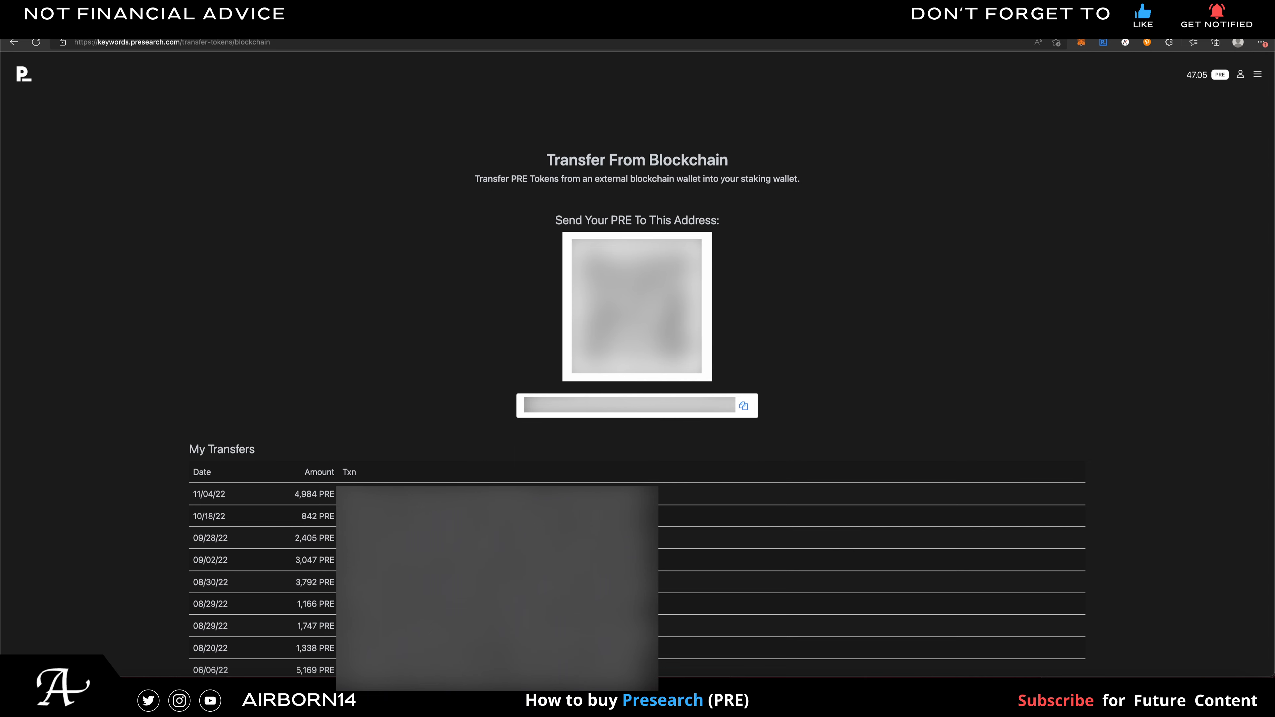
mouse_move(513, 285)
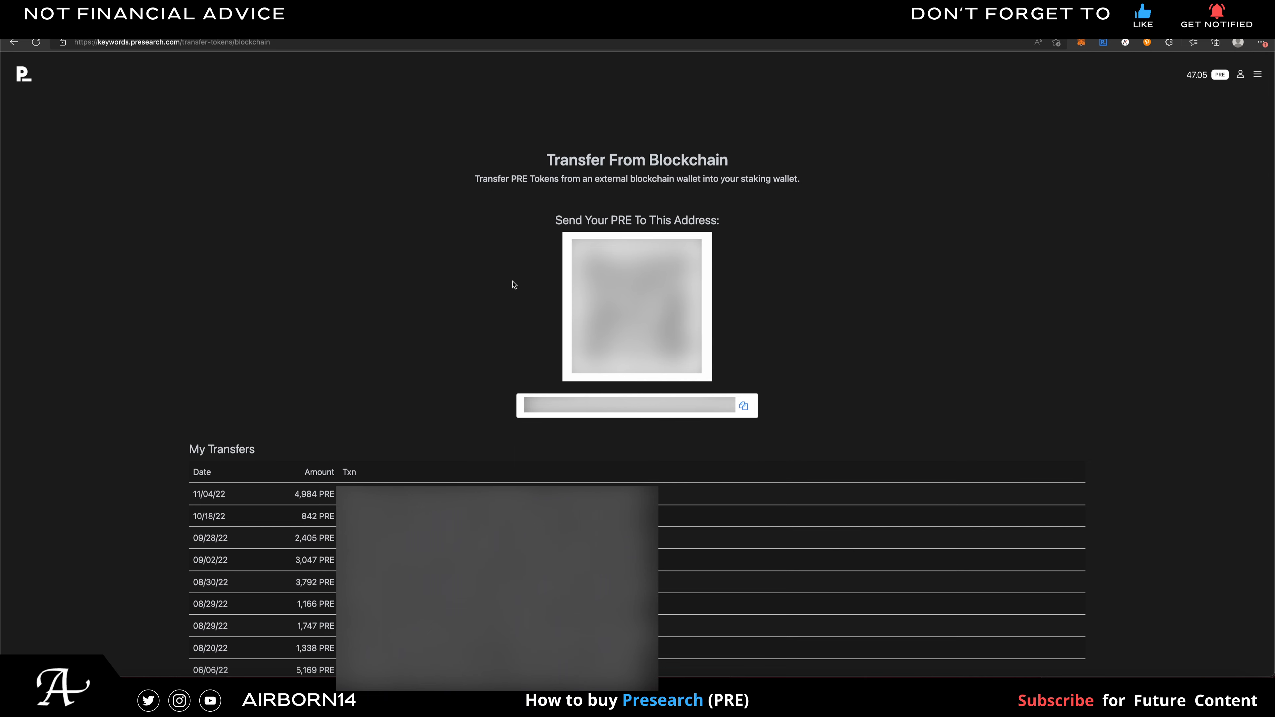
mouse_move(509, 163)
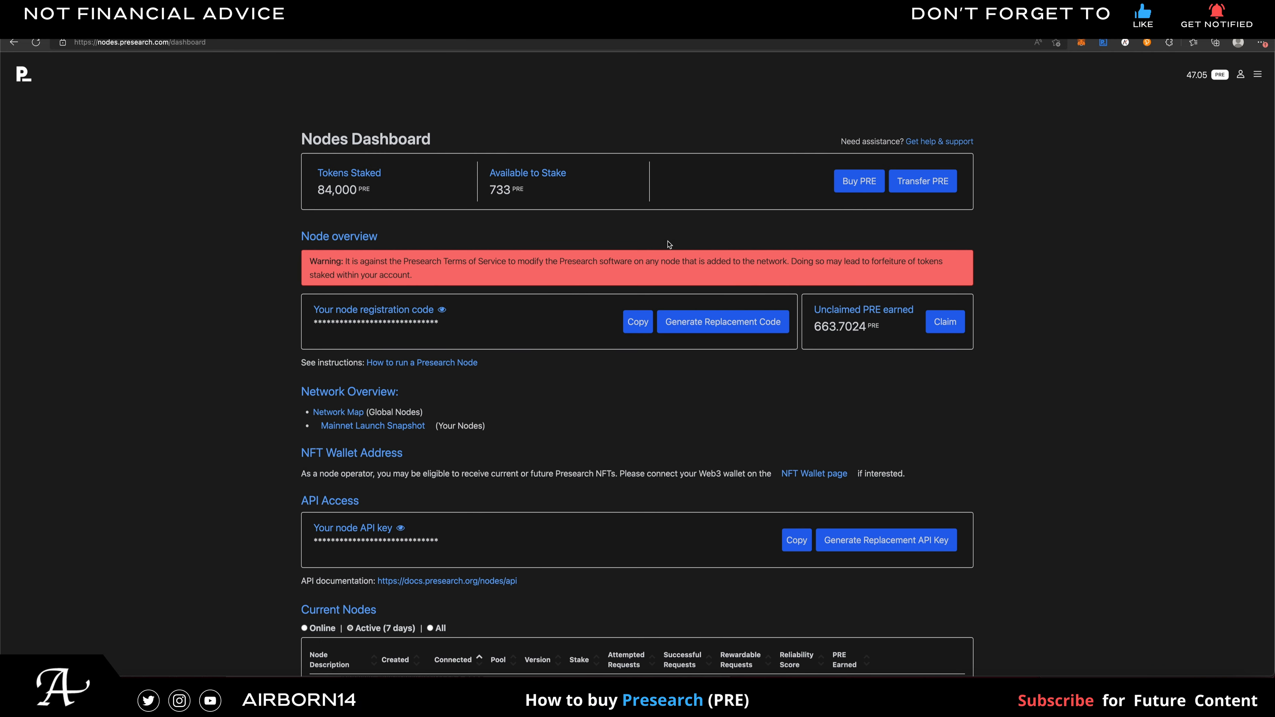
mouse_move(830, 341)
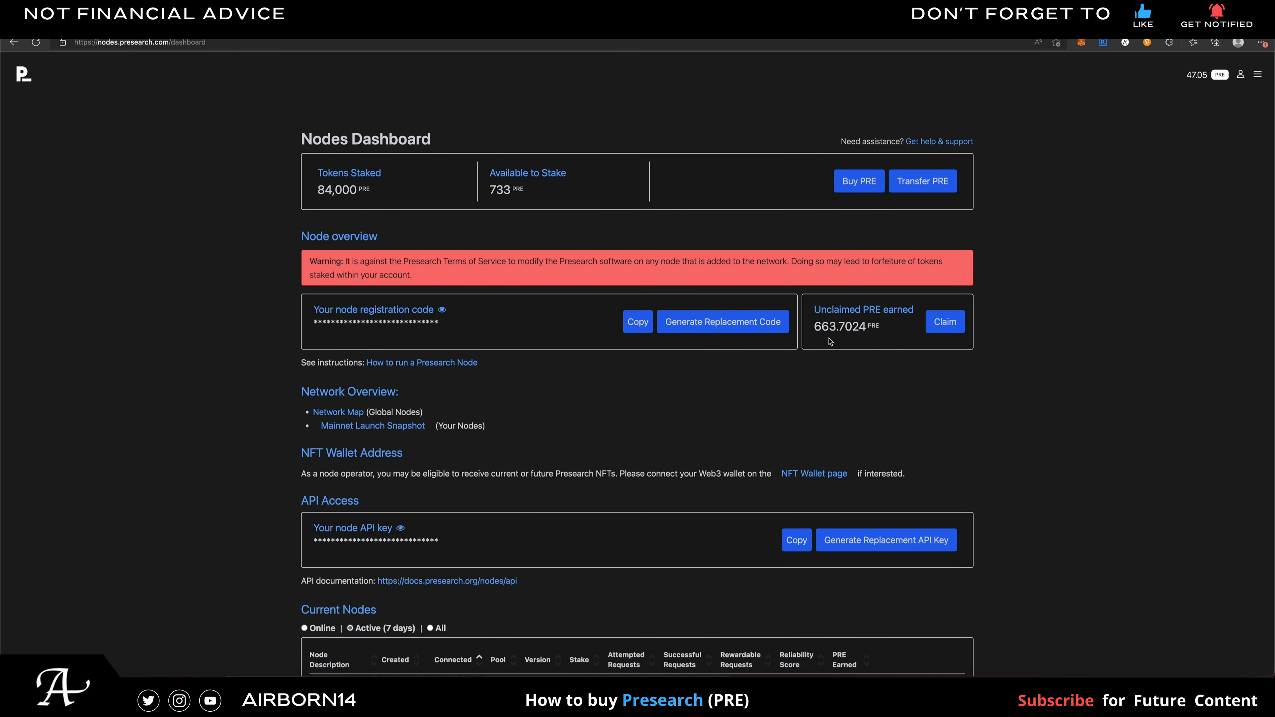
mouse_move(1007, 413)
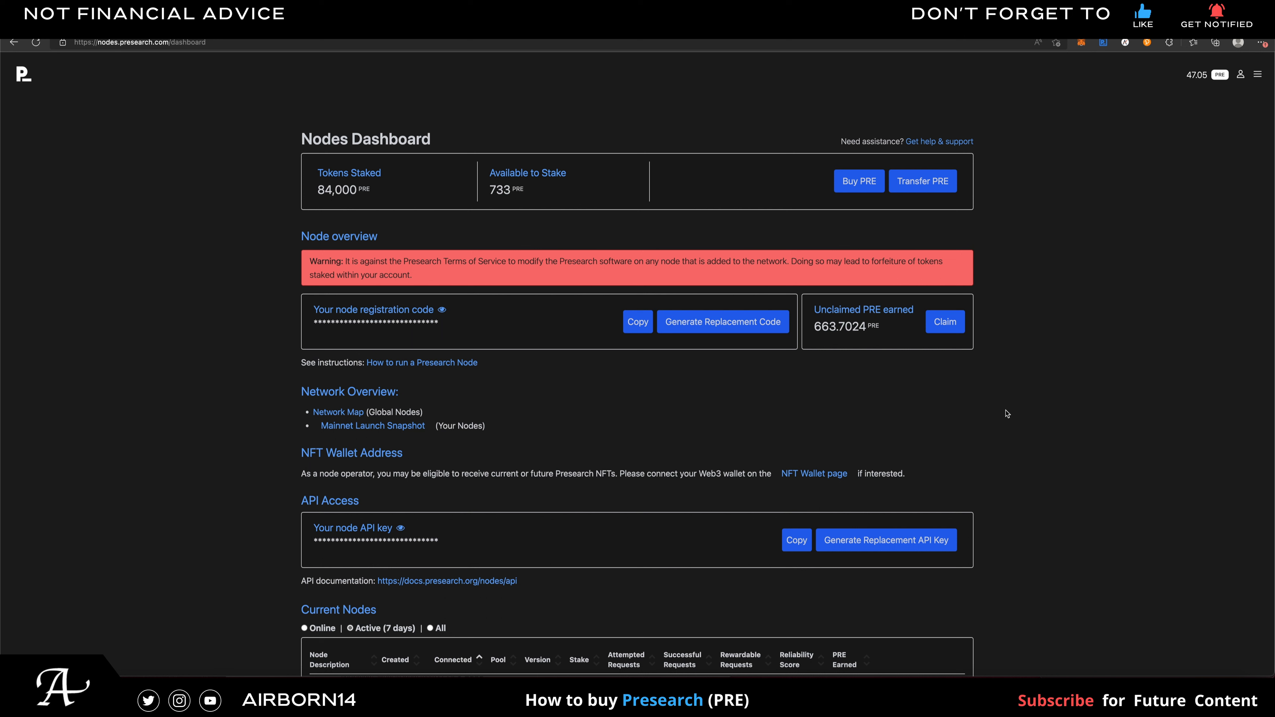
mouse_move(399, 180)
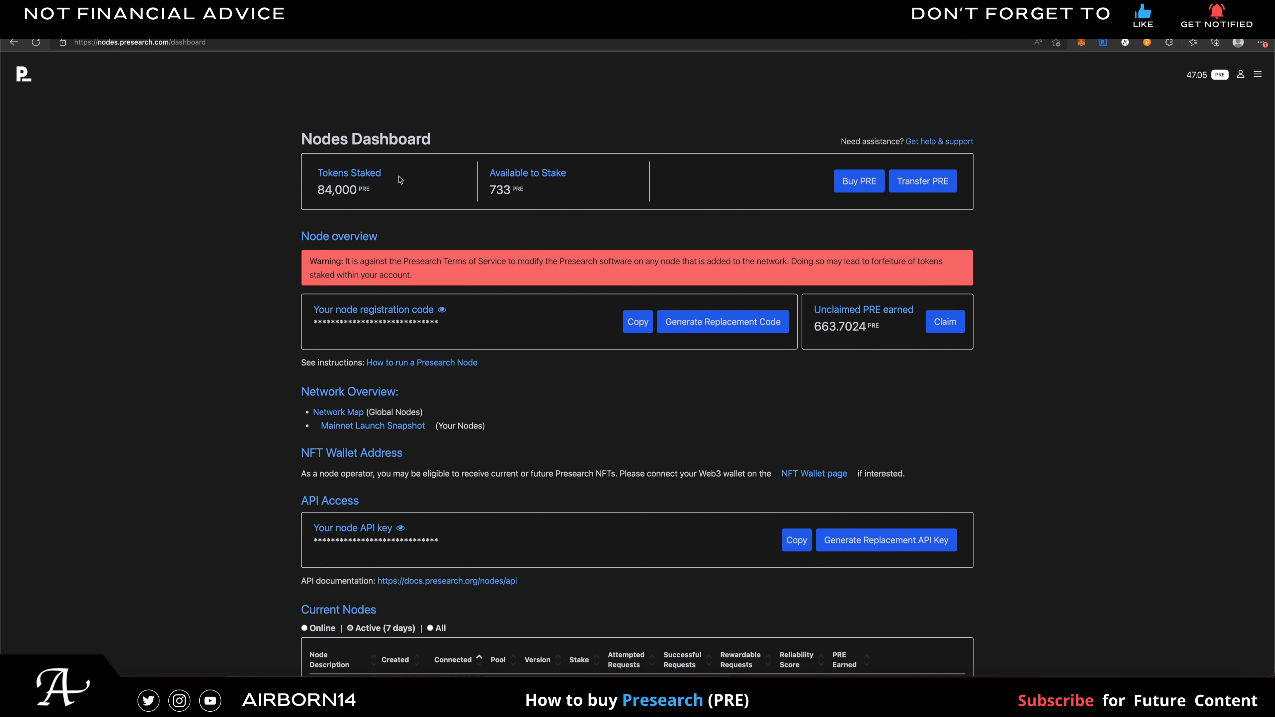
mouse_move(674, 195)
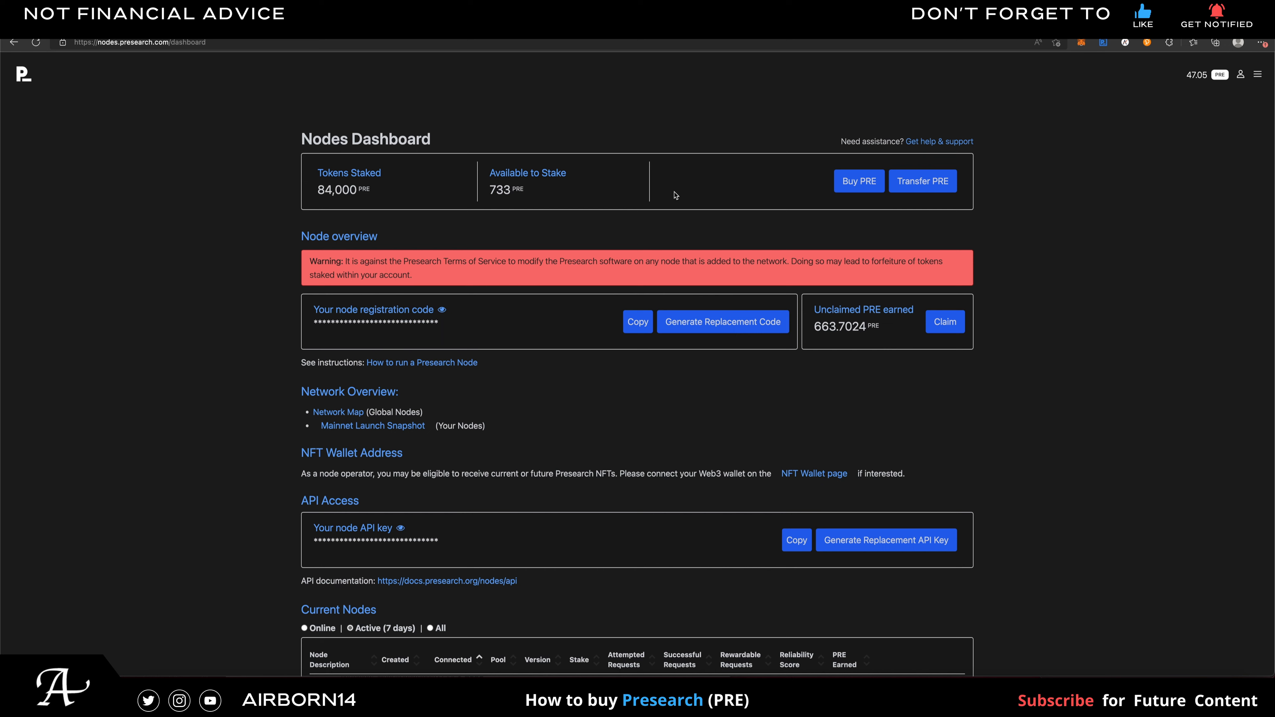